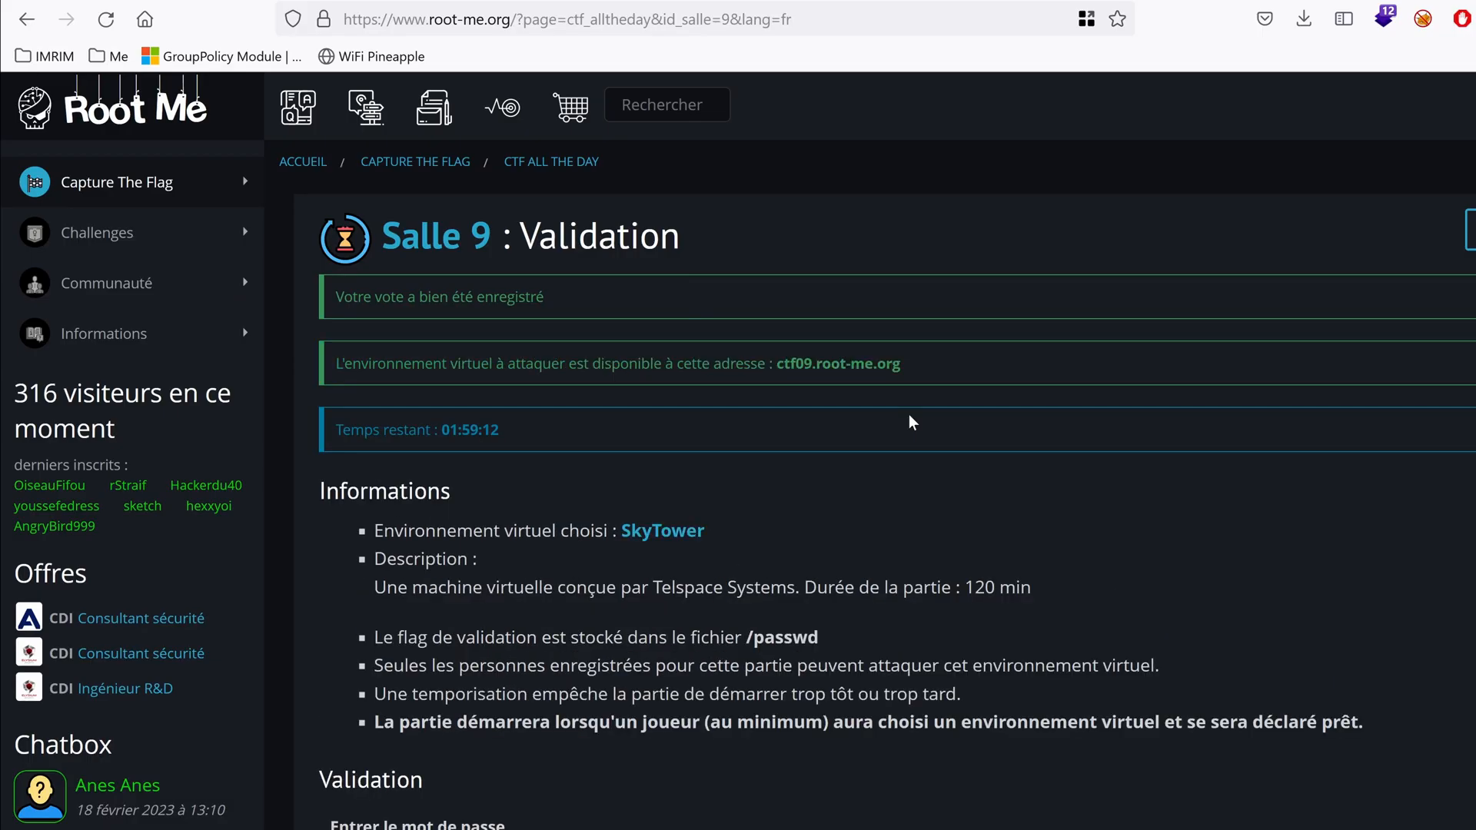
pyautogui.moveTo(667, 551)
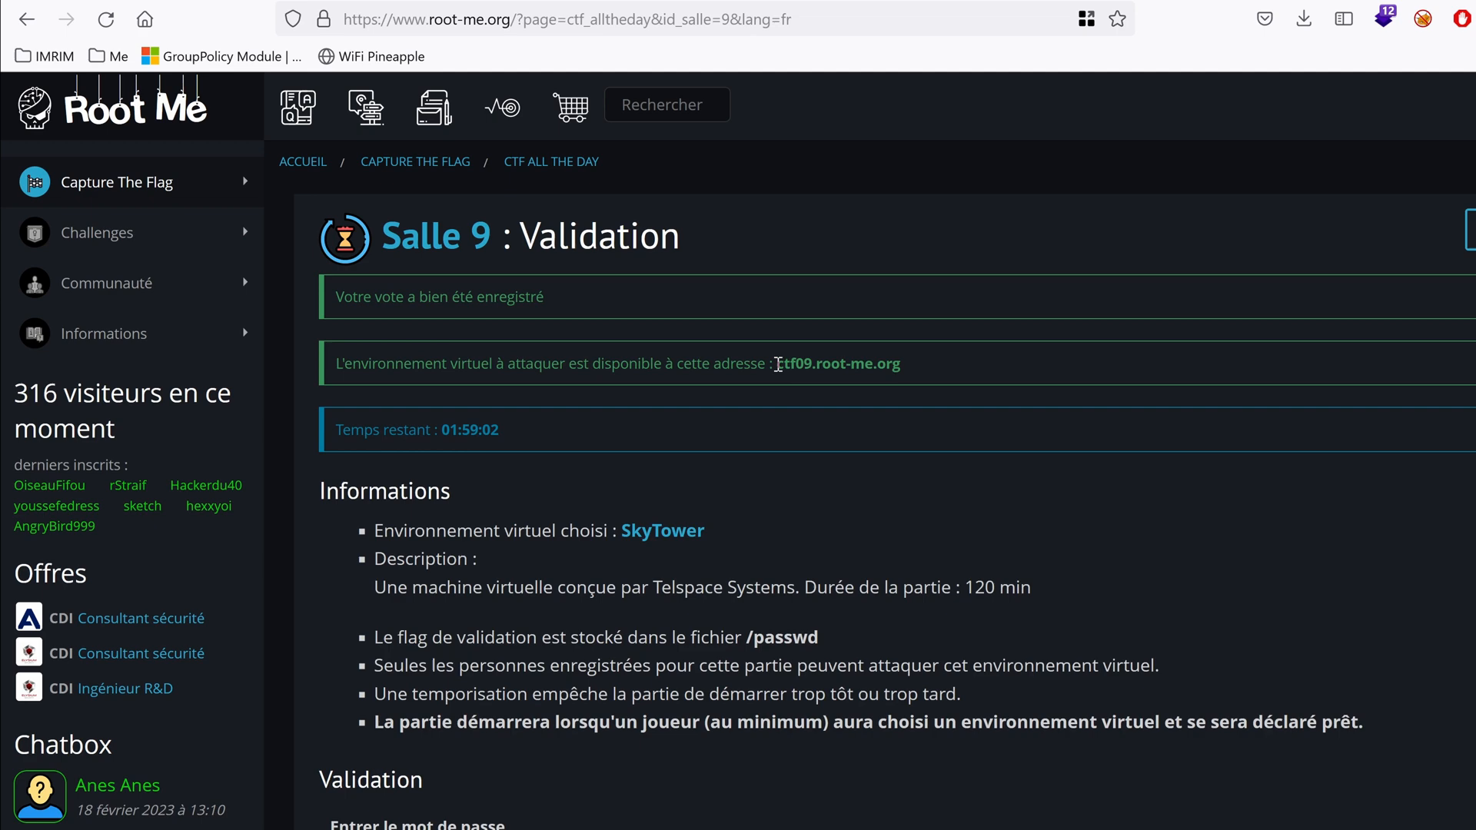
# Step: Select the target address ctf09.root-me.org on the SkyTower room page
pyautogui.moveTo(774, 363); pyautogui.dragTo(899, 362)
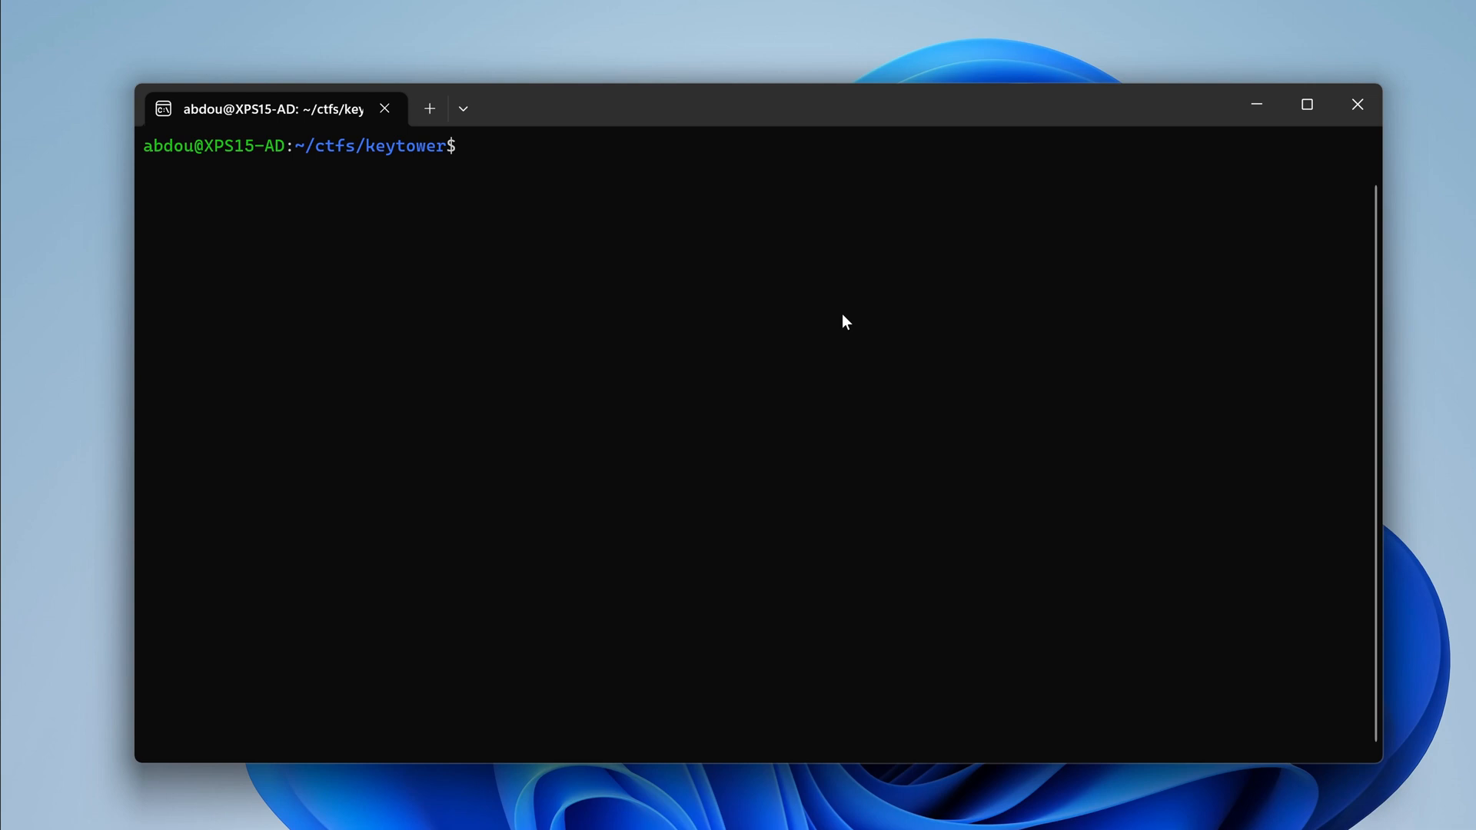
# Step: Scan the top 20 ports of ctf09.root-me.org verbosely with nmap, discarding stderr via 2>/dev/null
pyautogui.write('nmap --')
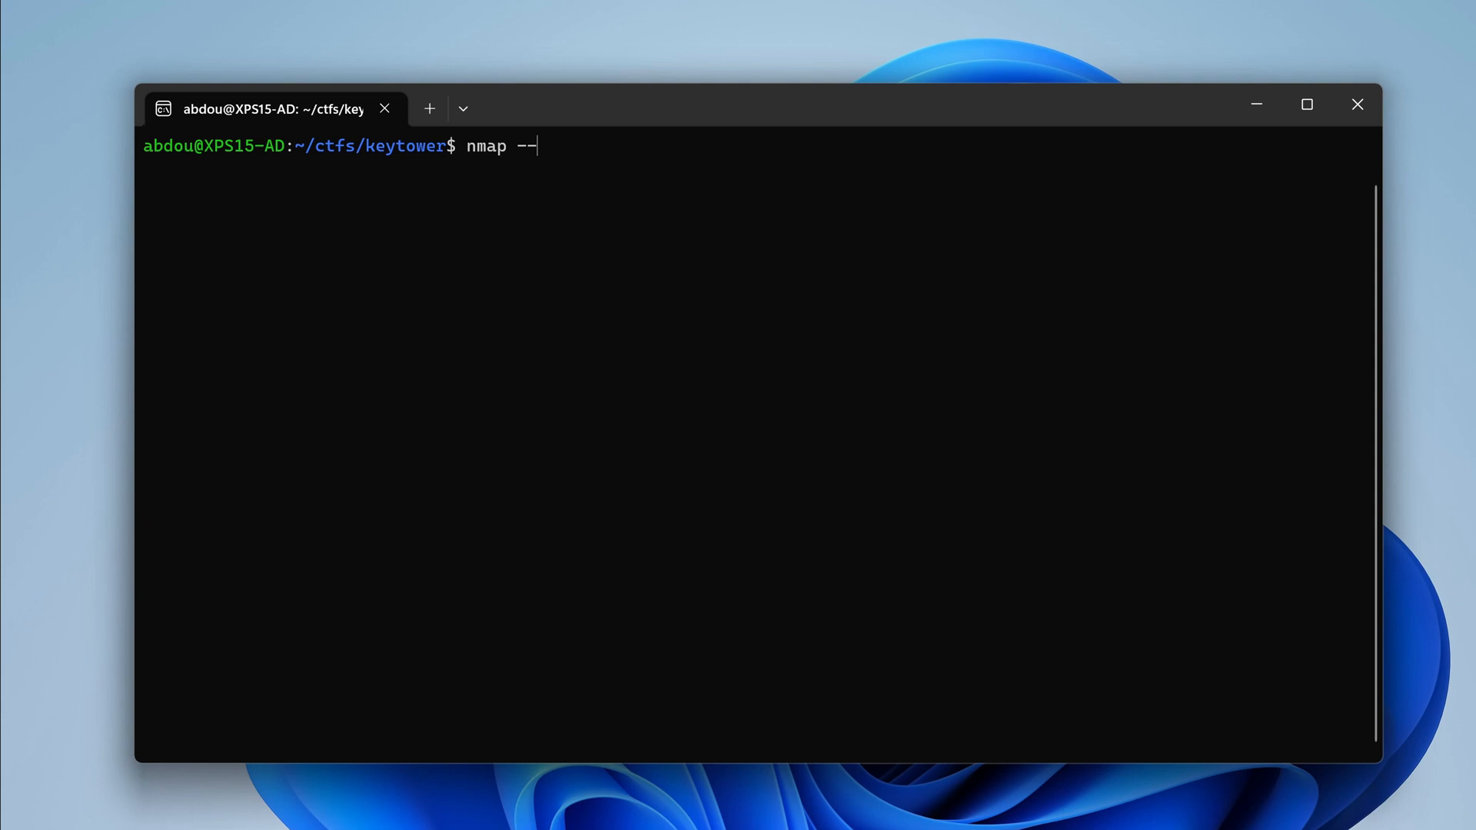
pyautogui.write('top-ports')
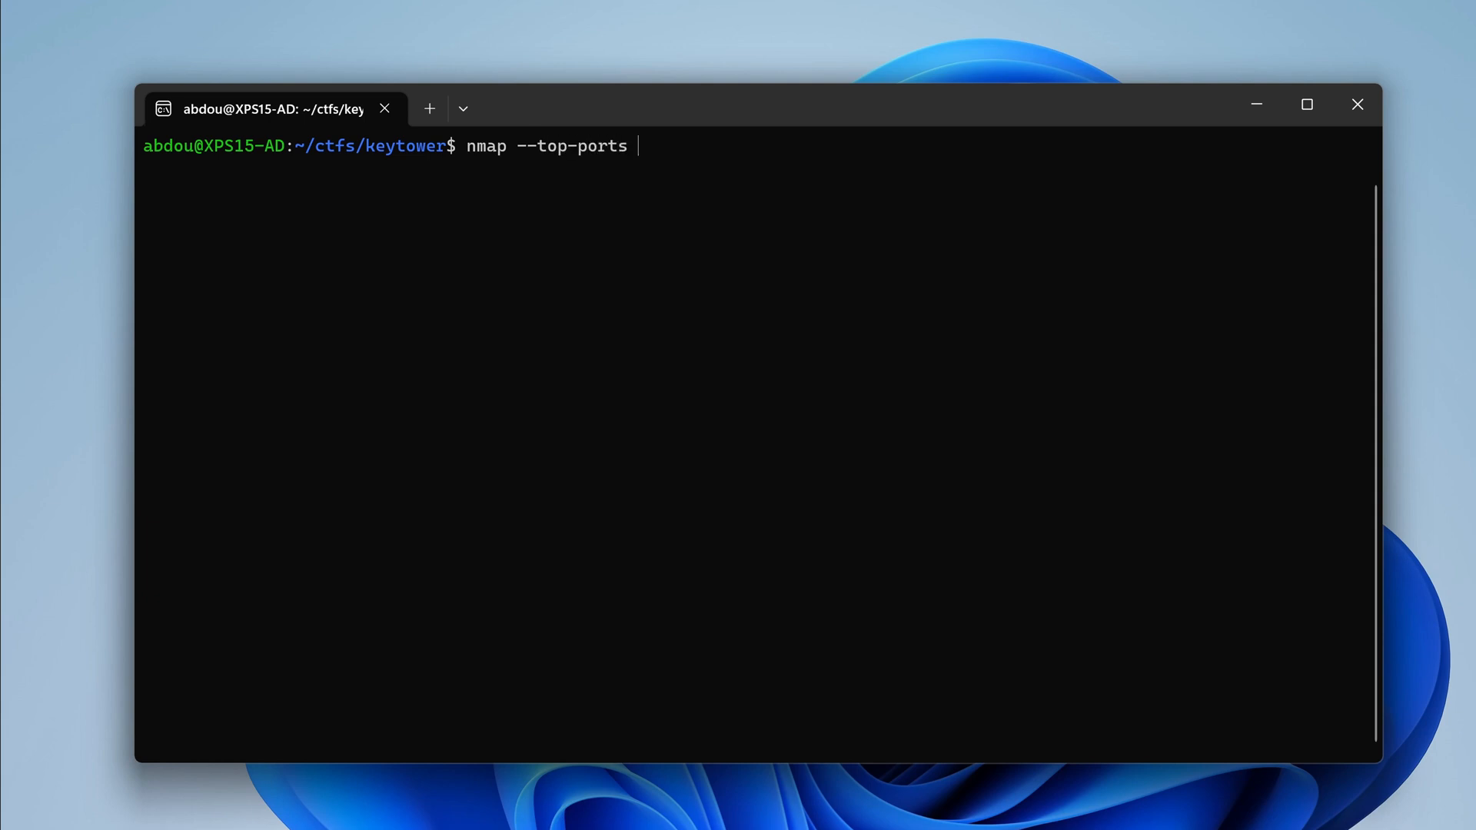
pyautogui.write('20')
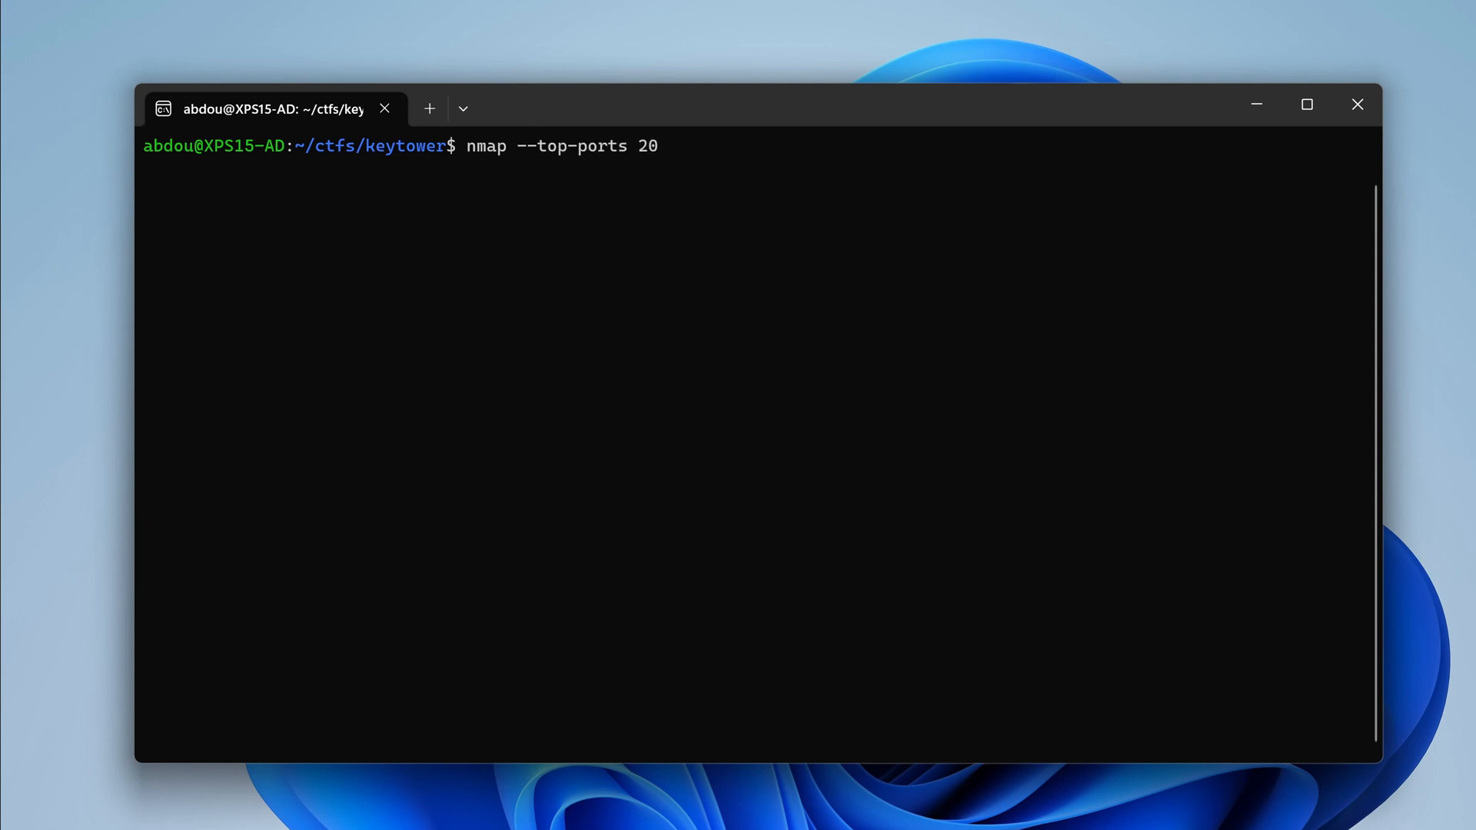
pyautogui.write('-v ctf09.root-me.org')
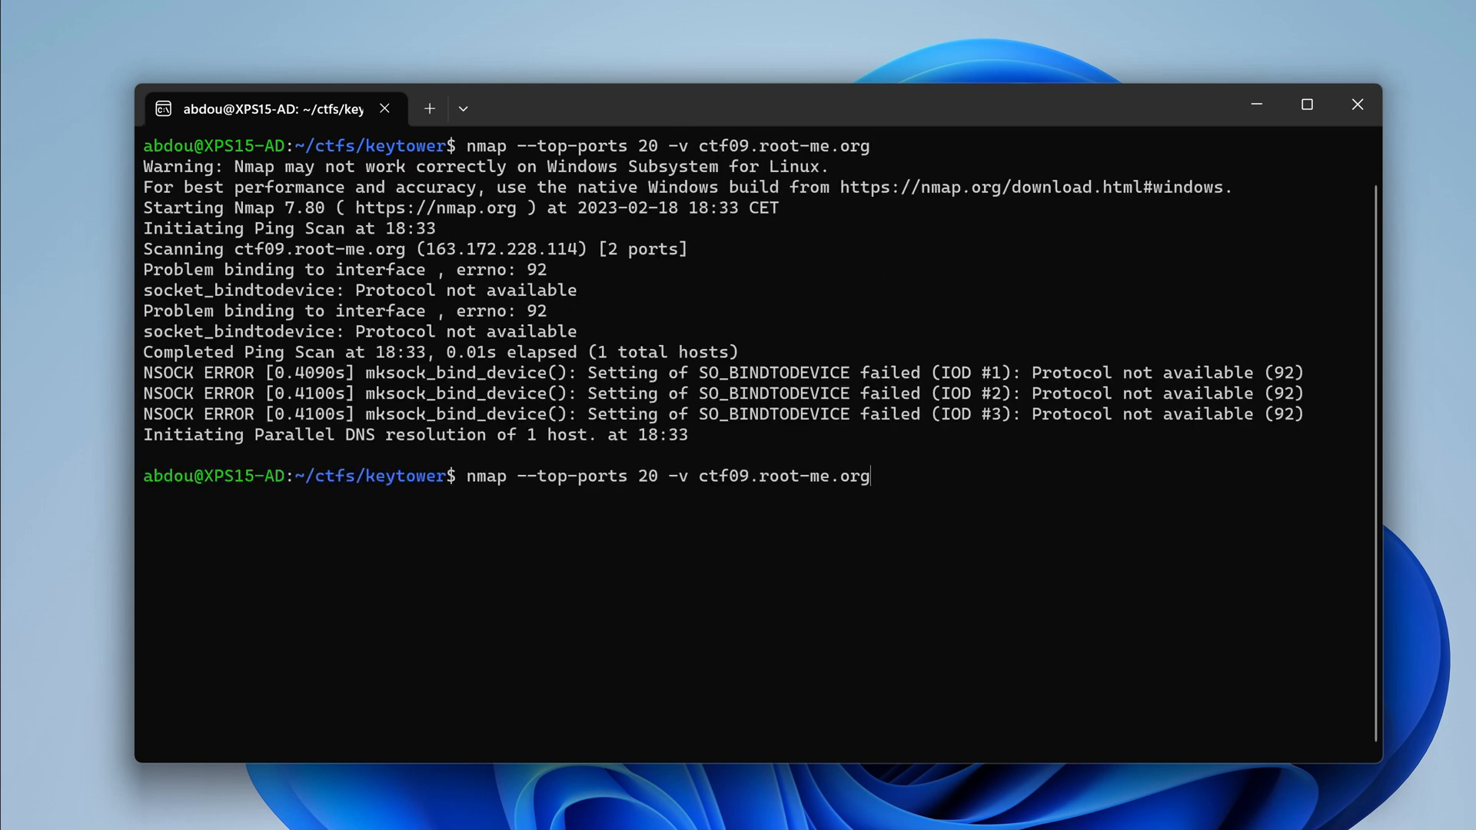
pyautogui.write('2>/')
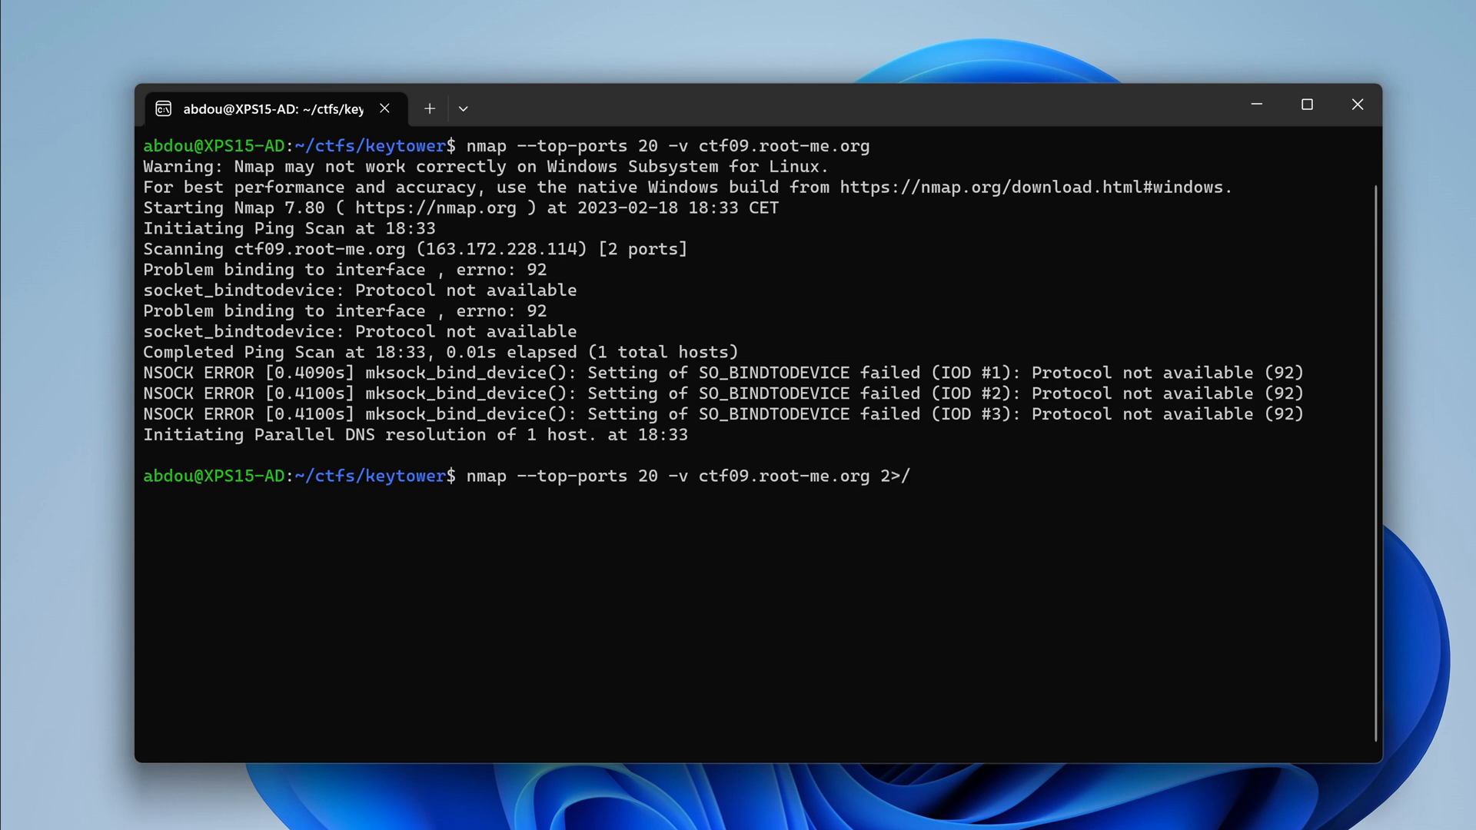
pyautogui.write('dev/null')
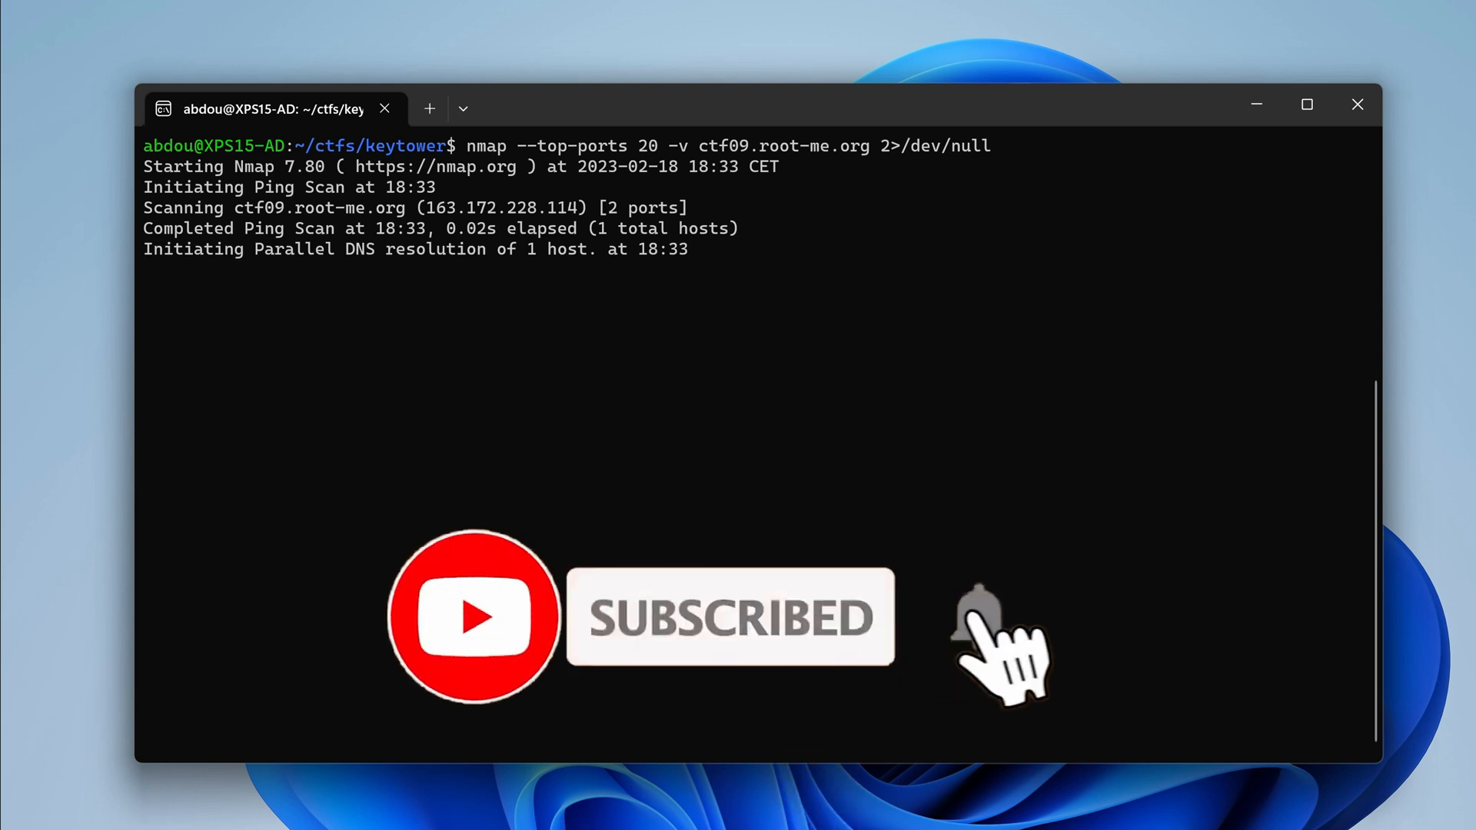
pyautogui.click(977, 616)
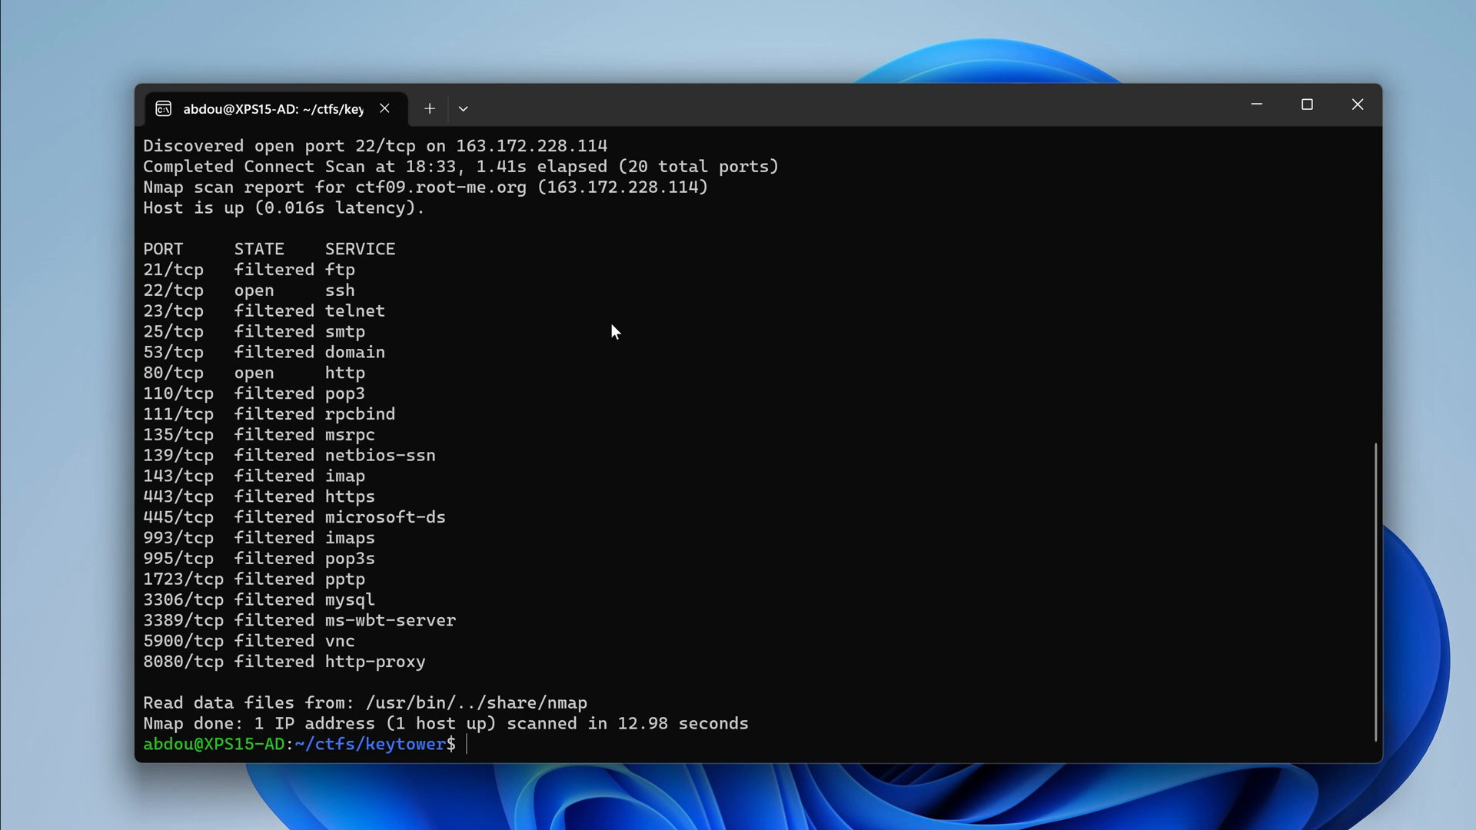
pyautogui.write('nmap --top-ports 20 -v ctf09.root-me.org 2>/dev/null')
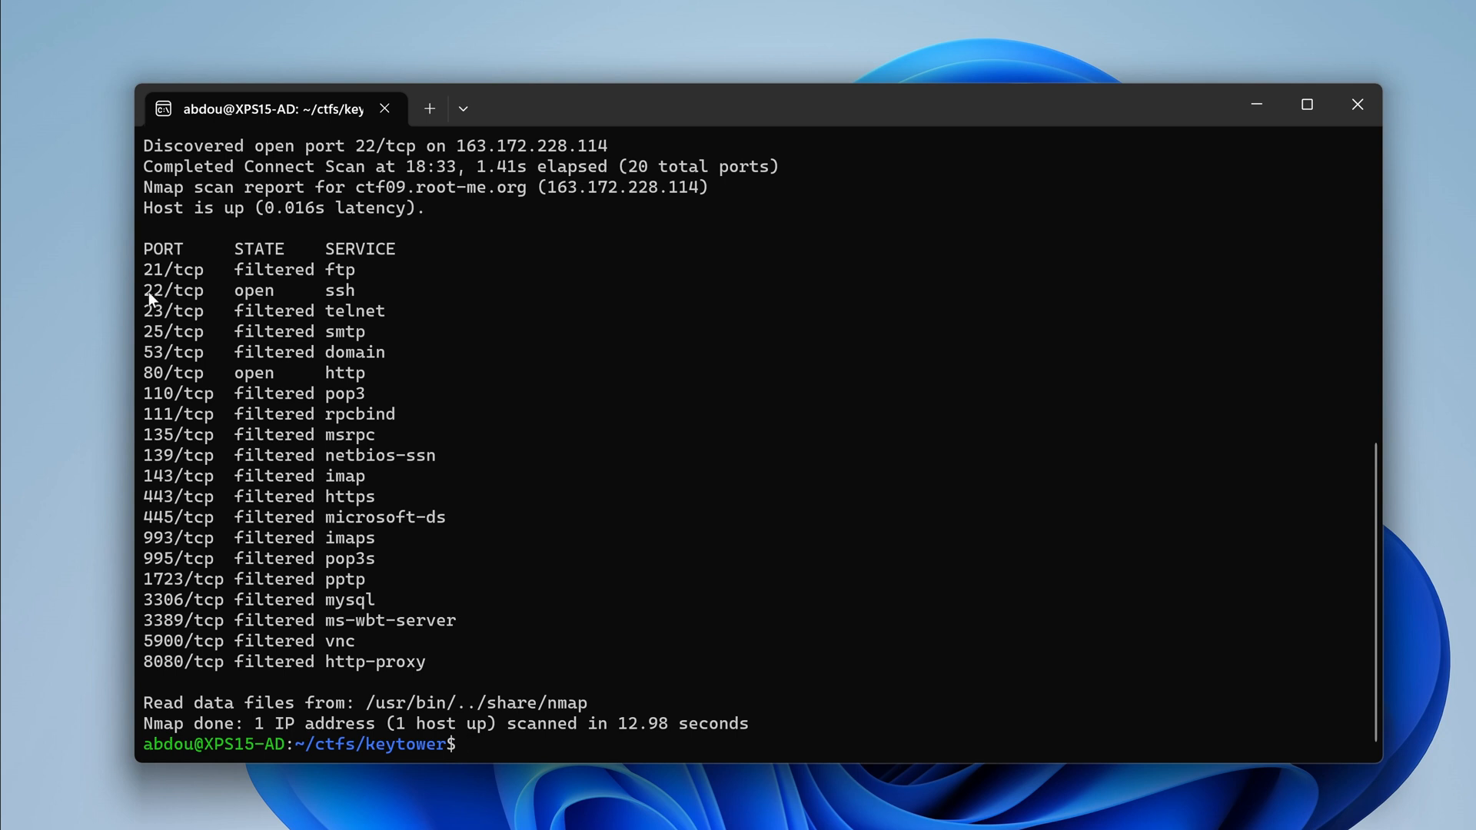
pyautogui.moveTo(352, 445)
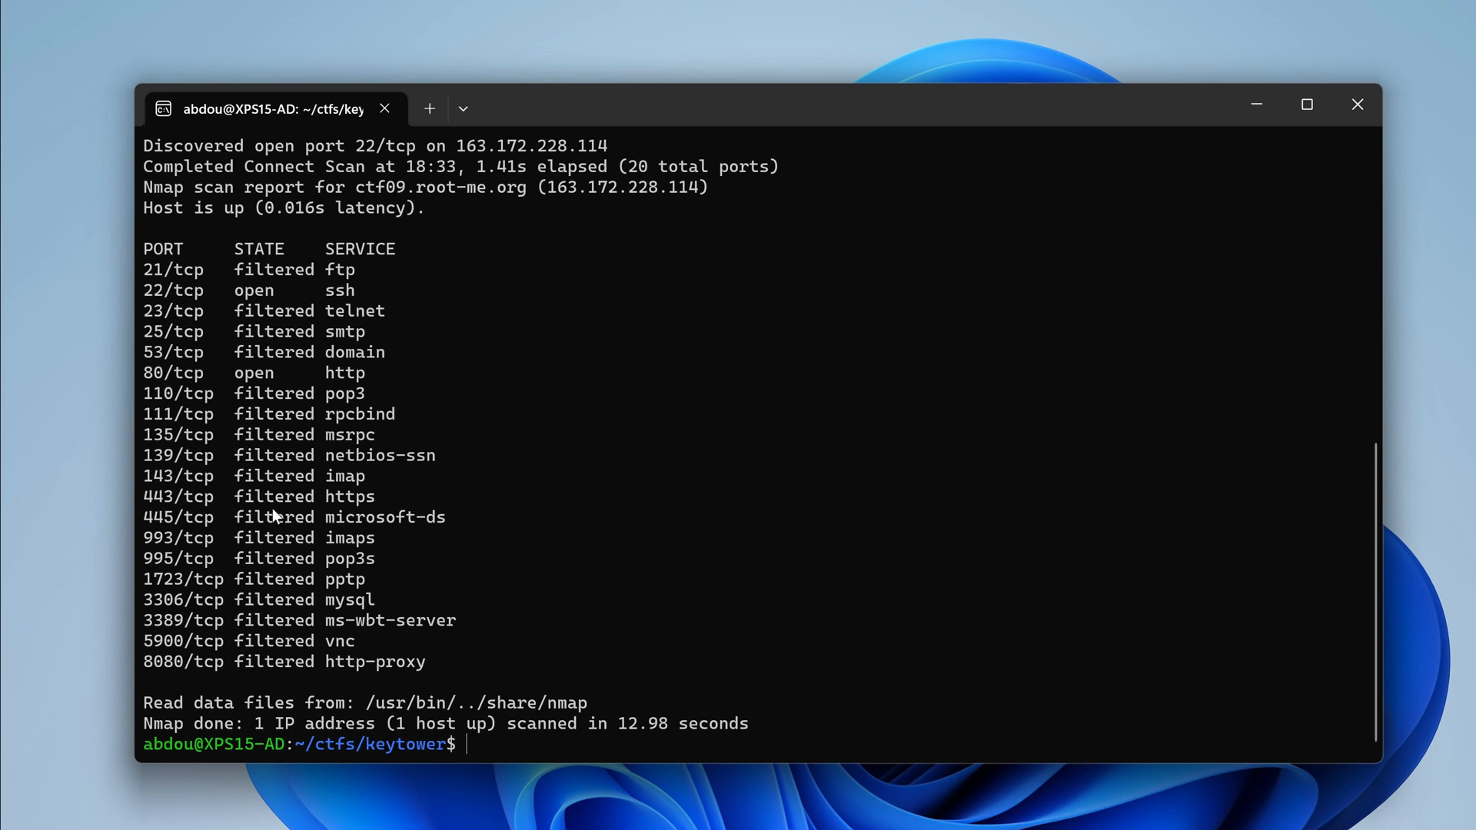
# Step: Rerun nmap against ctf09.root-me.org on all ports (-p-) with output saved to a file named scan
pyautogui.write('nmap --top-ports 20 -v ctf09.root-me.org 2>/dev/null')
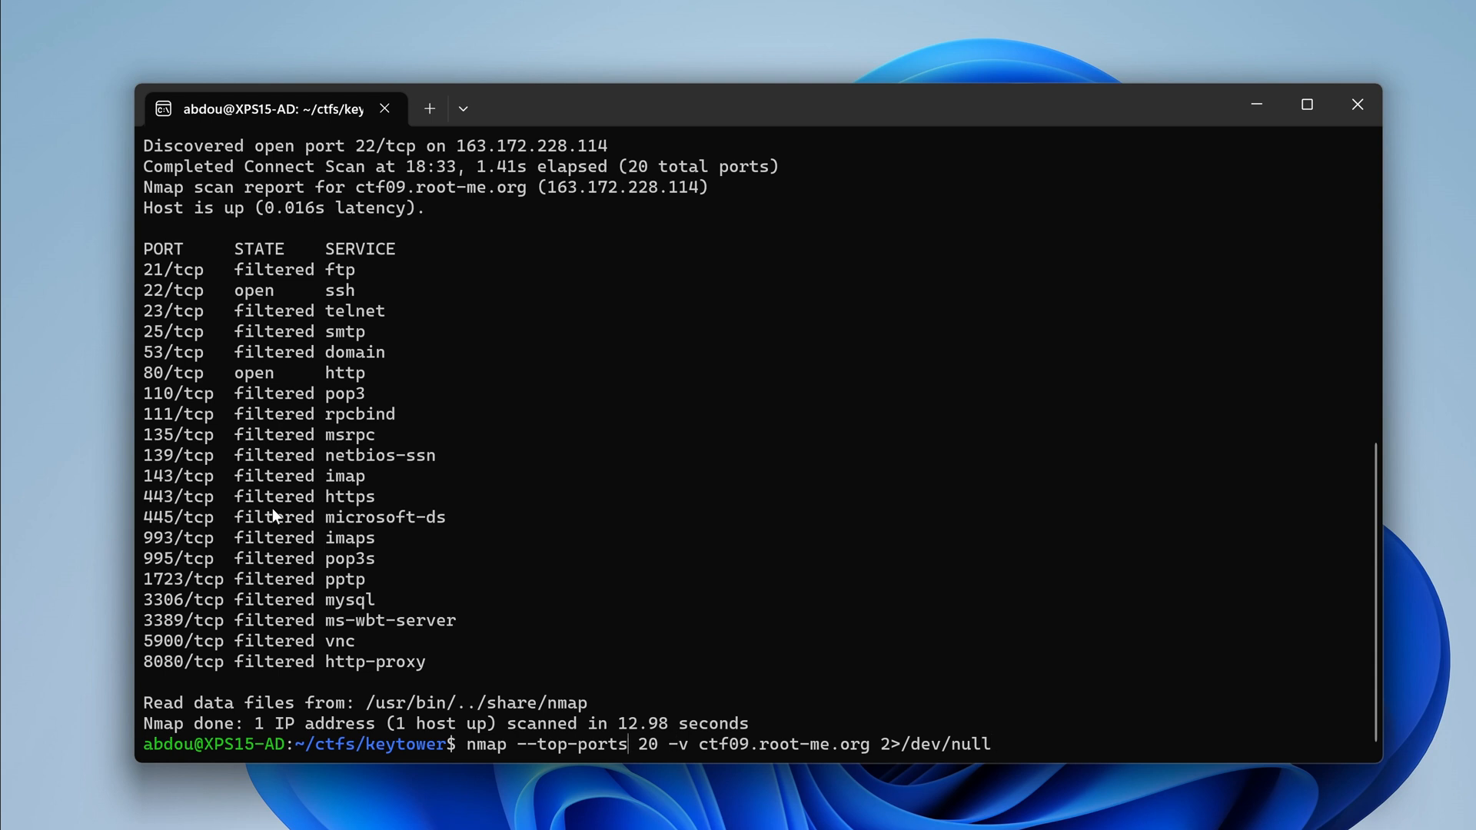
pyautogui.write('-p-')
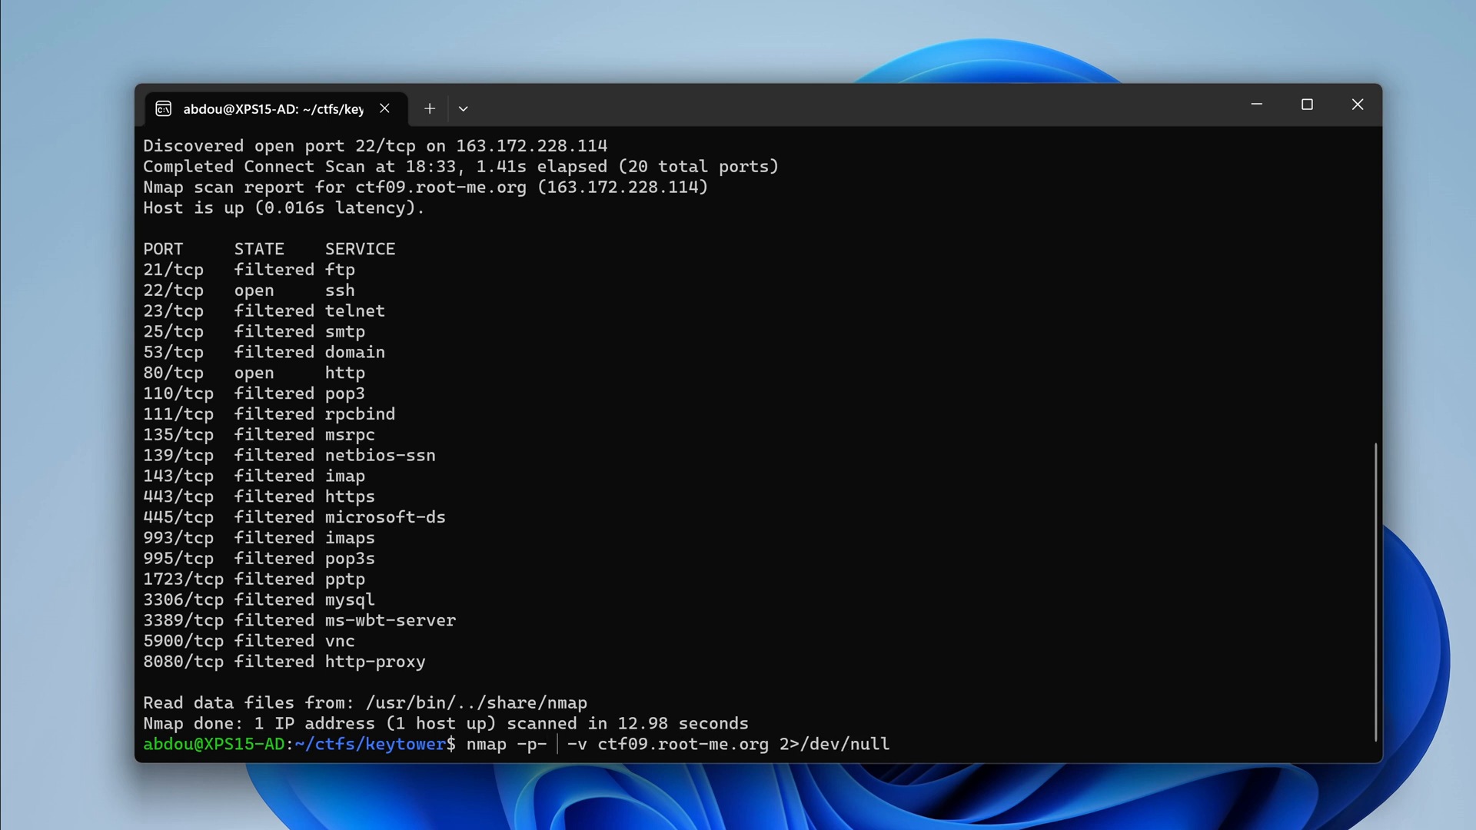
pyautogui.press('Backspace')
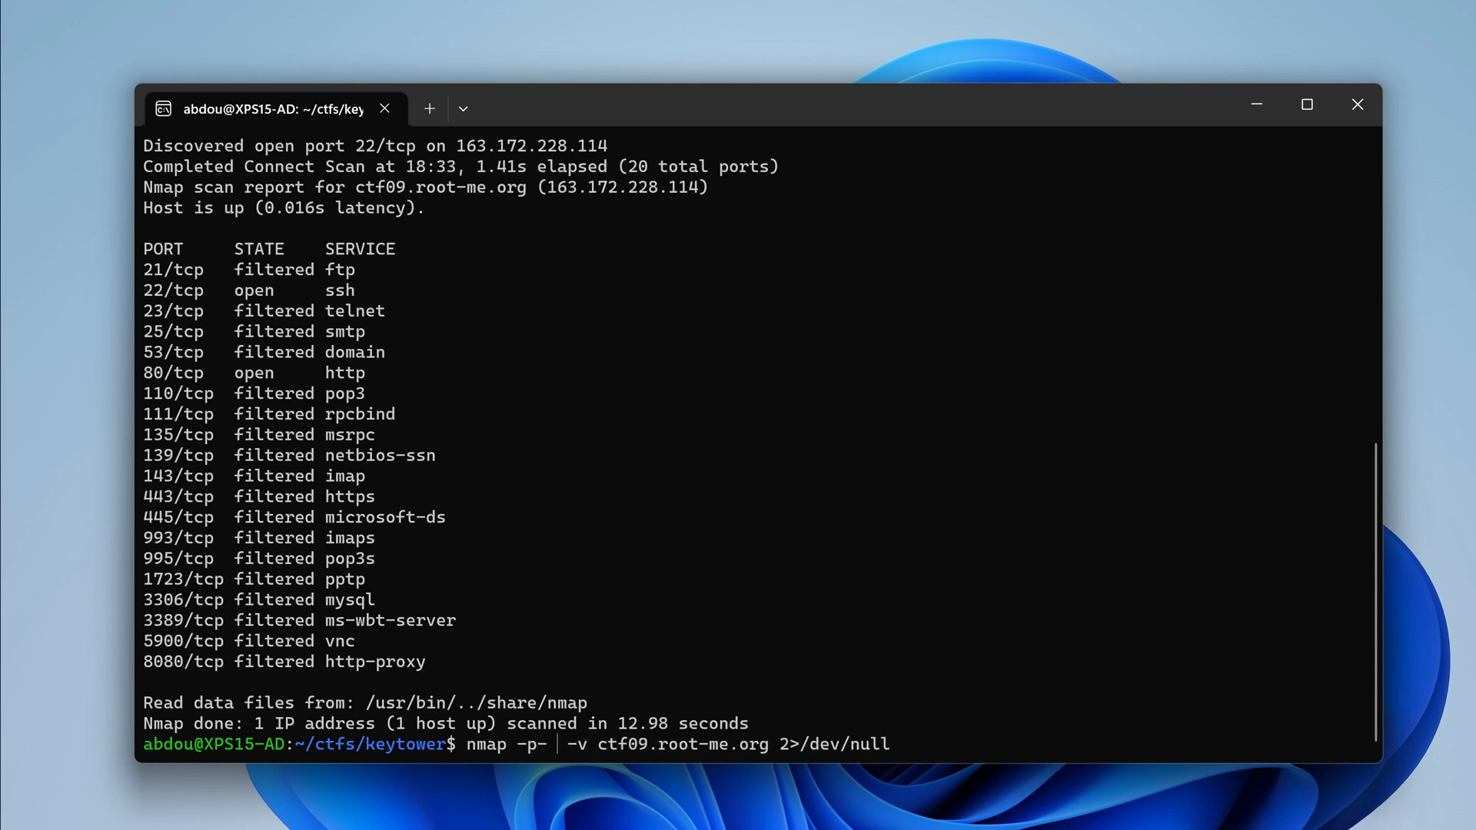
pyautogui.write('-o')
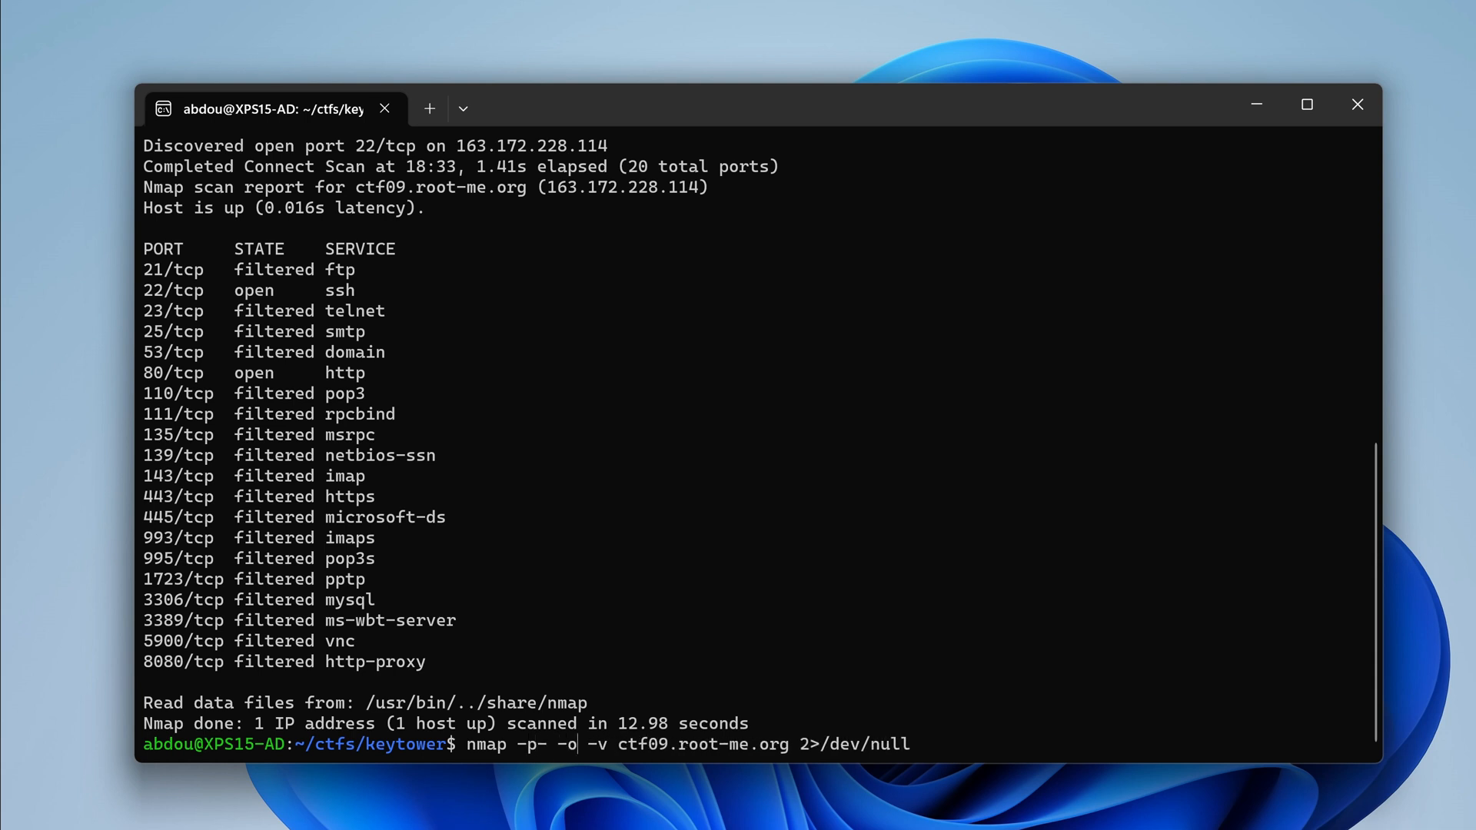
pyautogui.write('scan')
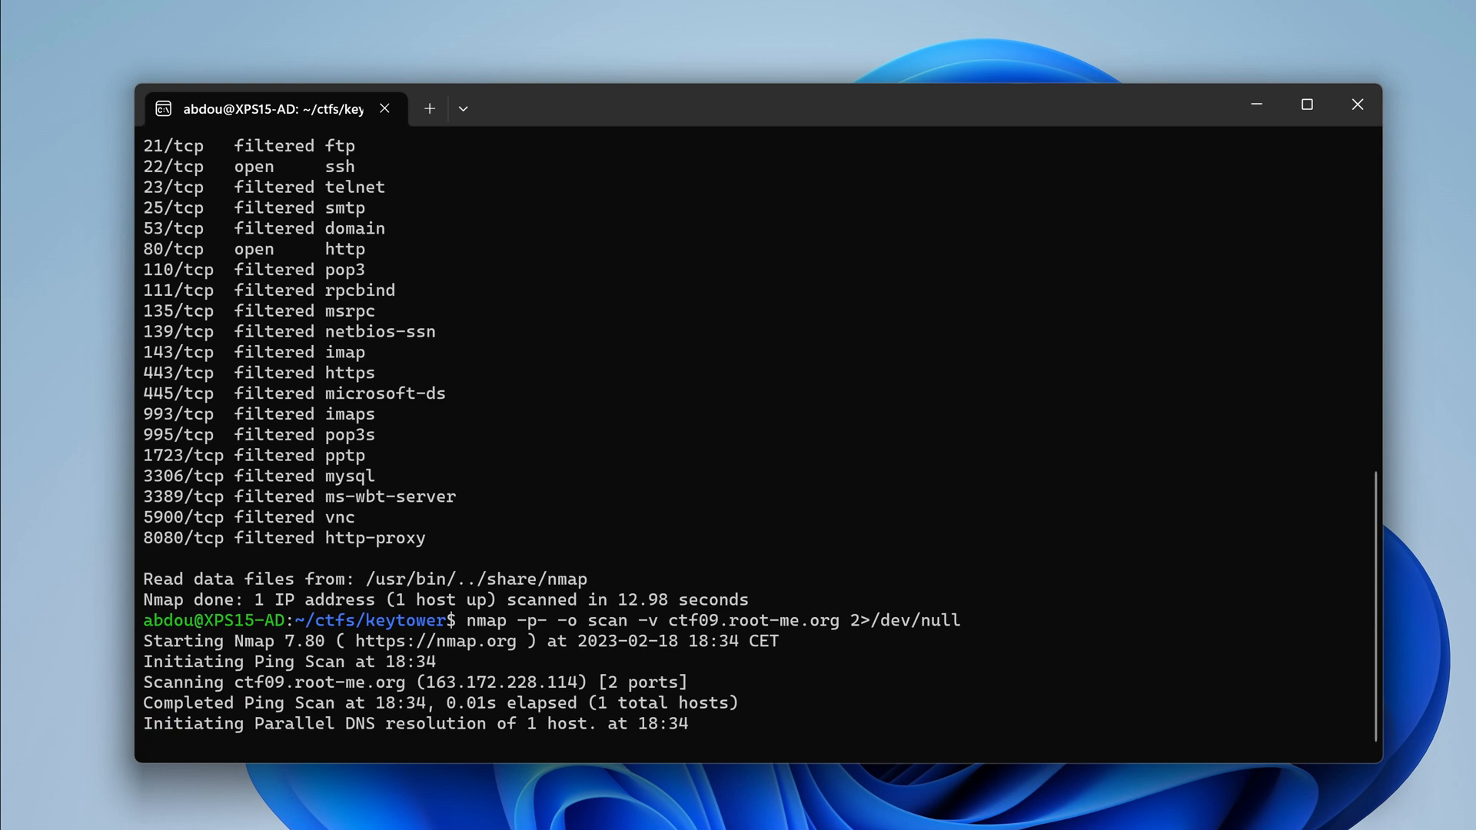
pyautogui.moveTo(172, 264)
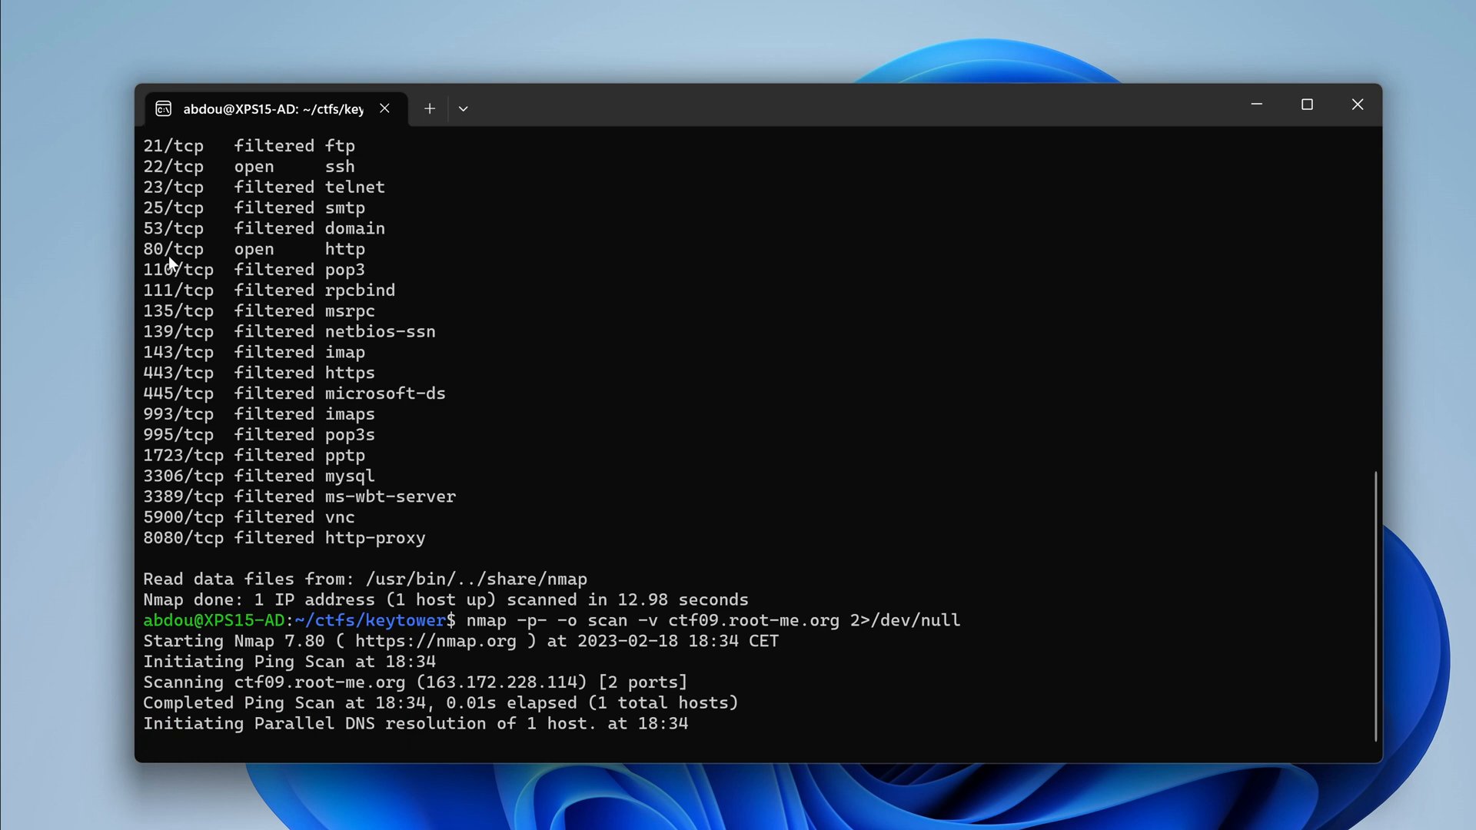
pyautogui.moveTo(157, 359)
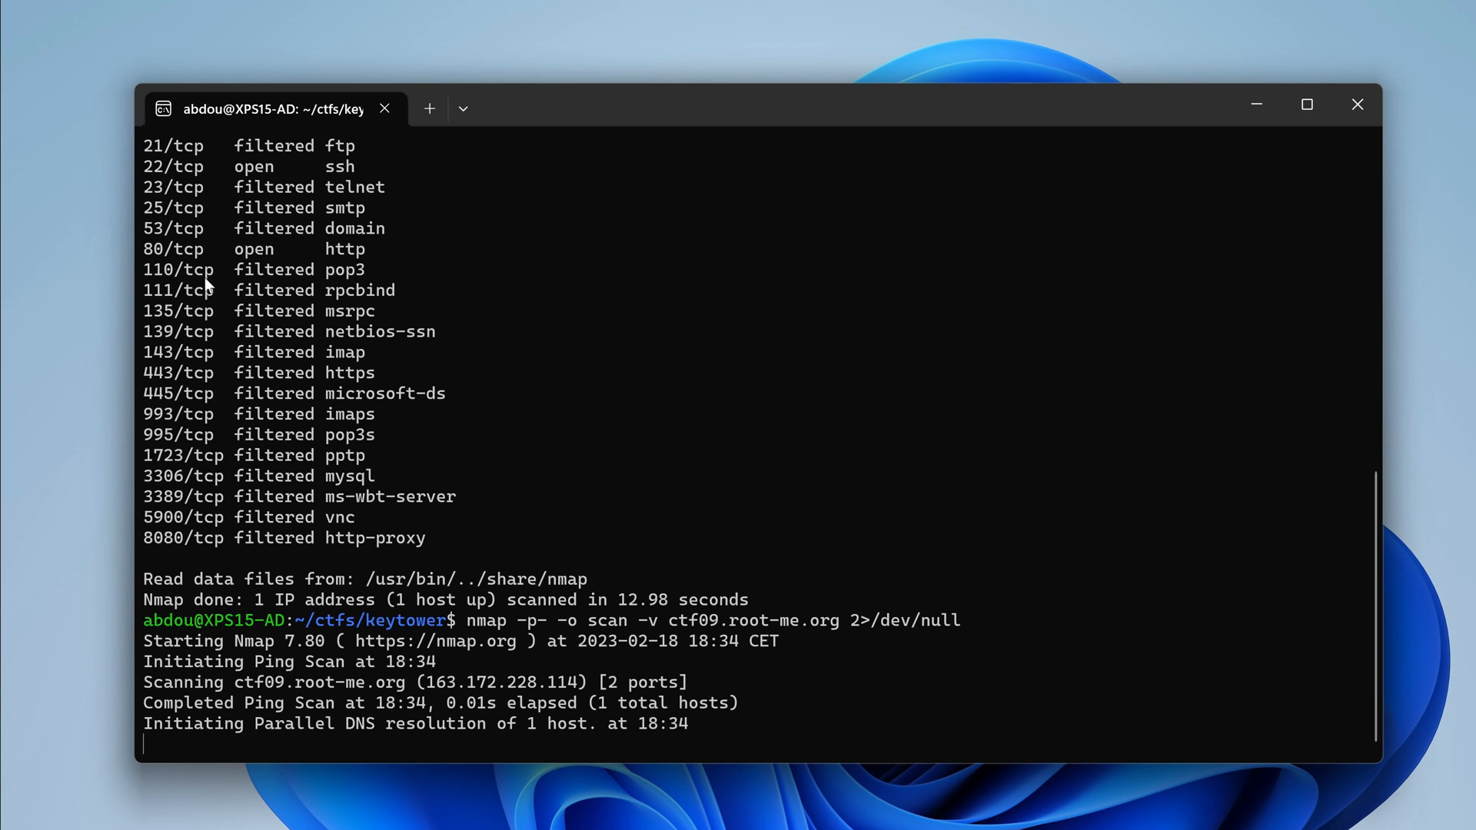
pyautogui.moveTo(150, 169)
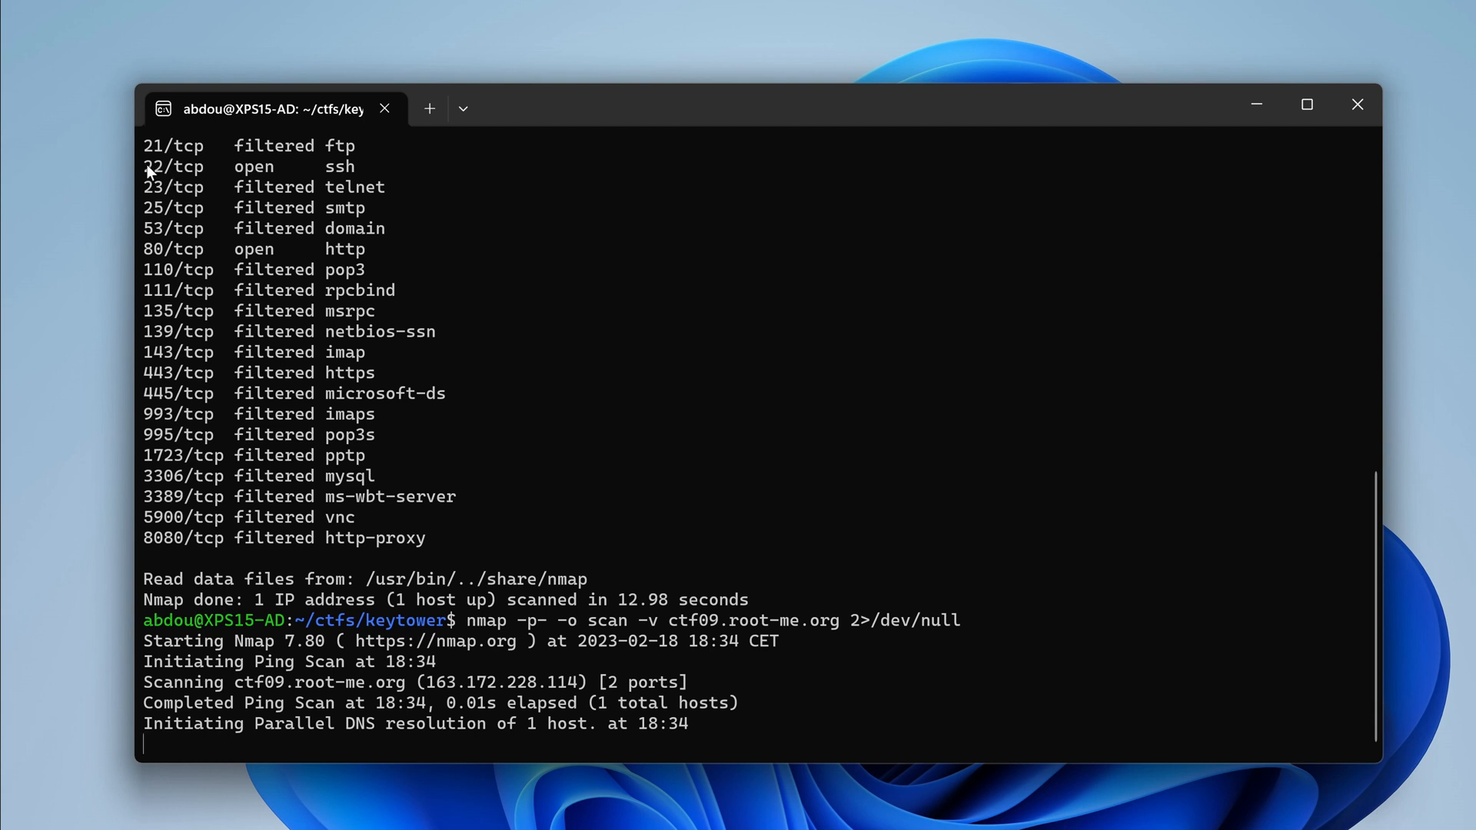
# Step: Clear the stale known_hosts key for ctf09.root-me.org and SSH in as root, reaching the password prompt
pyautogui.write('ssh root@ct')
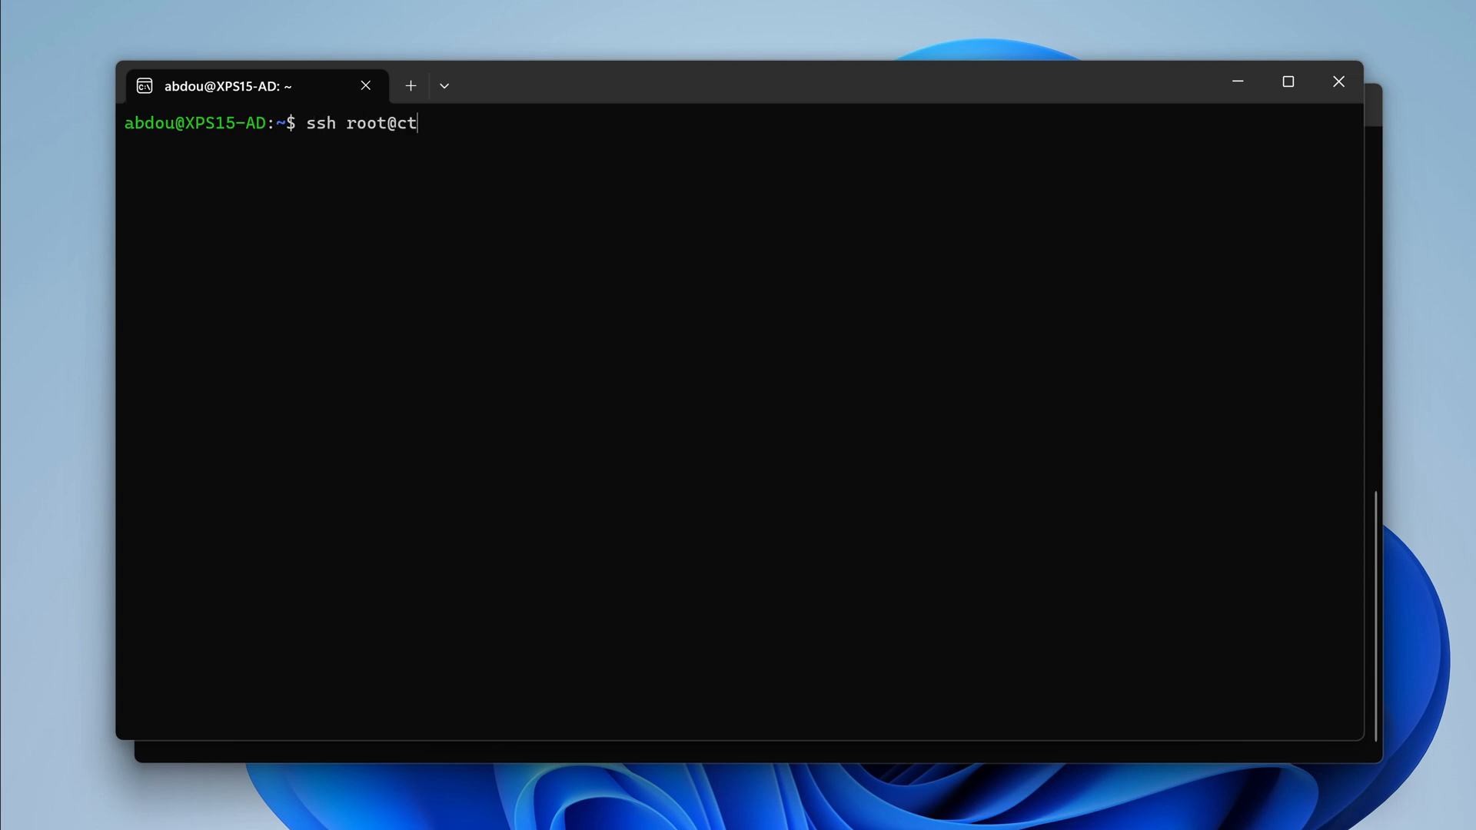
pyautogui.write('f09.root-me.org')
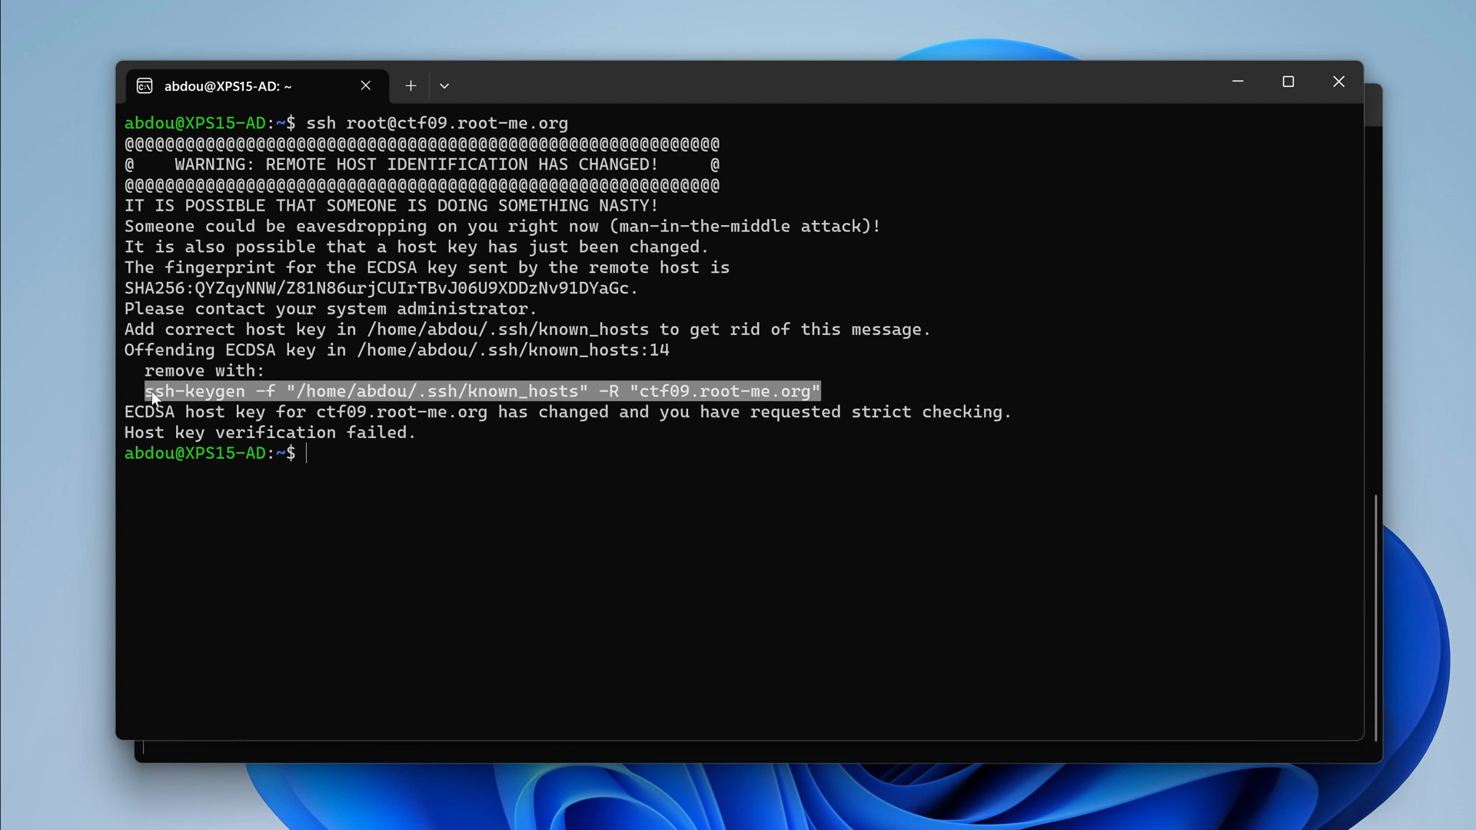
pyautogui.write('ssh-keygen -f "/home/abdou/.ssh/known_hosts" -R "ctf09.root-me.org"')
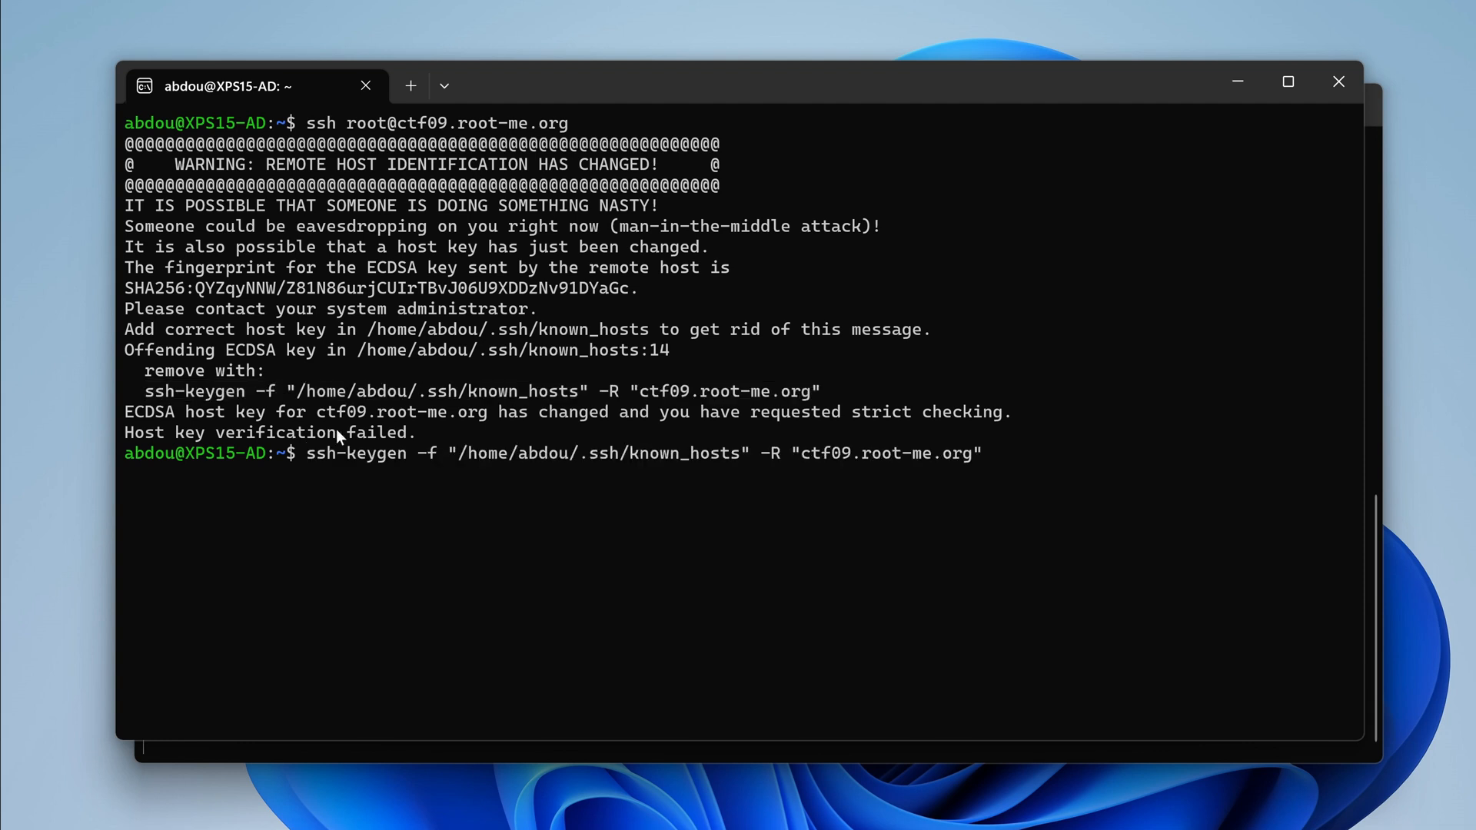
pyautogui.write('ssh root@ctf09.root-me.org')
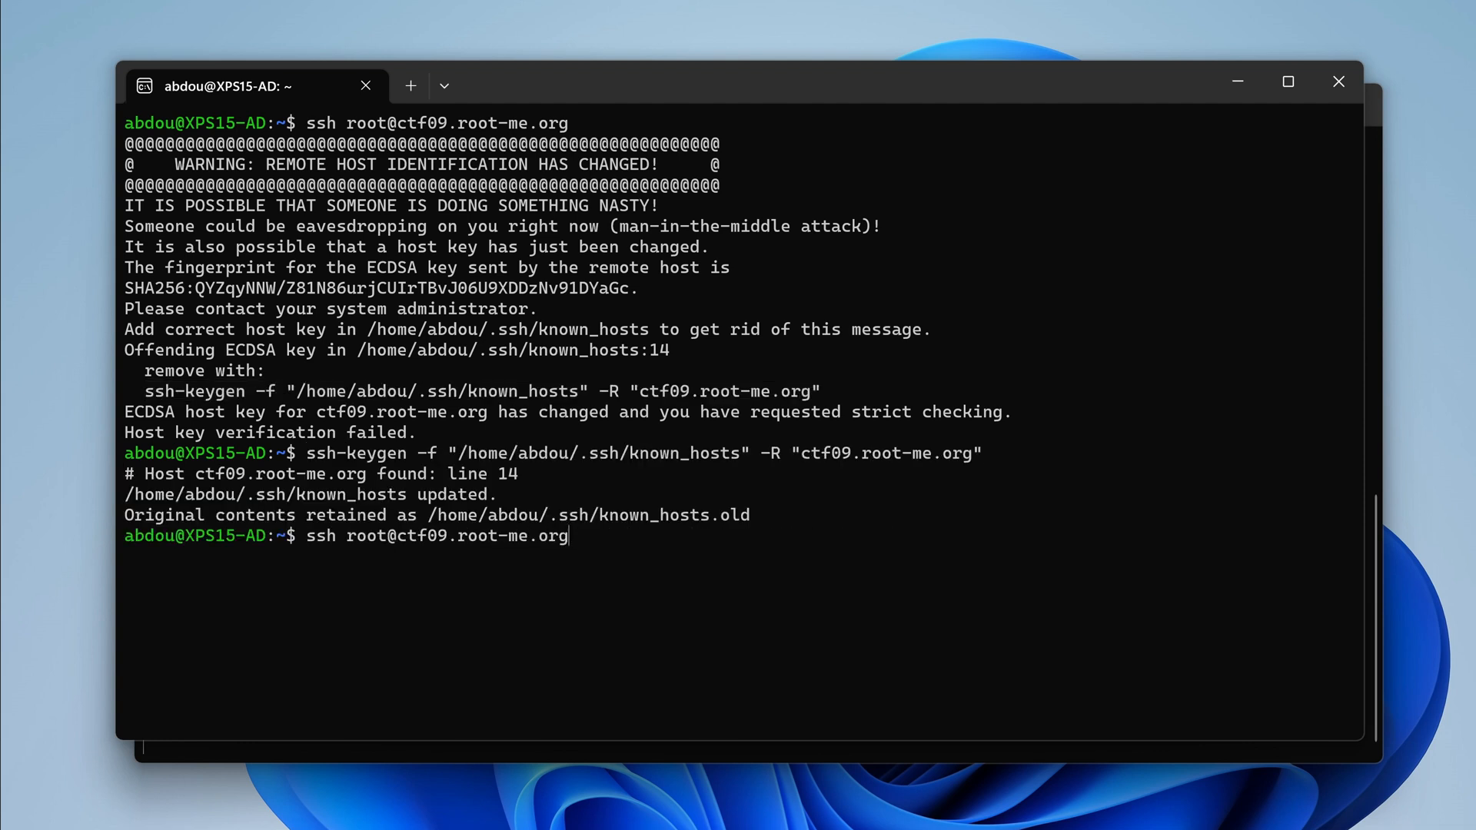
pyautogui.write('yes/no/[fingerprint])? yes')
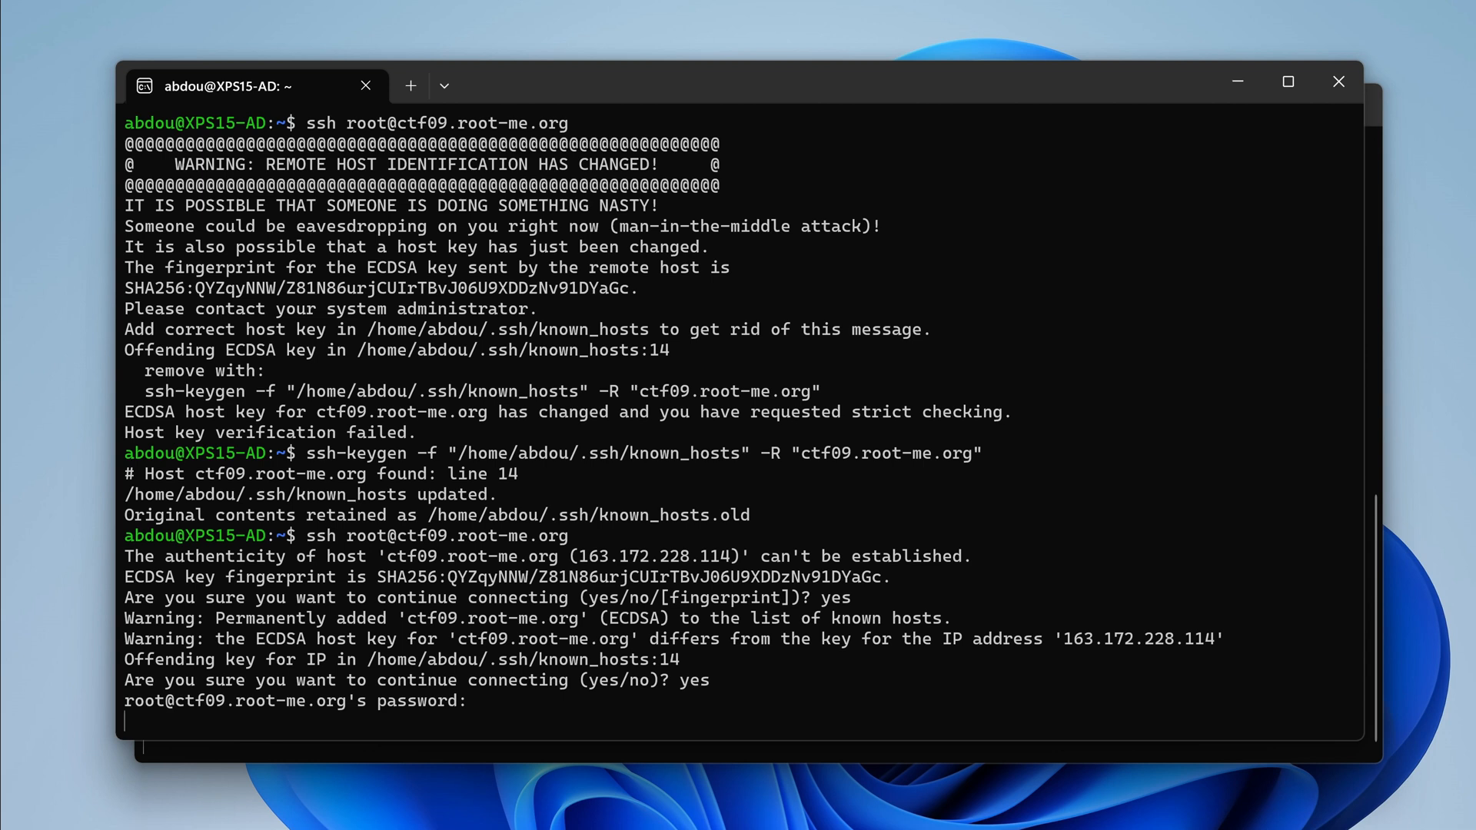
pyautogui.press('Enter')
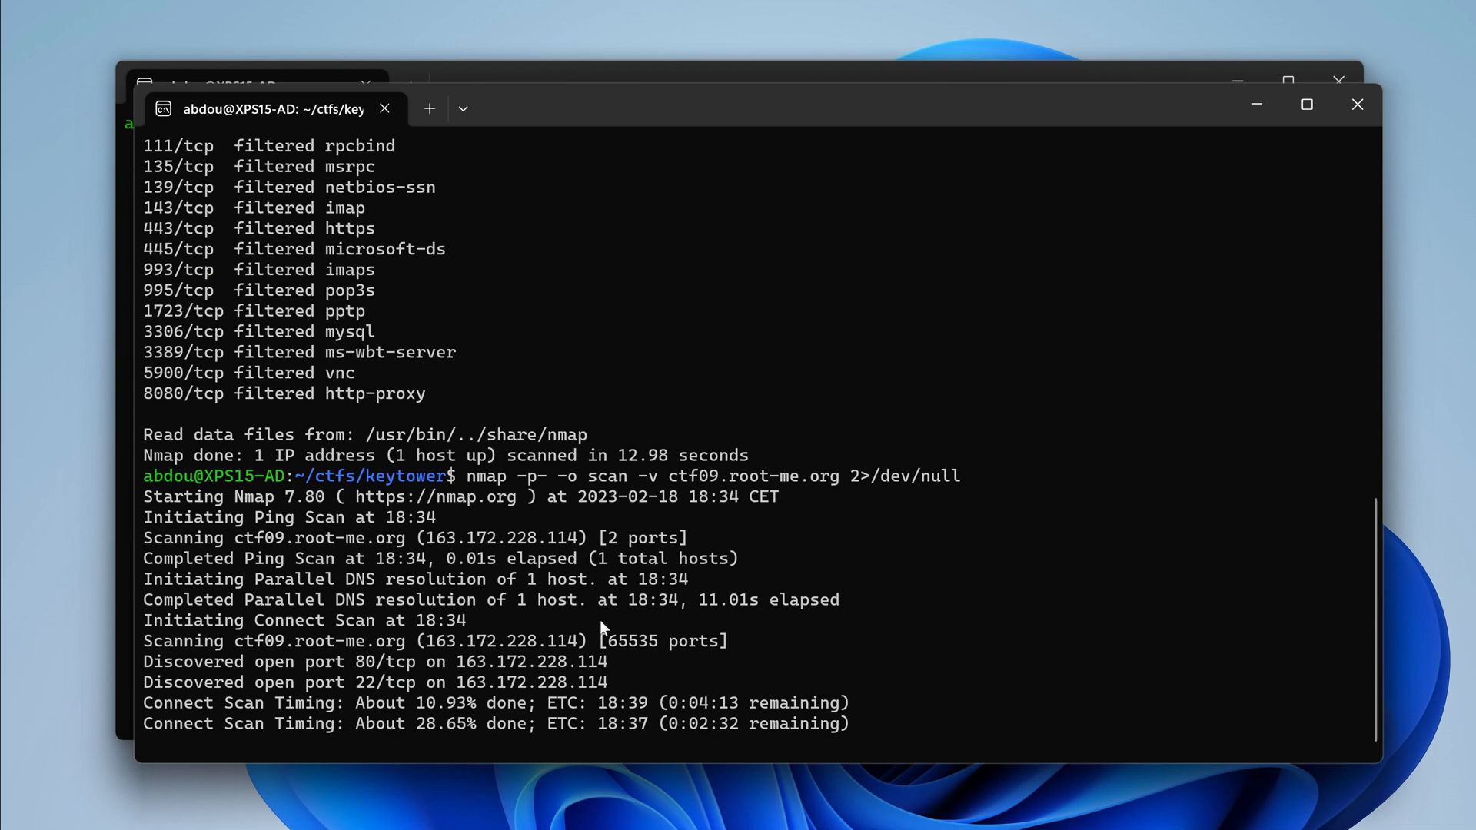
pyautogui.moveTo(762, 505)
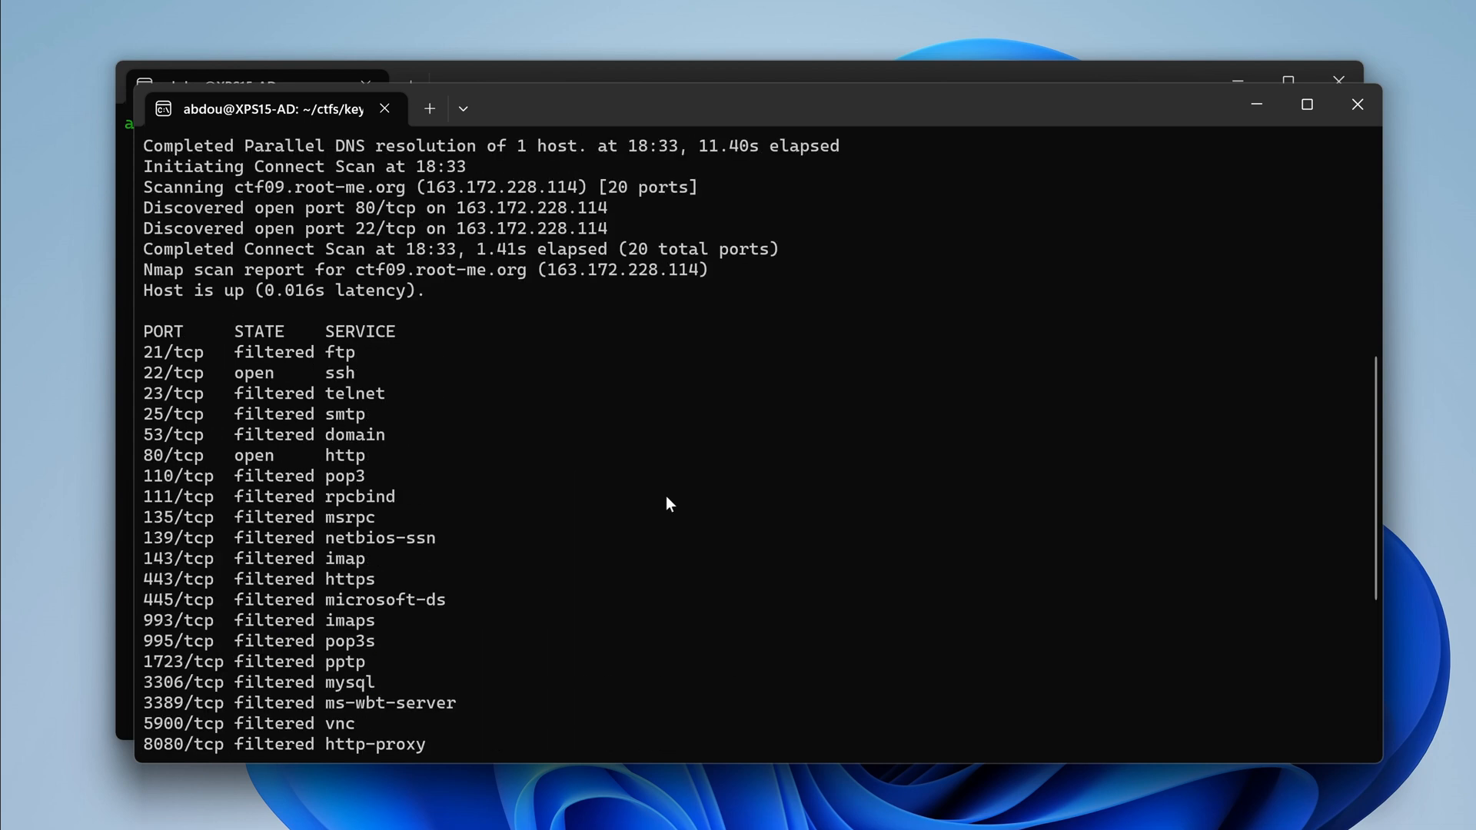
pyautogui.doubleClick(344, 455)
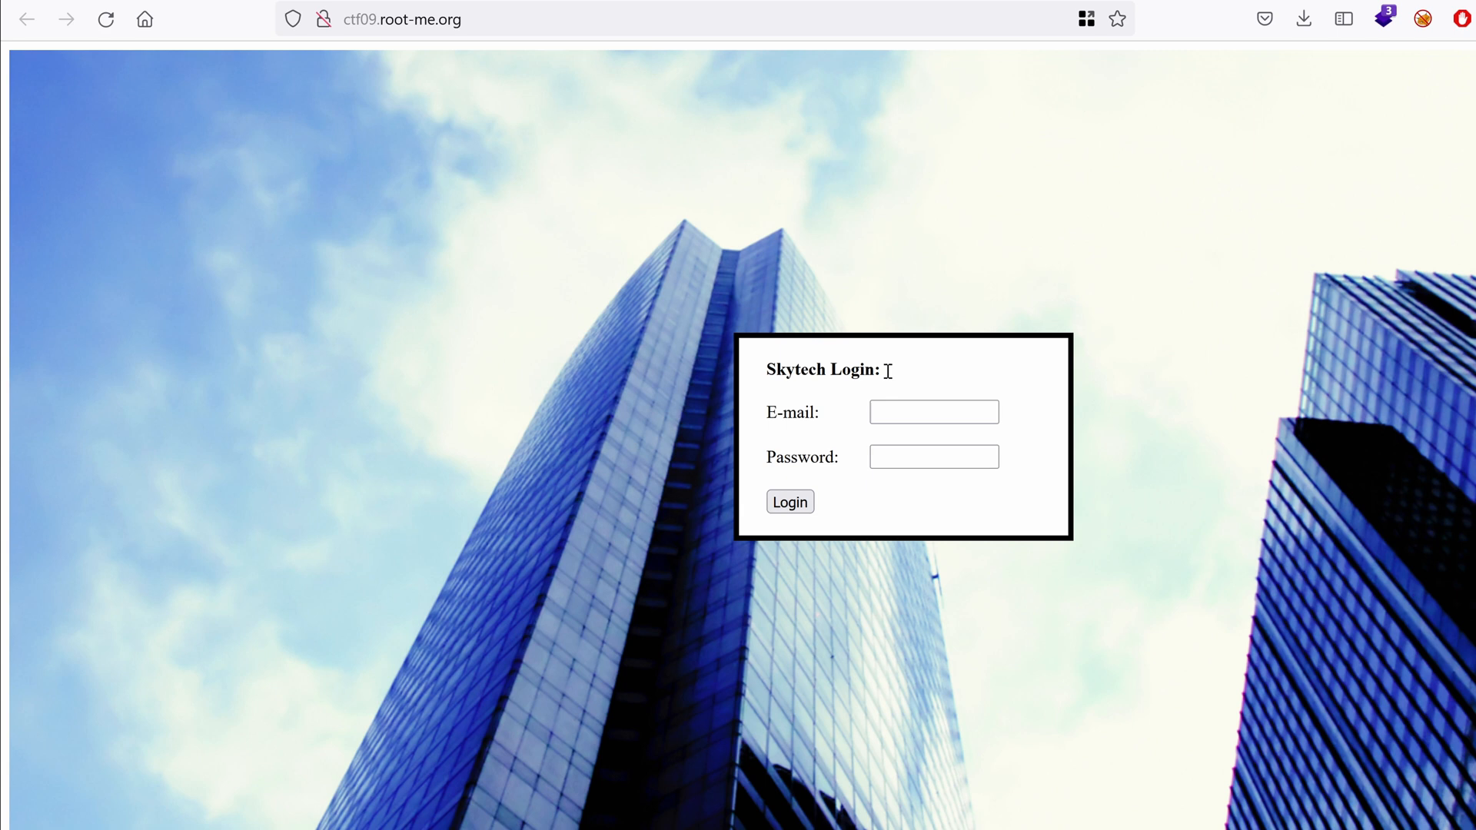
pyautogui.moveTo(938, 452)
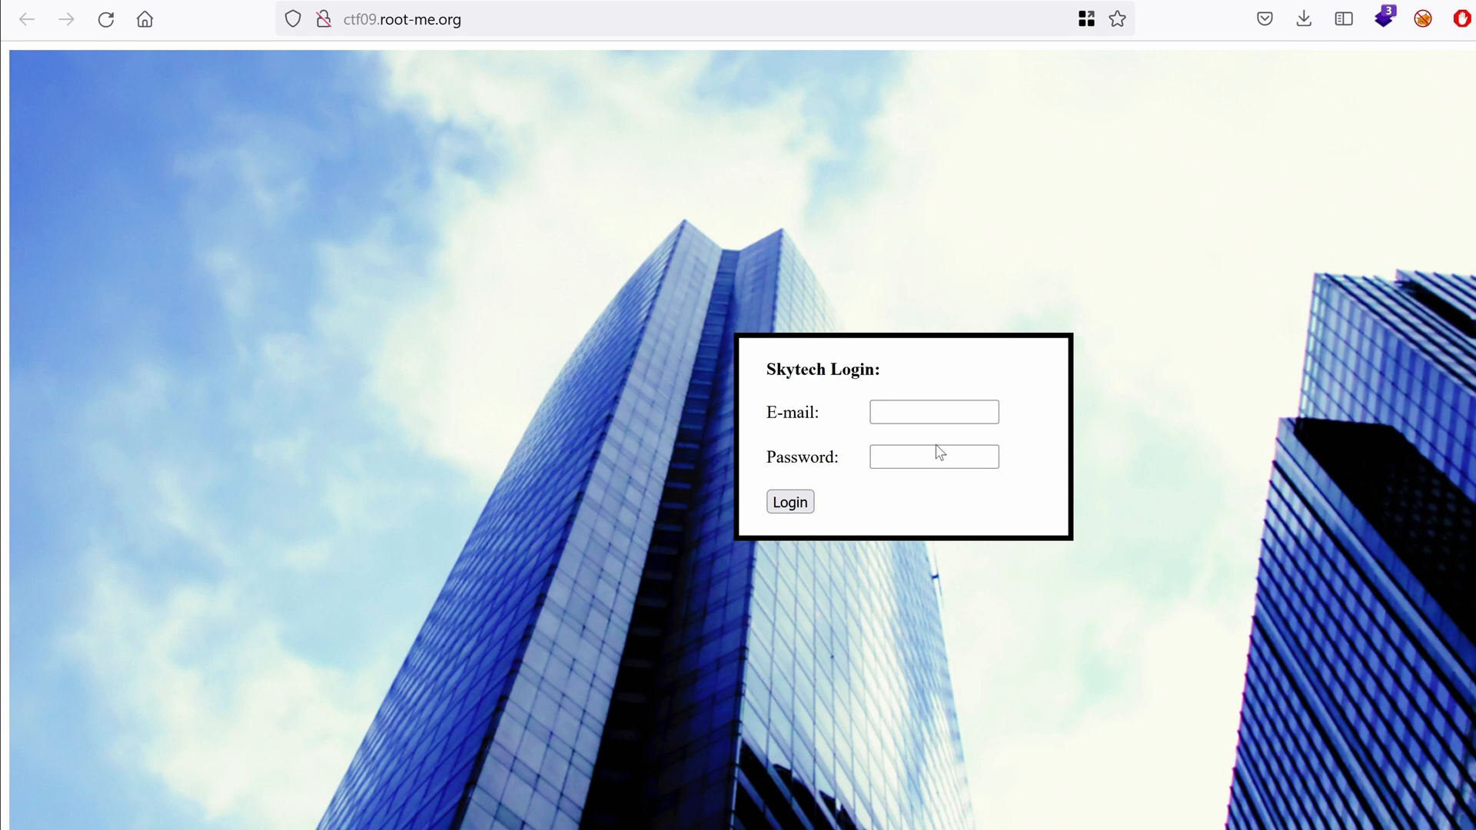
pyautogui.moveTo(857, 420)
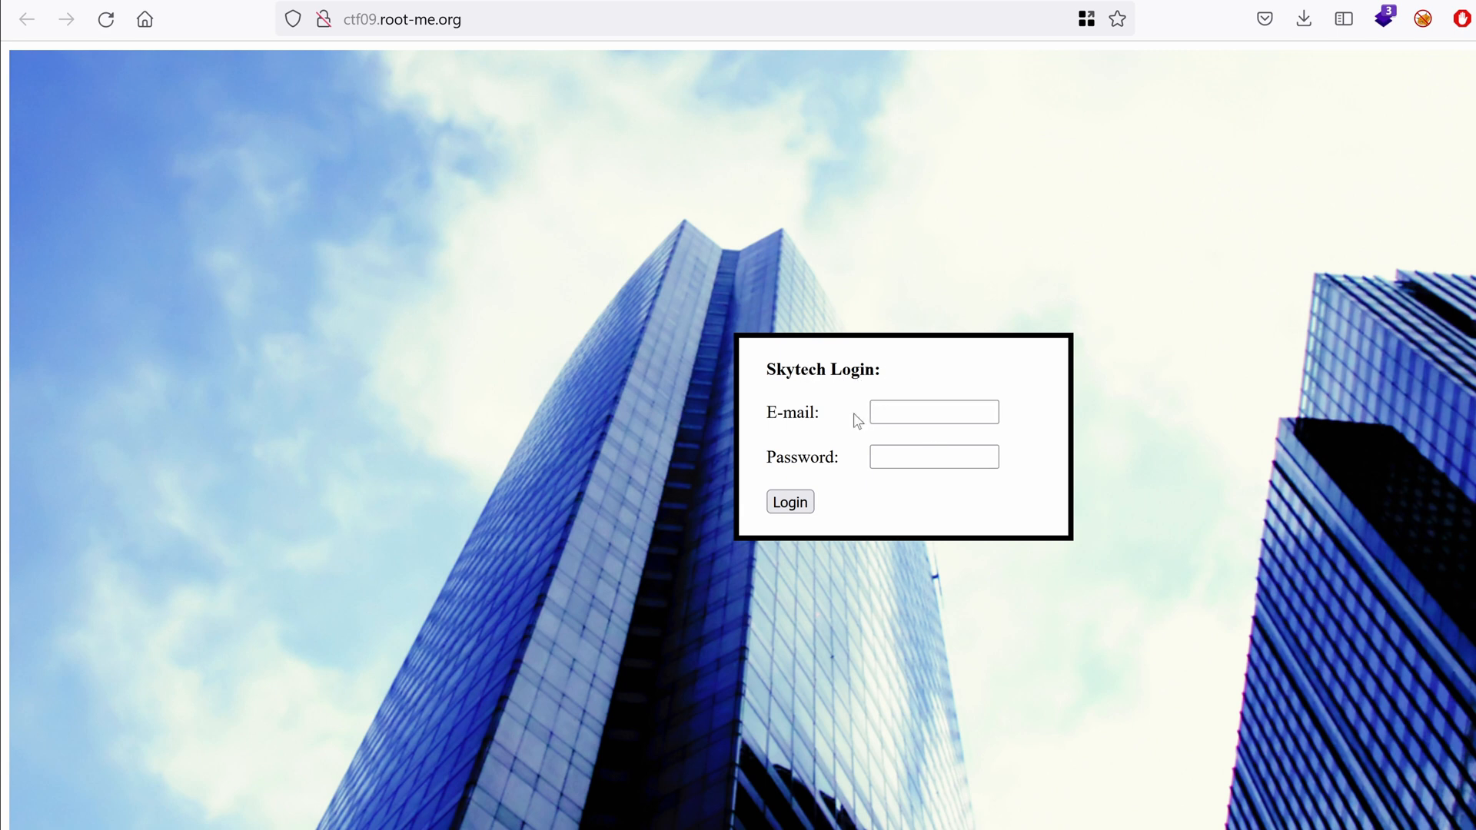
pyautogui.moveTo(1120, 570)
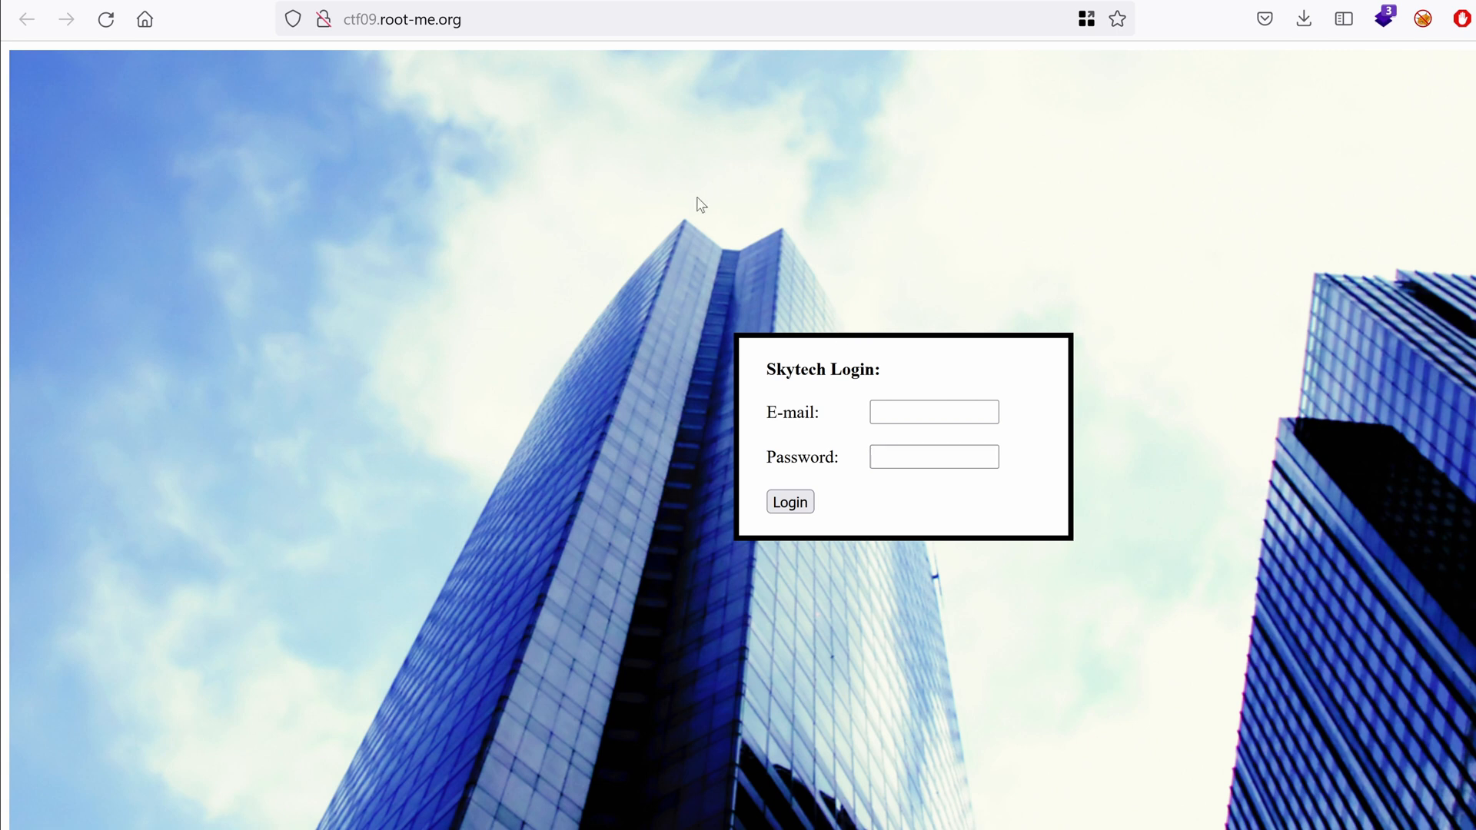
pyautogui.moveTo(899, 383)
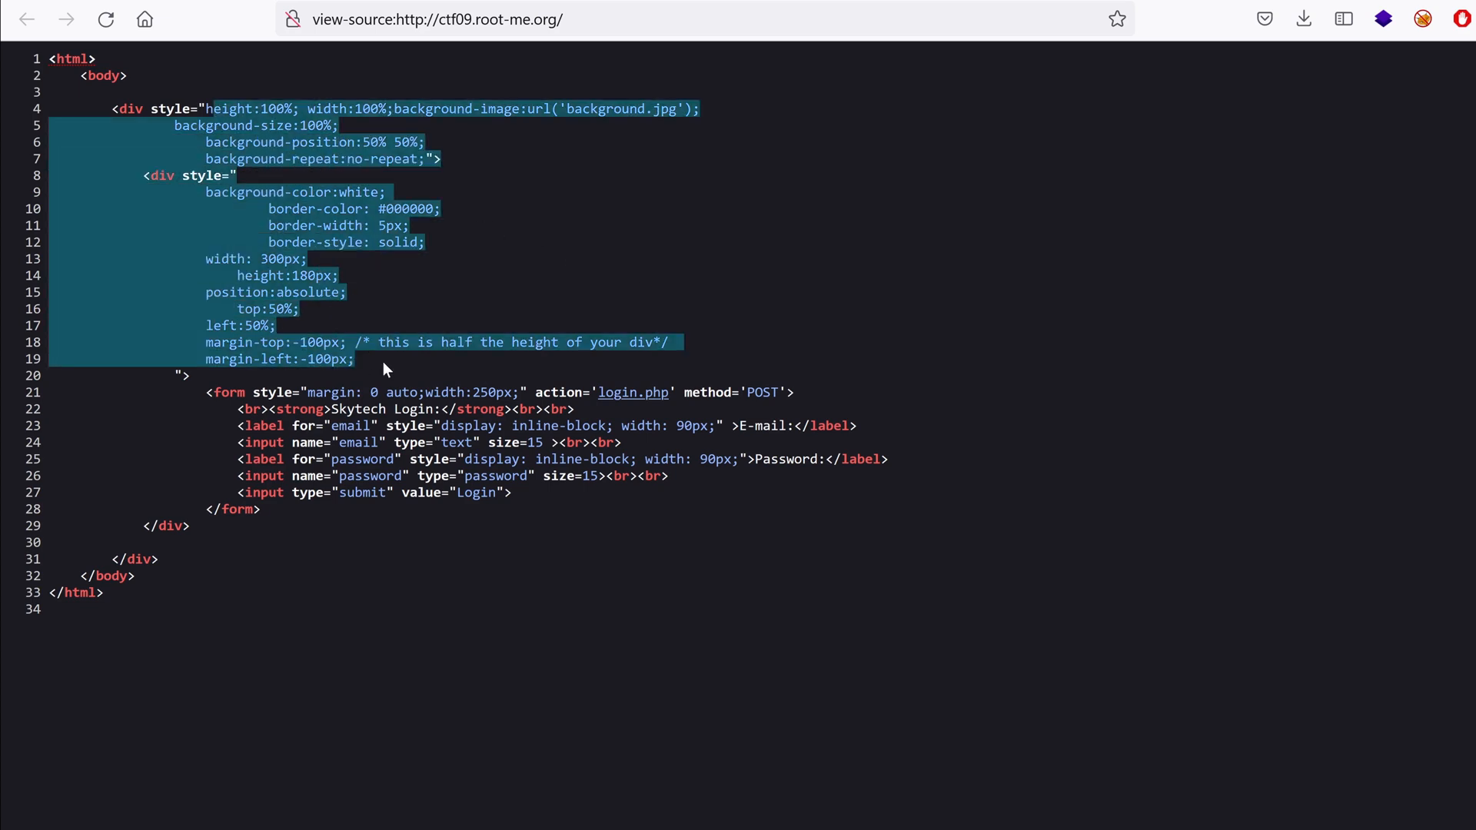
pyautogui.moveTo(732, 388)
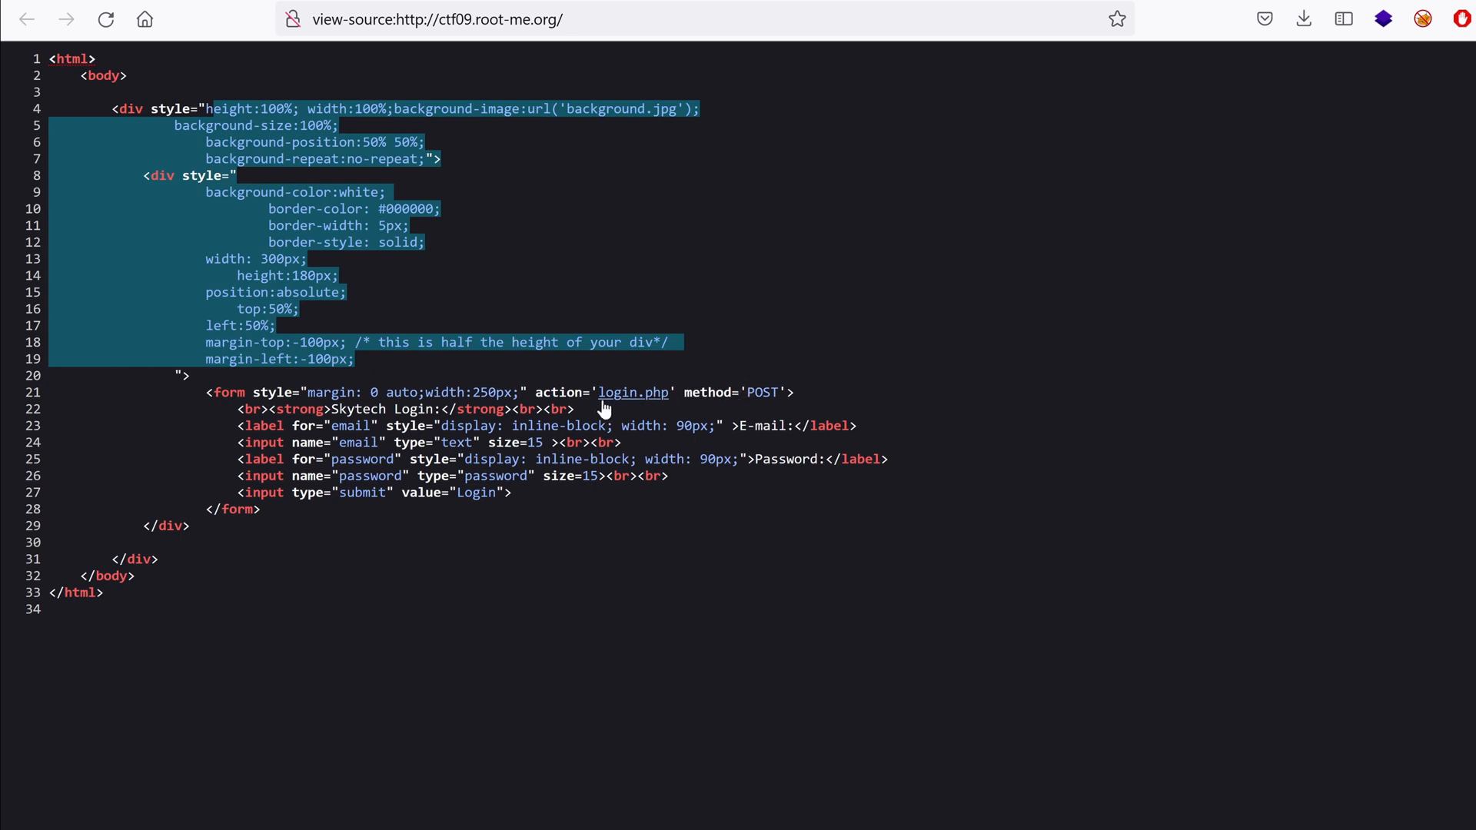
pyautogui.moveTo(353, 430)
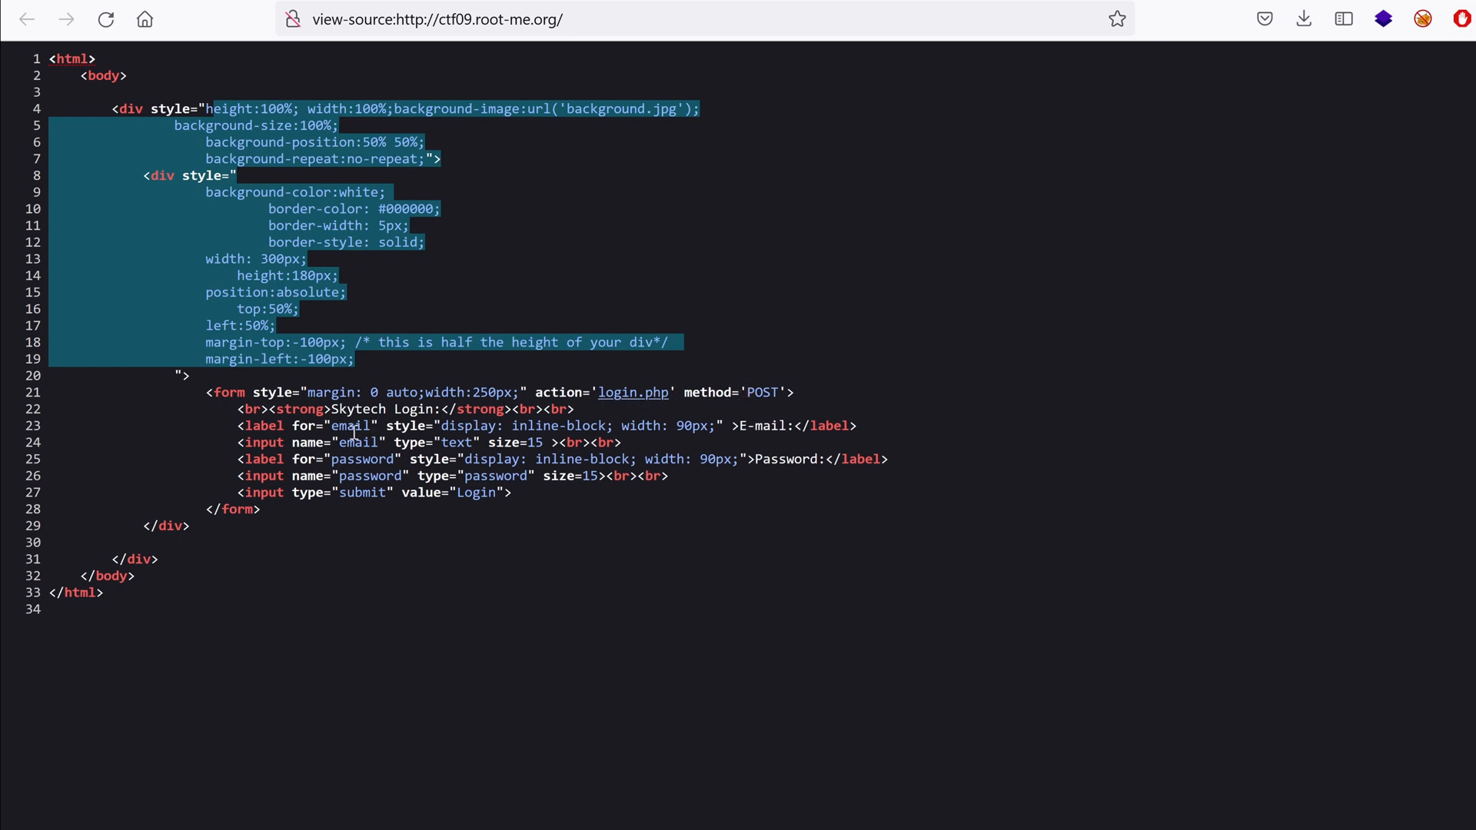
pyautogui.moveTo(536, 509)
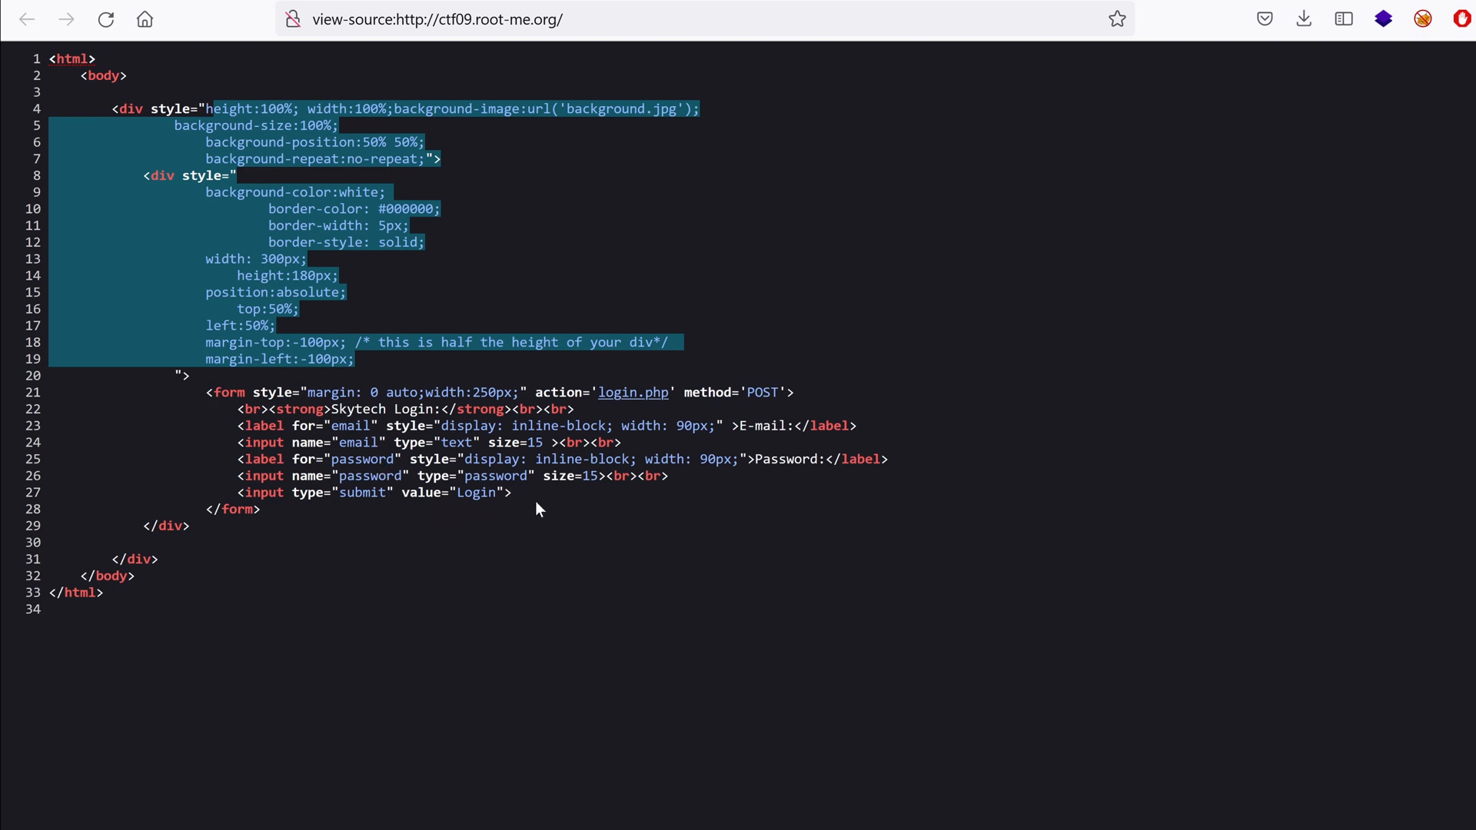
pyautogui.moveTo(565, 509)
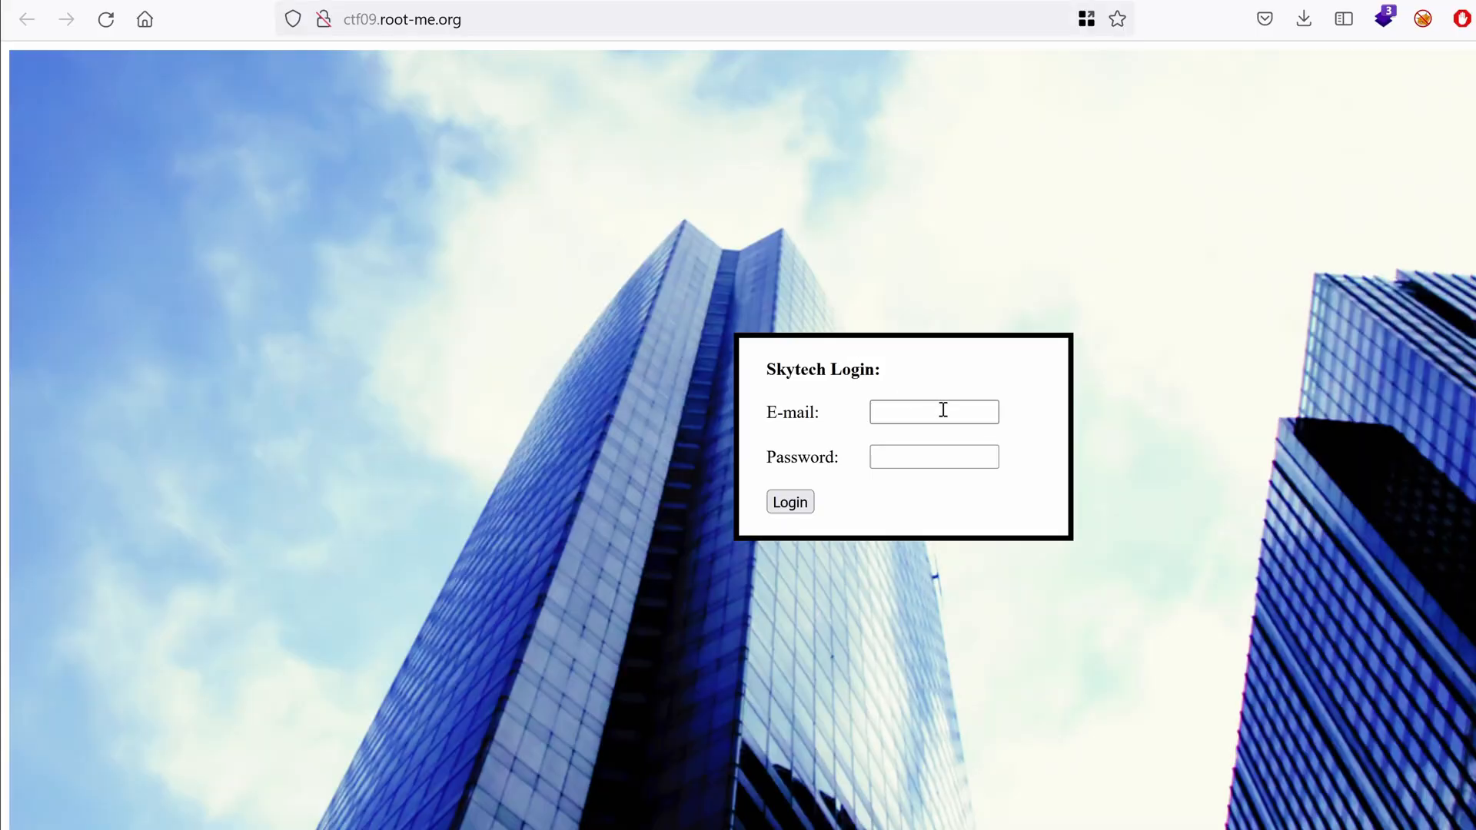
# Step: Log in to Skytech as admin, decline saving the login, and go back after seeing Login Failed
pyautogui.write('admin')
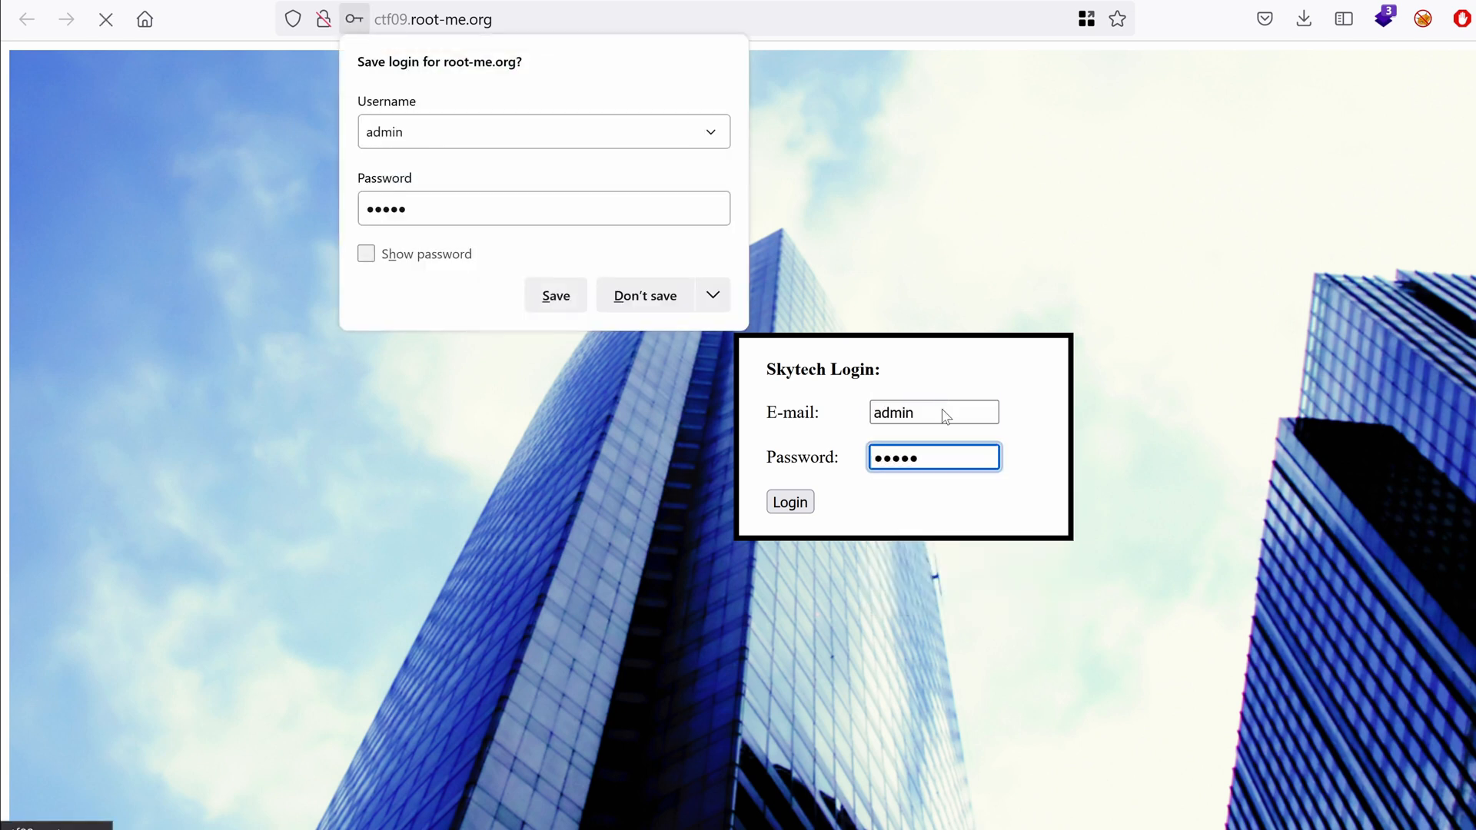
pyautogui.click(790, 501)
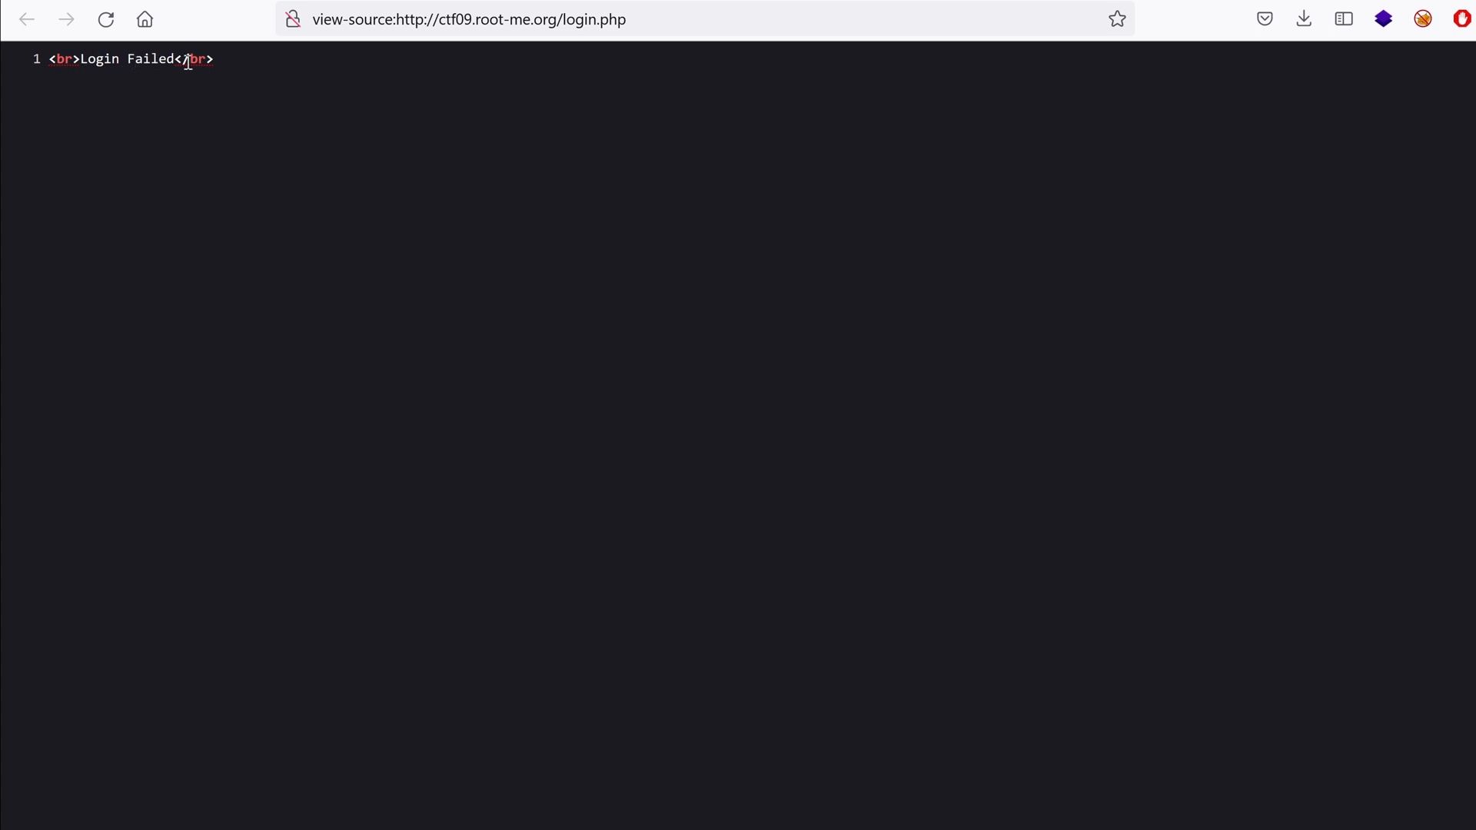
pyautogui.click(26, 19)
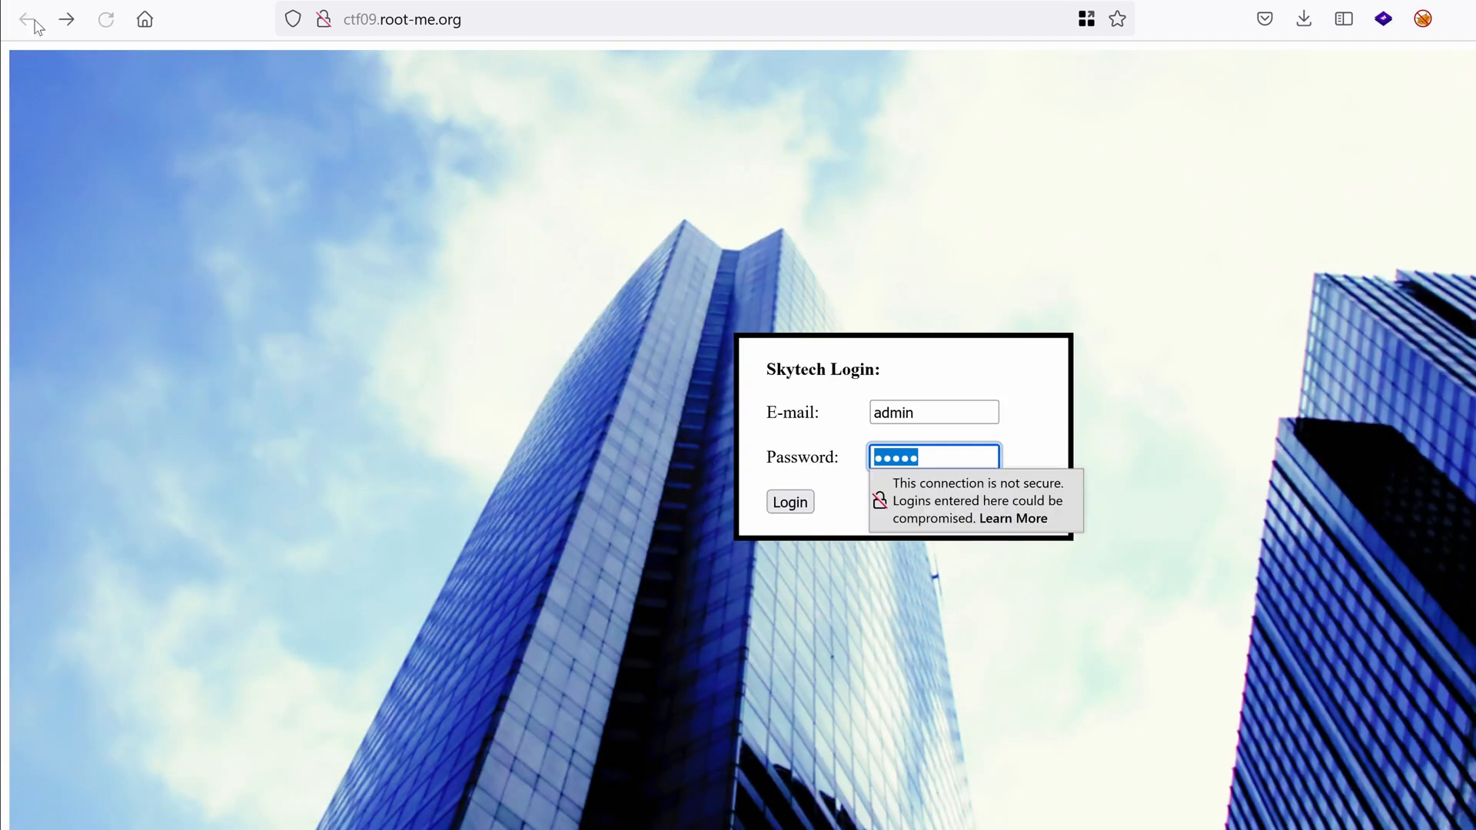
pyautogui.moveTo(655, 385)
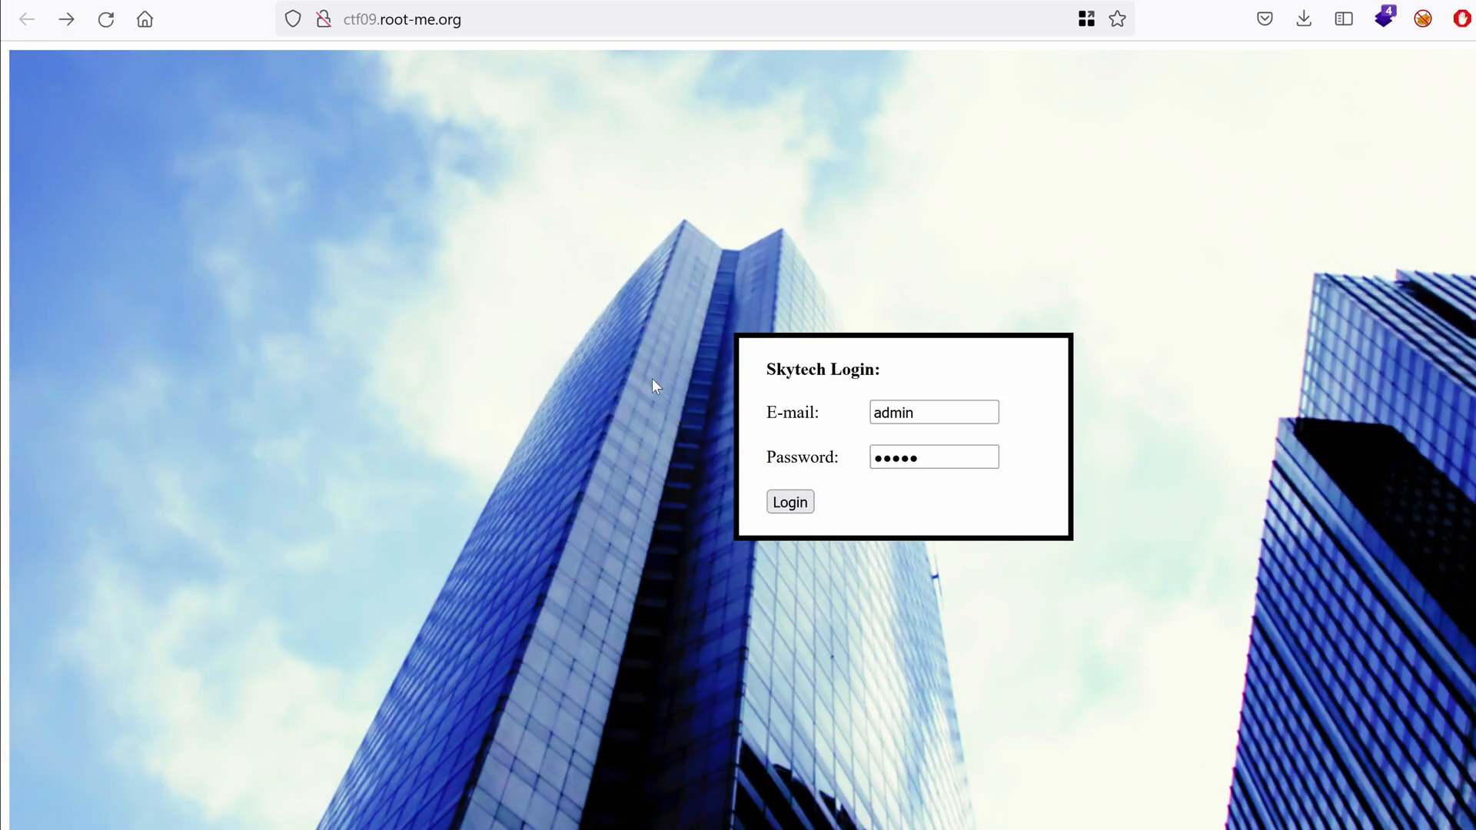
pyautogui.moveTo(982, 661)
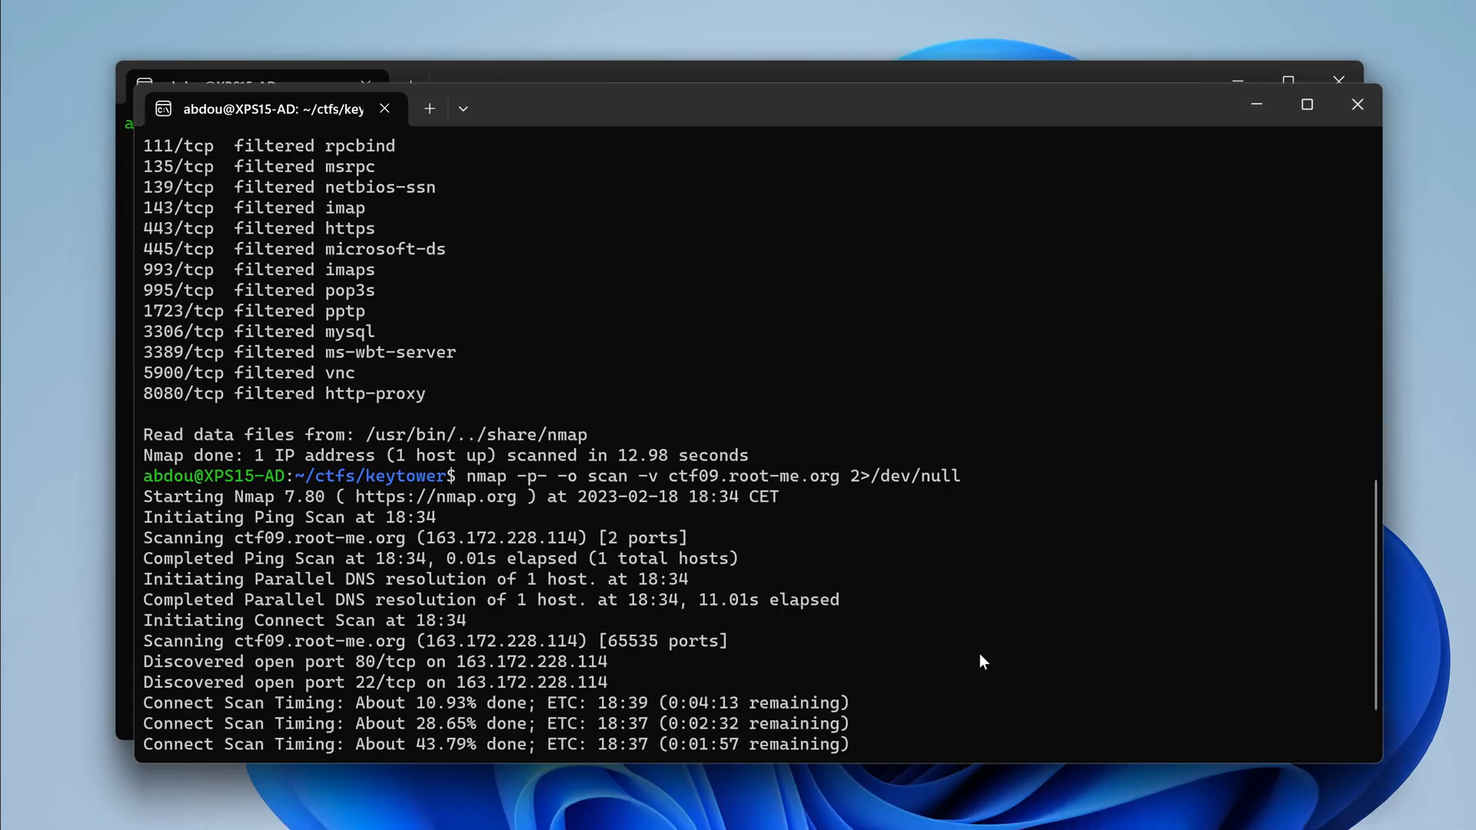
# Step: Scroll to the finished nmap table listing open ports 22 ssh, 80 http and 3128 squid-http
pyautogui.scroll(-3)
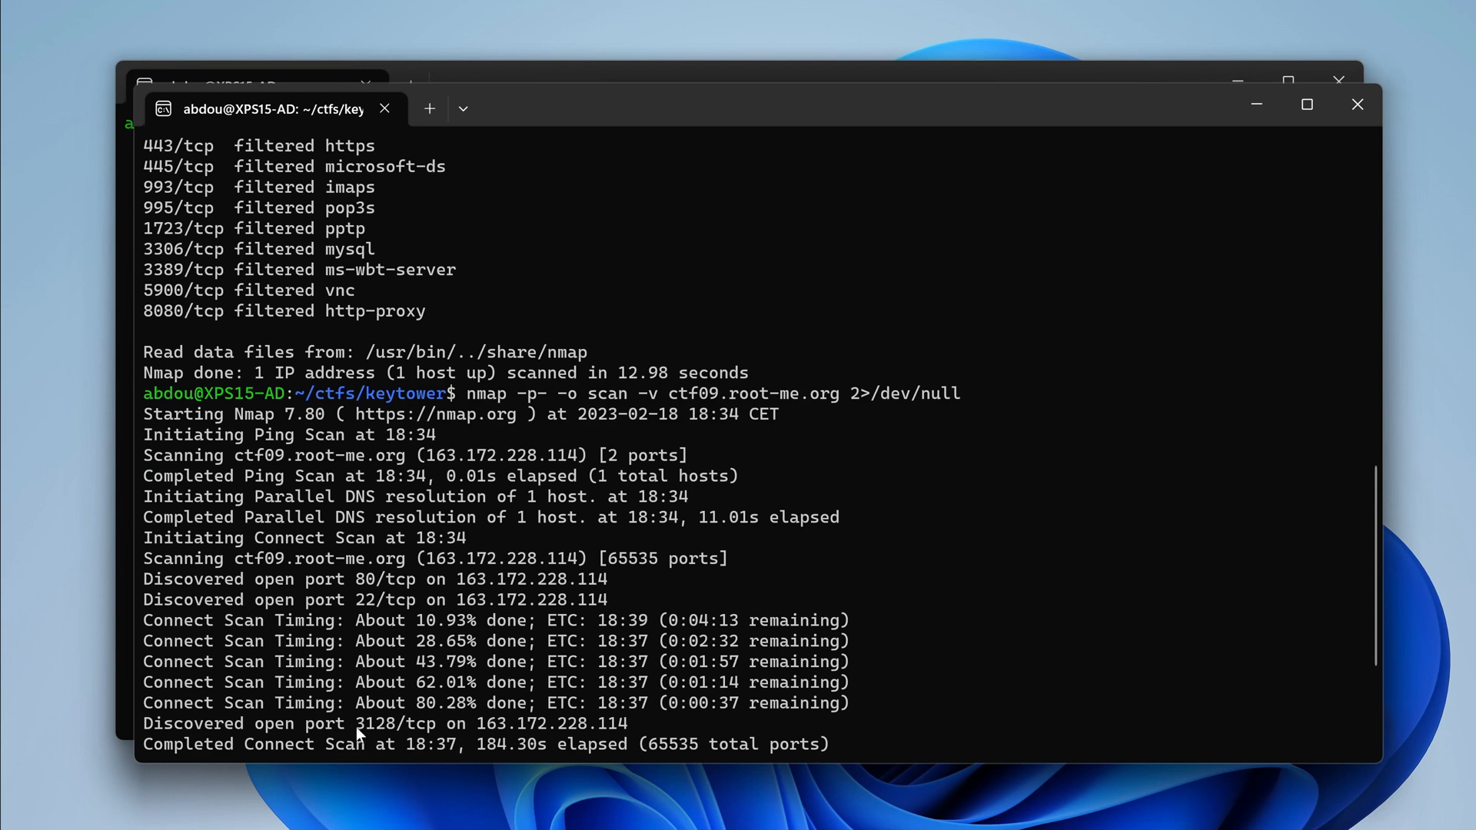
pyautogui.moveTo(370, 737)
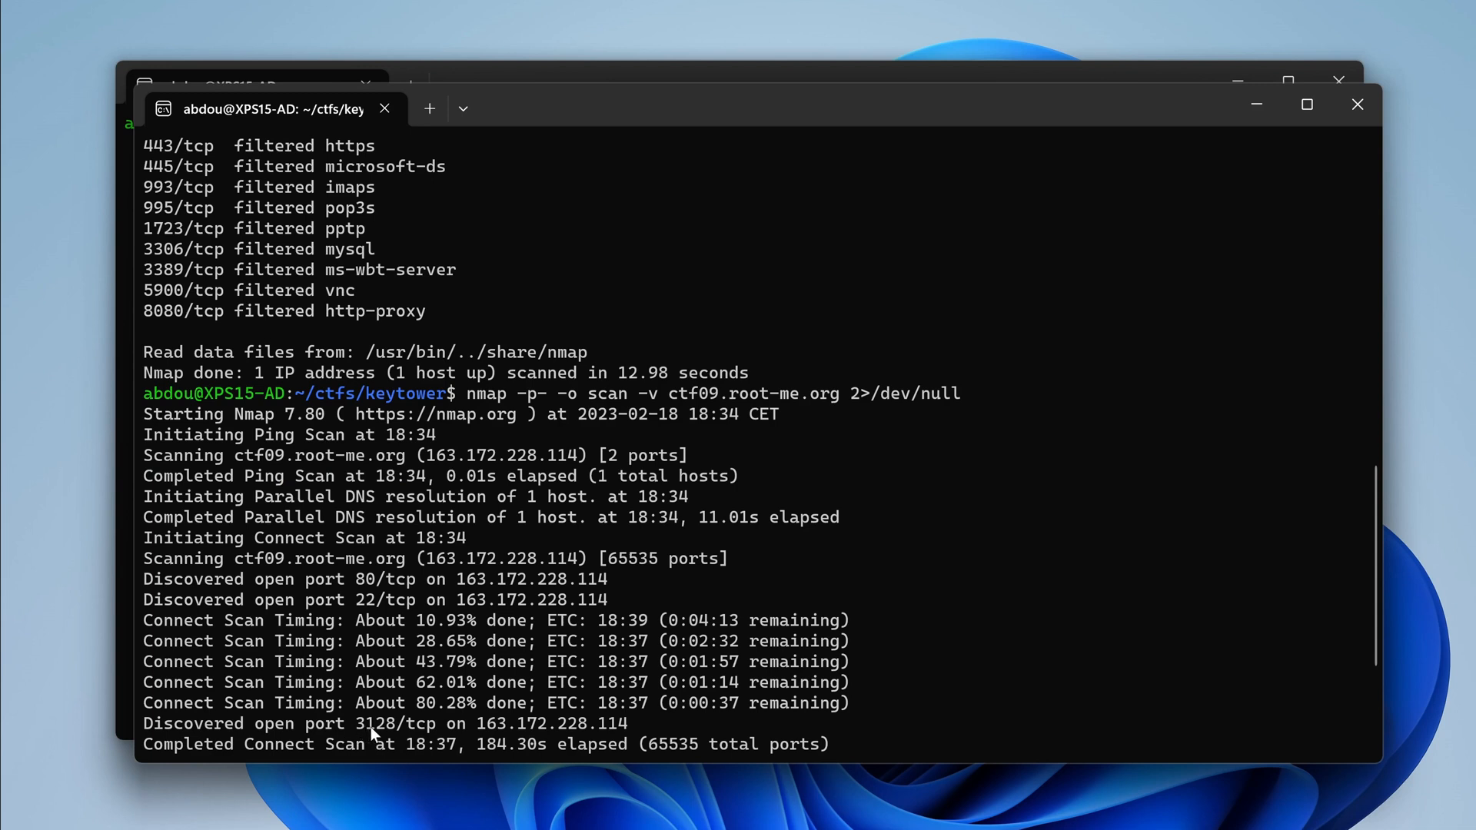
pyautogui.moveTo(390, 736)
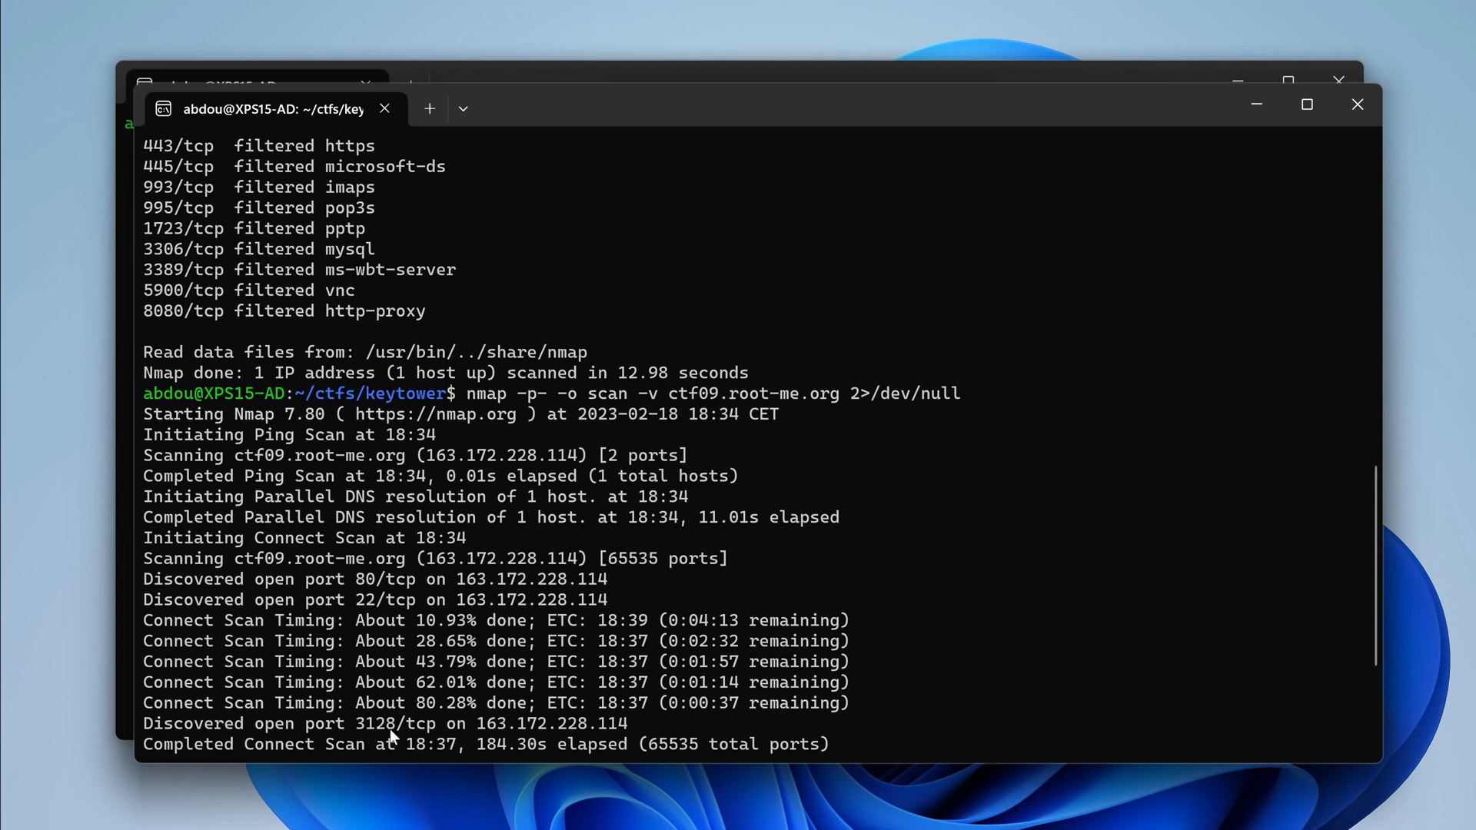
pyautogui.moveTo(389, 716)
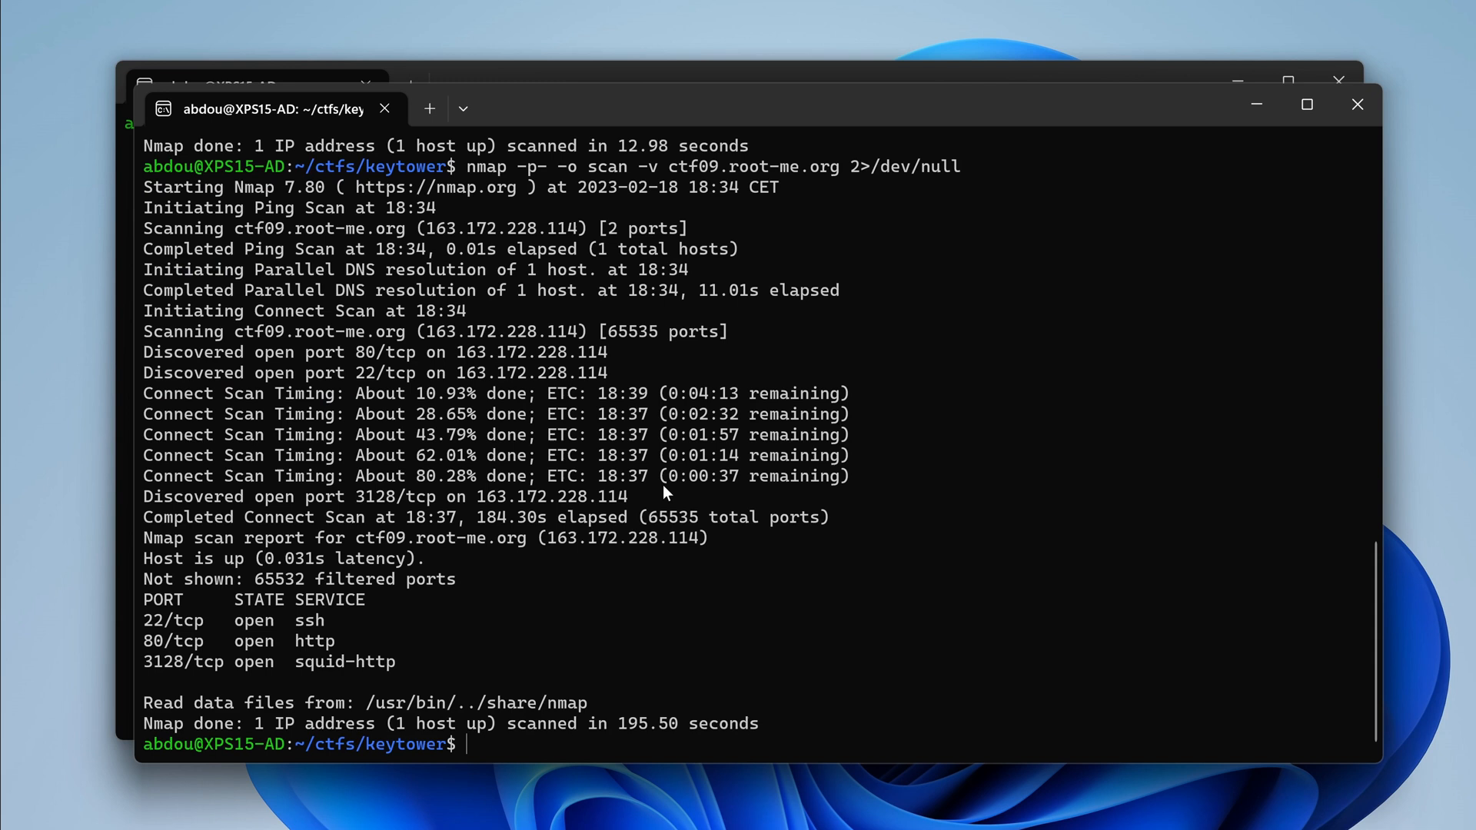
pyautogui.moveTo(373, 618)
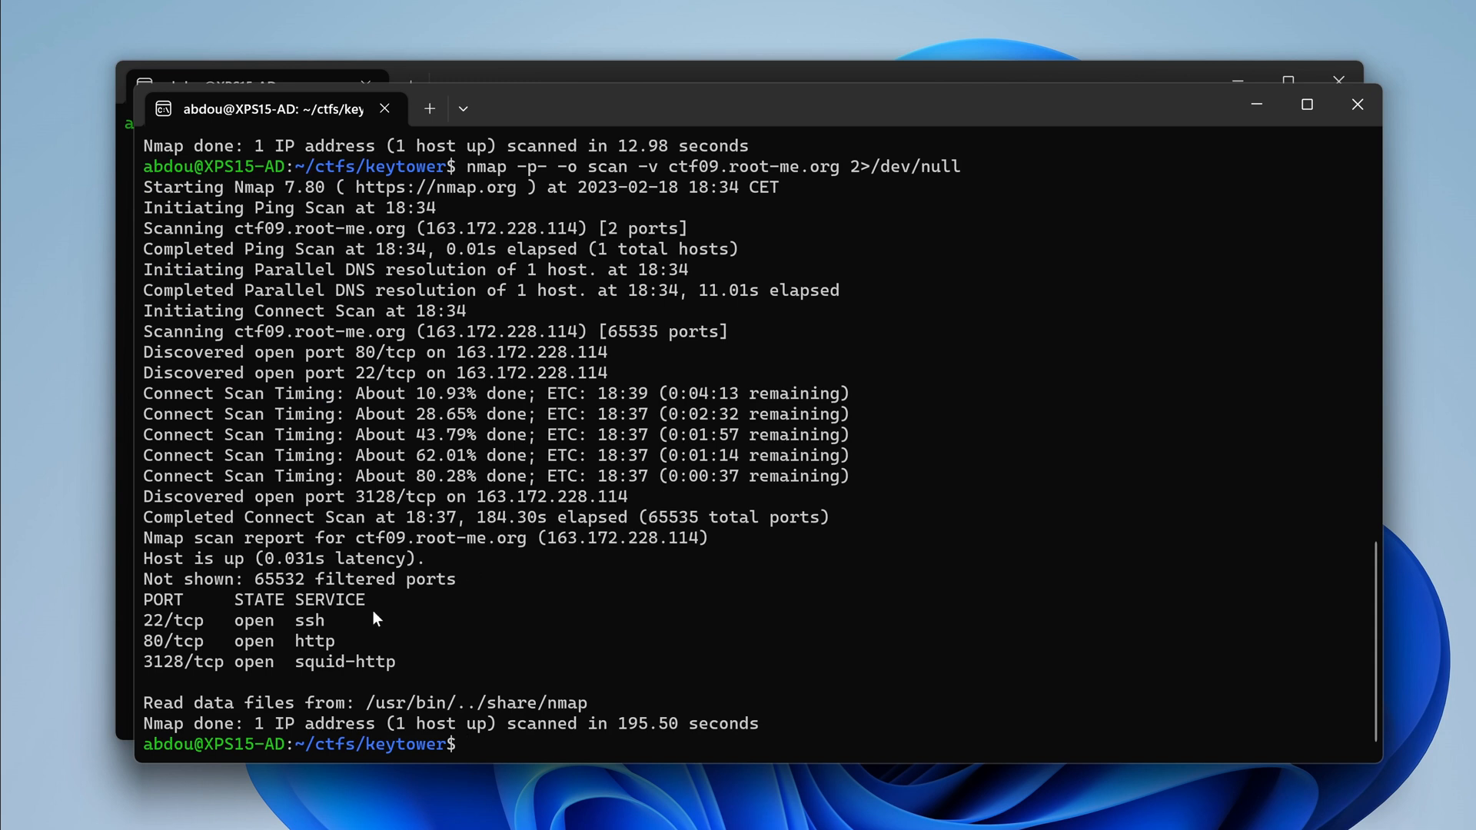
pyautogui.moveTo(585, 598)
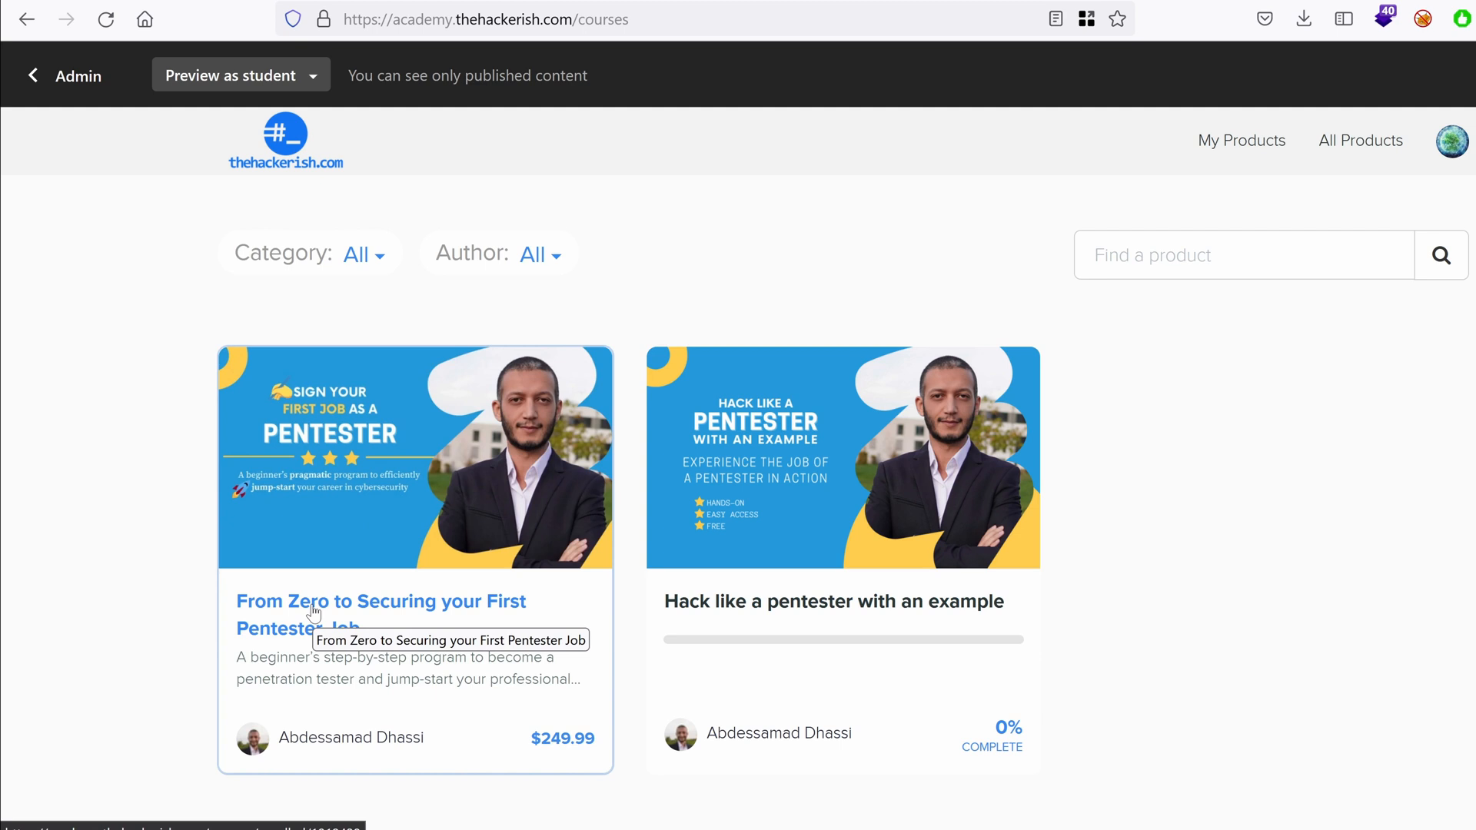
pyautogui.moveTo(204, 607)
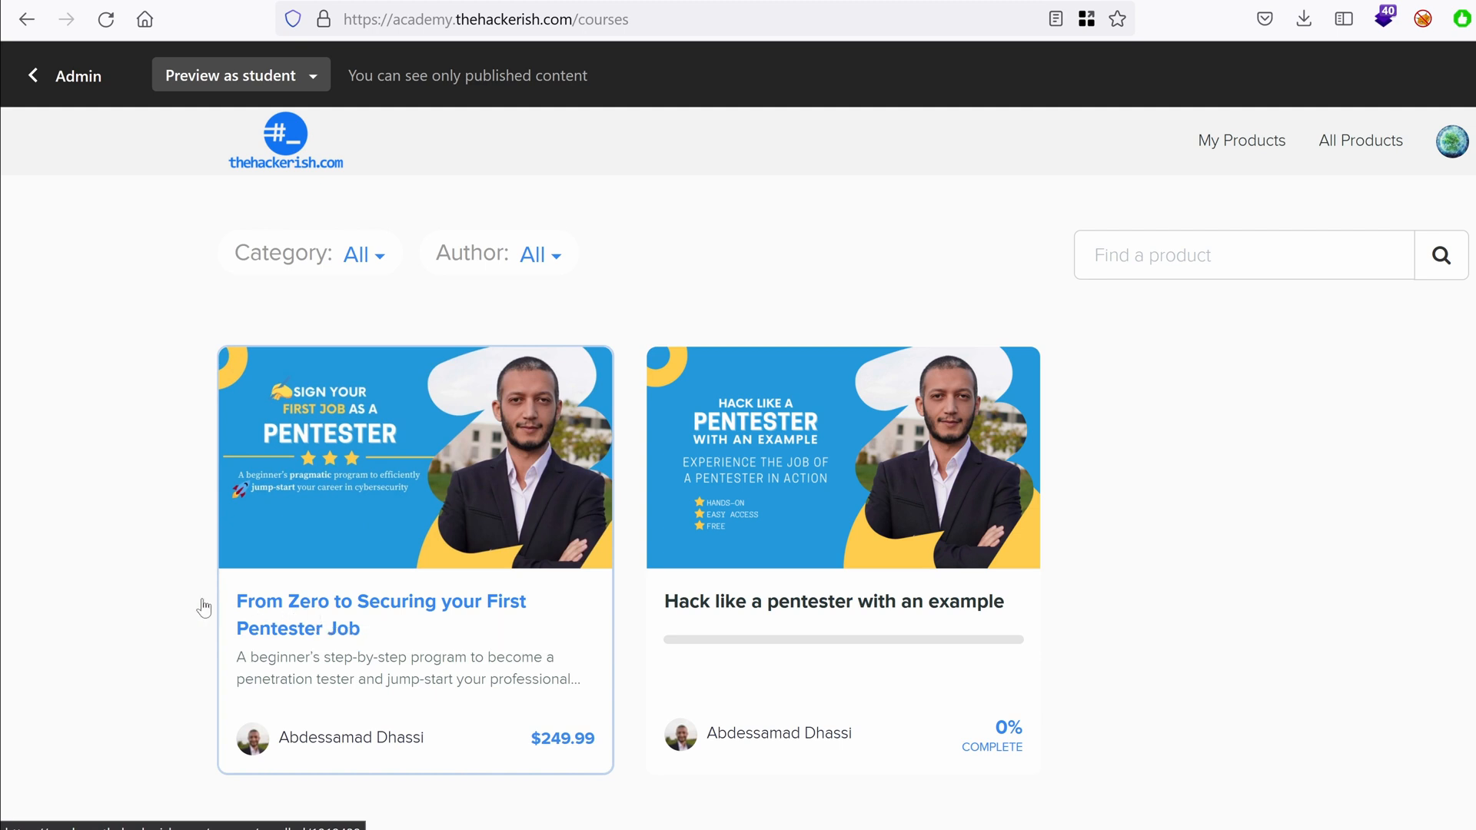
pyautogui.moveTo(169, 606)
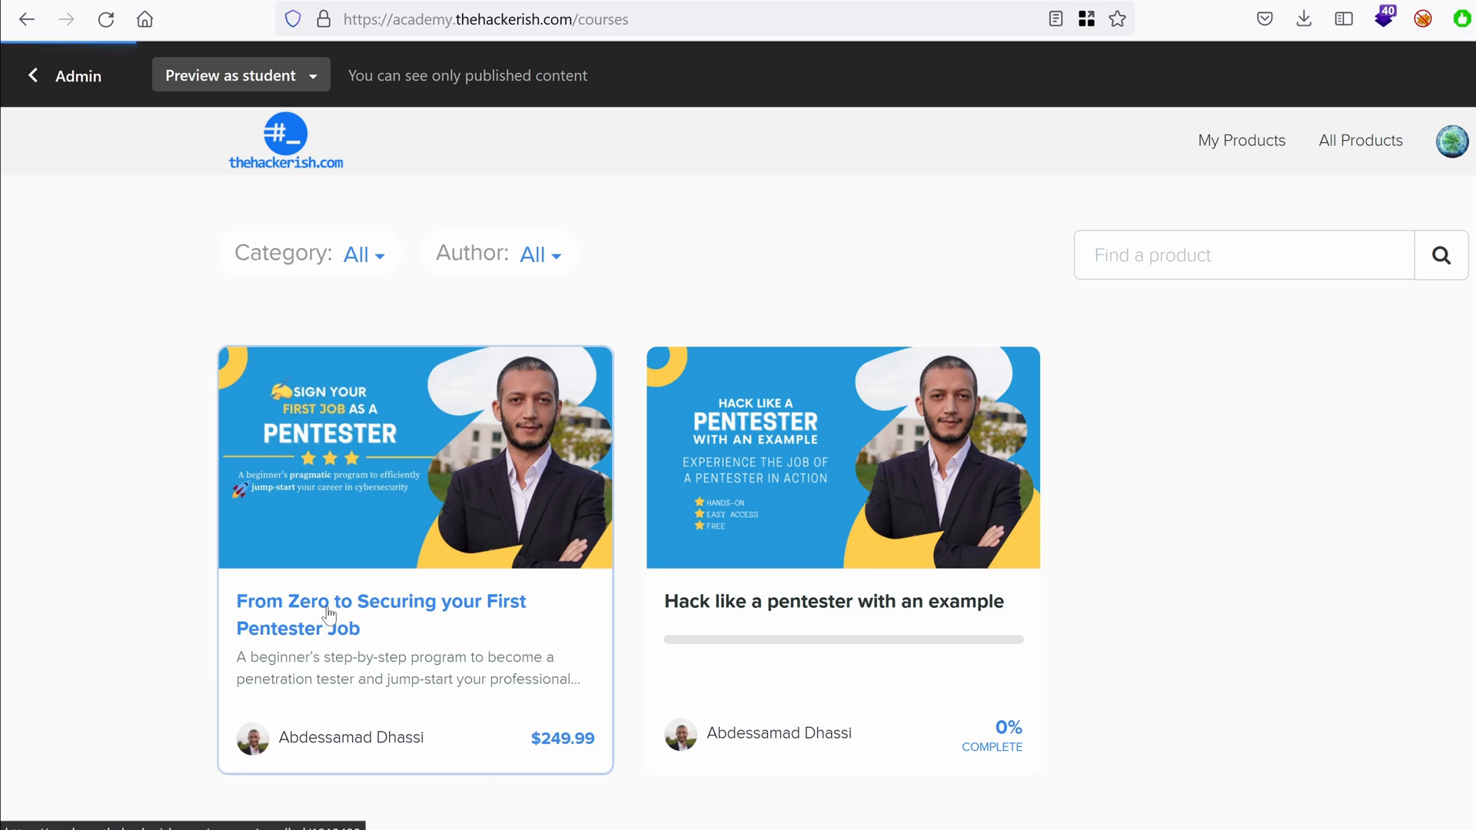
# Step: Open the 'From Zero to Securing your First Pentester Job' course card on the academy listing
pyautogui.click(380, 615)
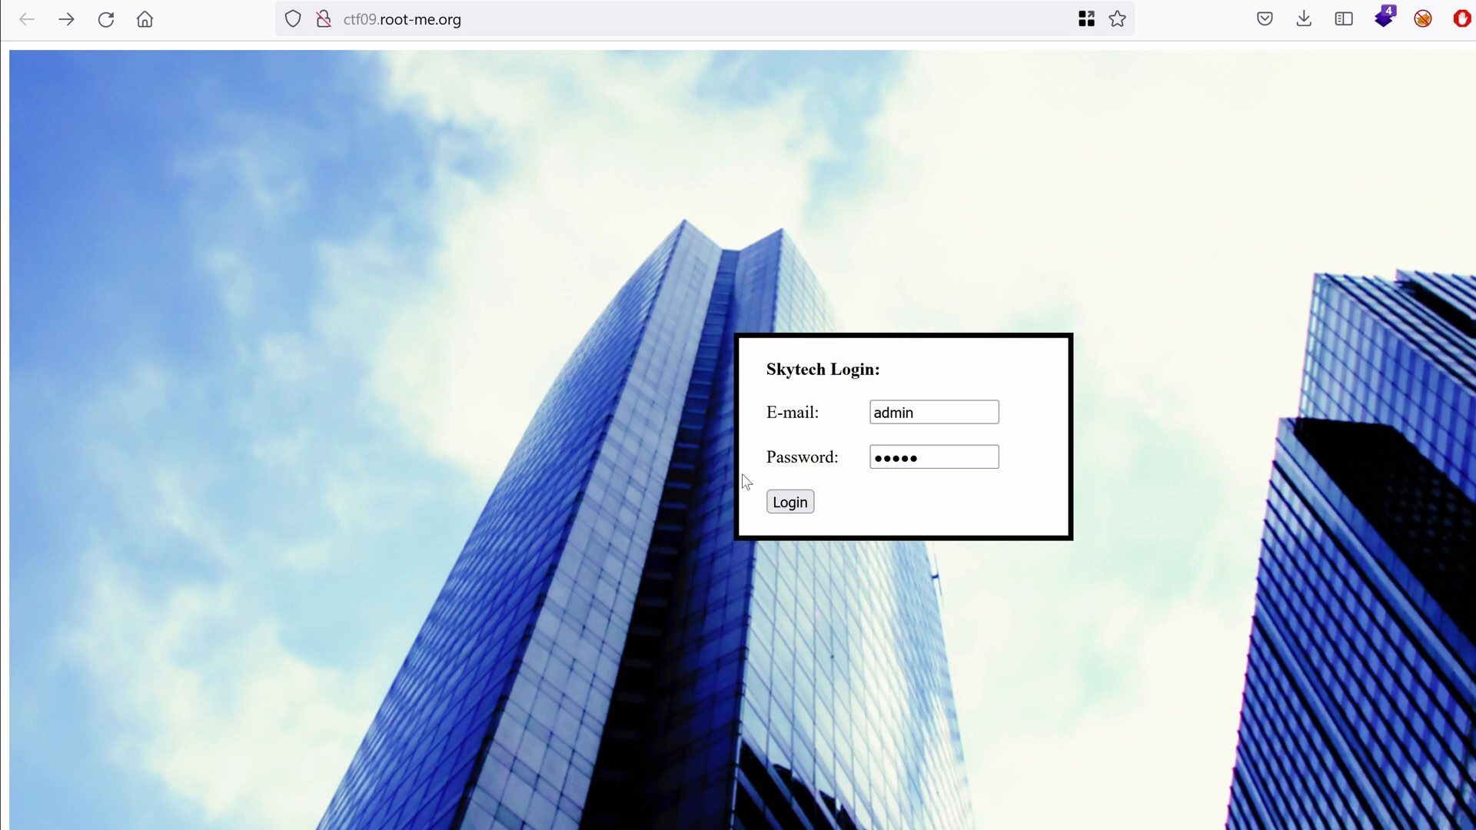
pyautogui.moveTo(593, 66)
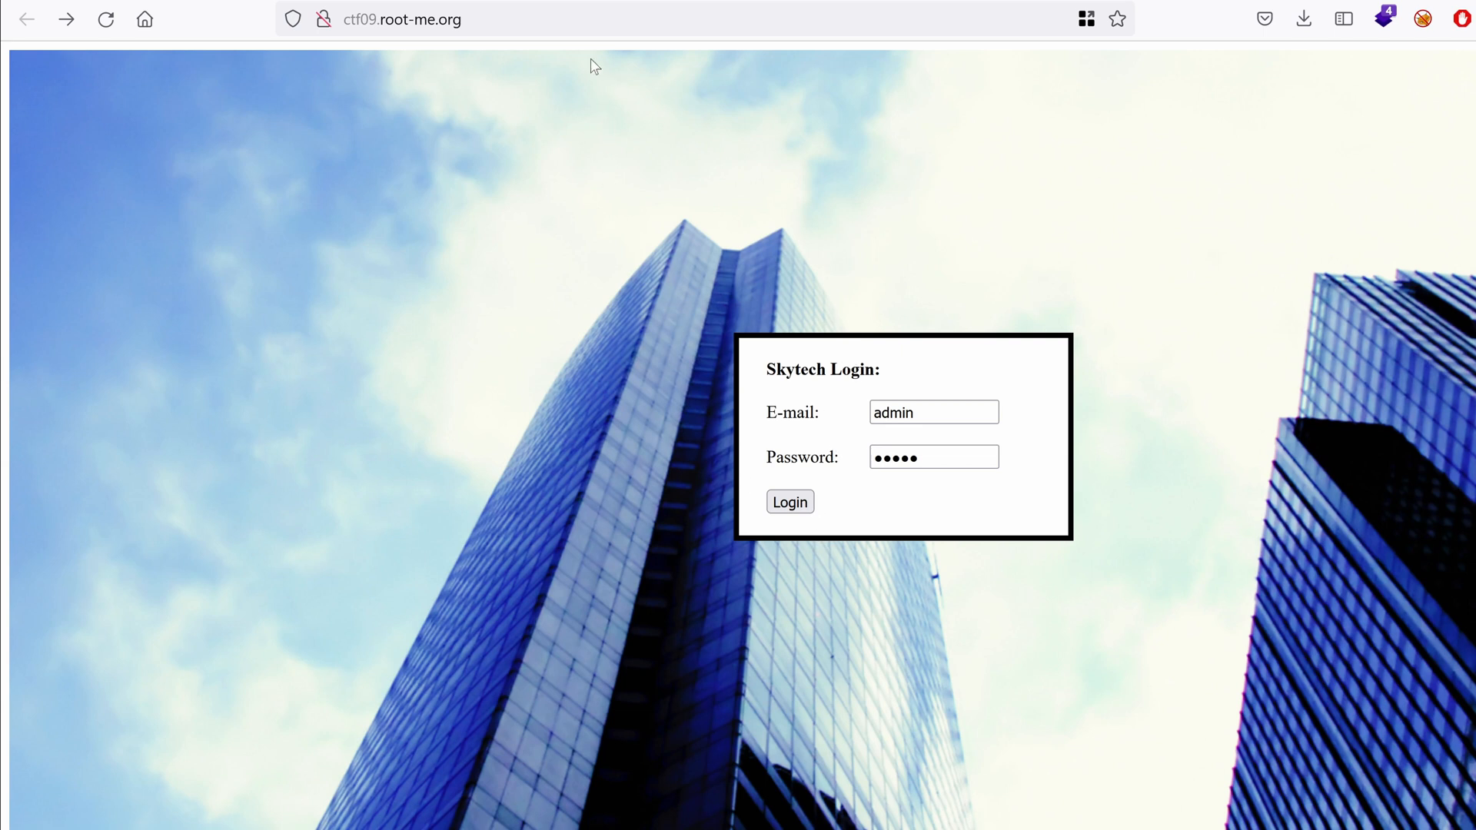
pyautogui.moveTo(693, 484)
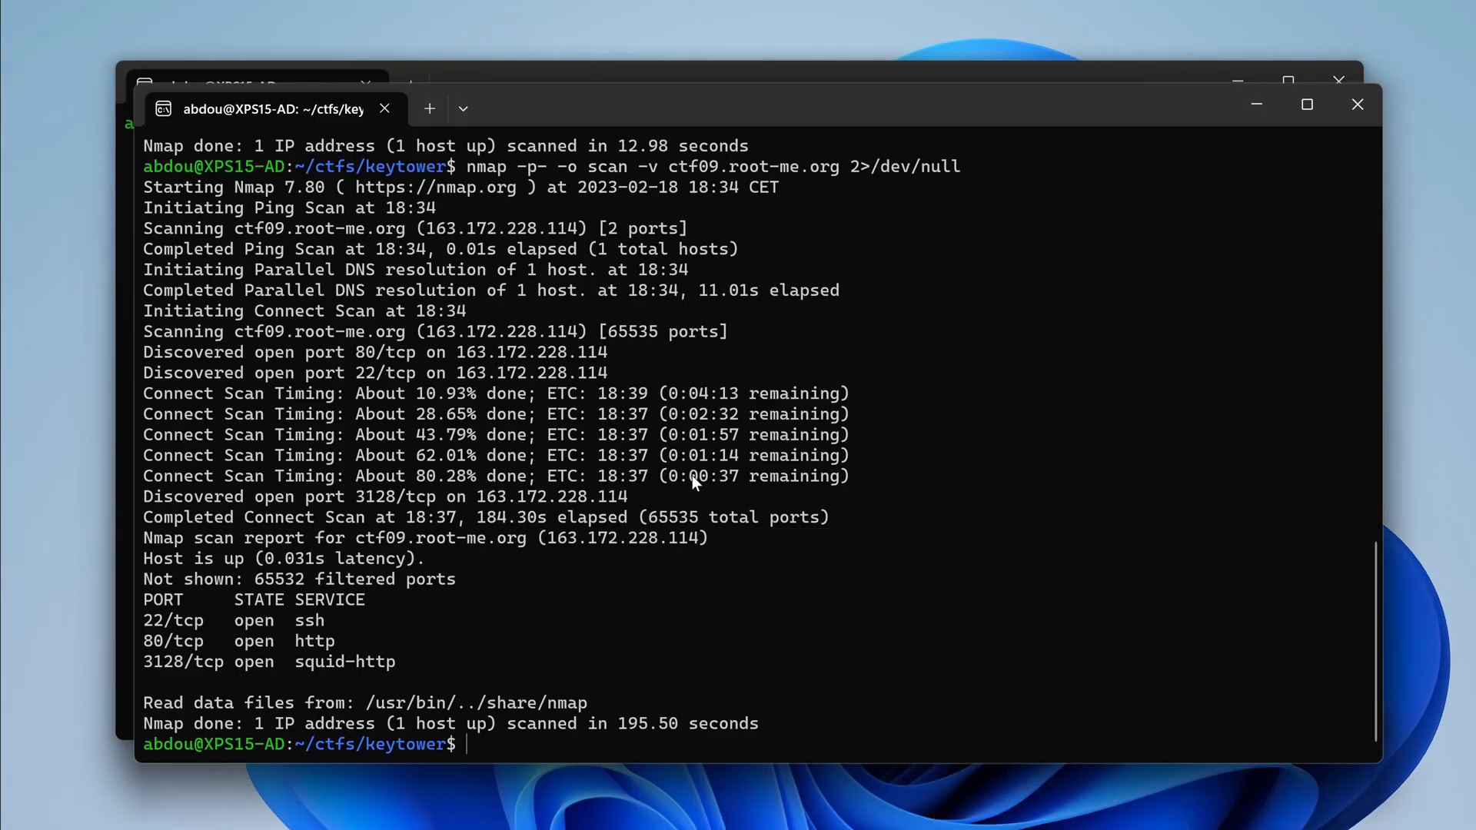
pyautogui.doubleClick(171, 661)
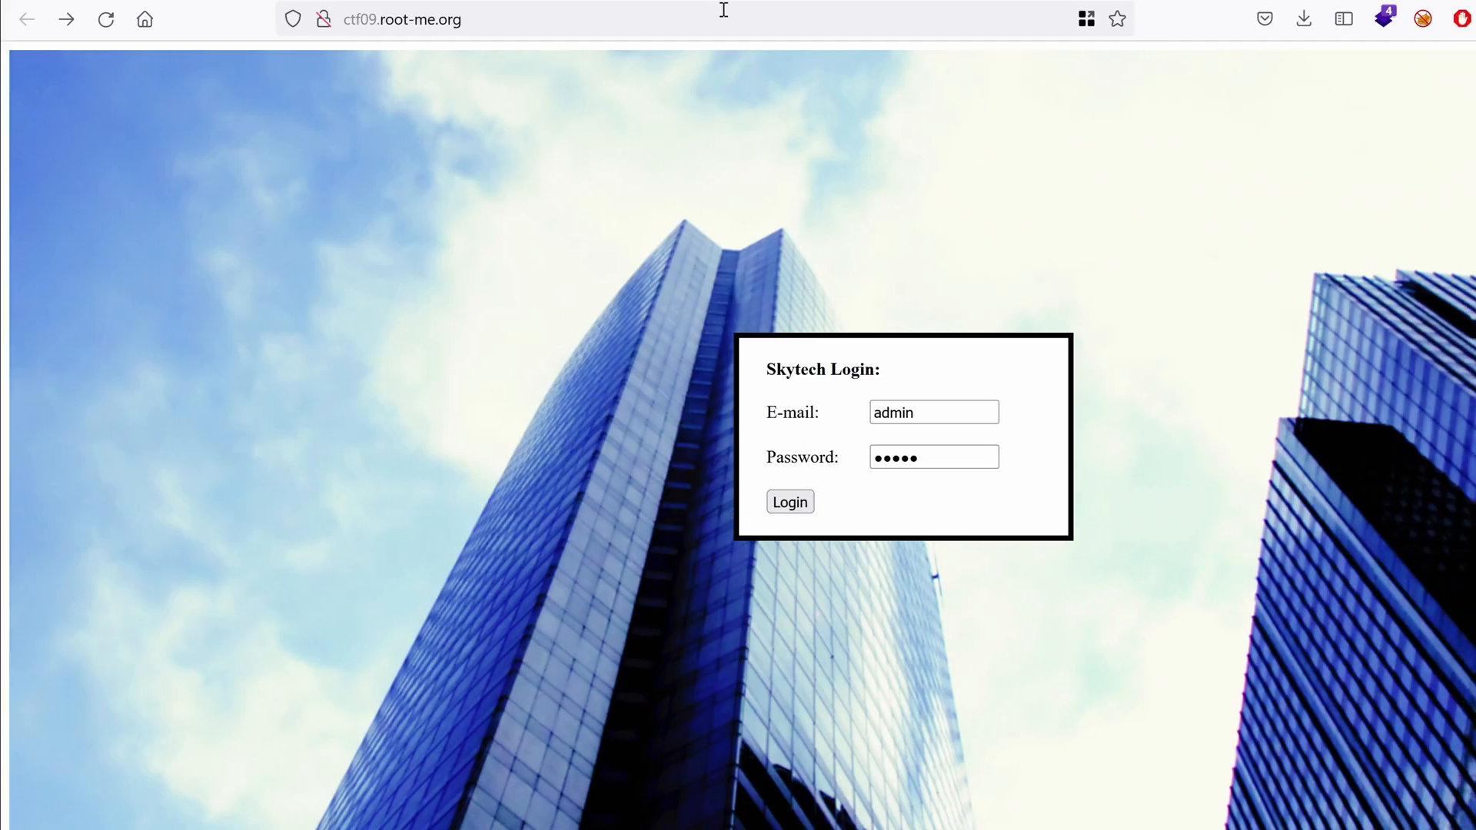
# Step: Browse ctf09.root-me.org:3128 and select the Squid version 3.1.20 in the error page footer
pyautogui.click(789, 501)
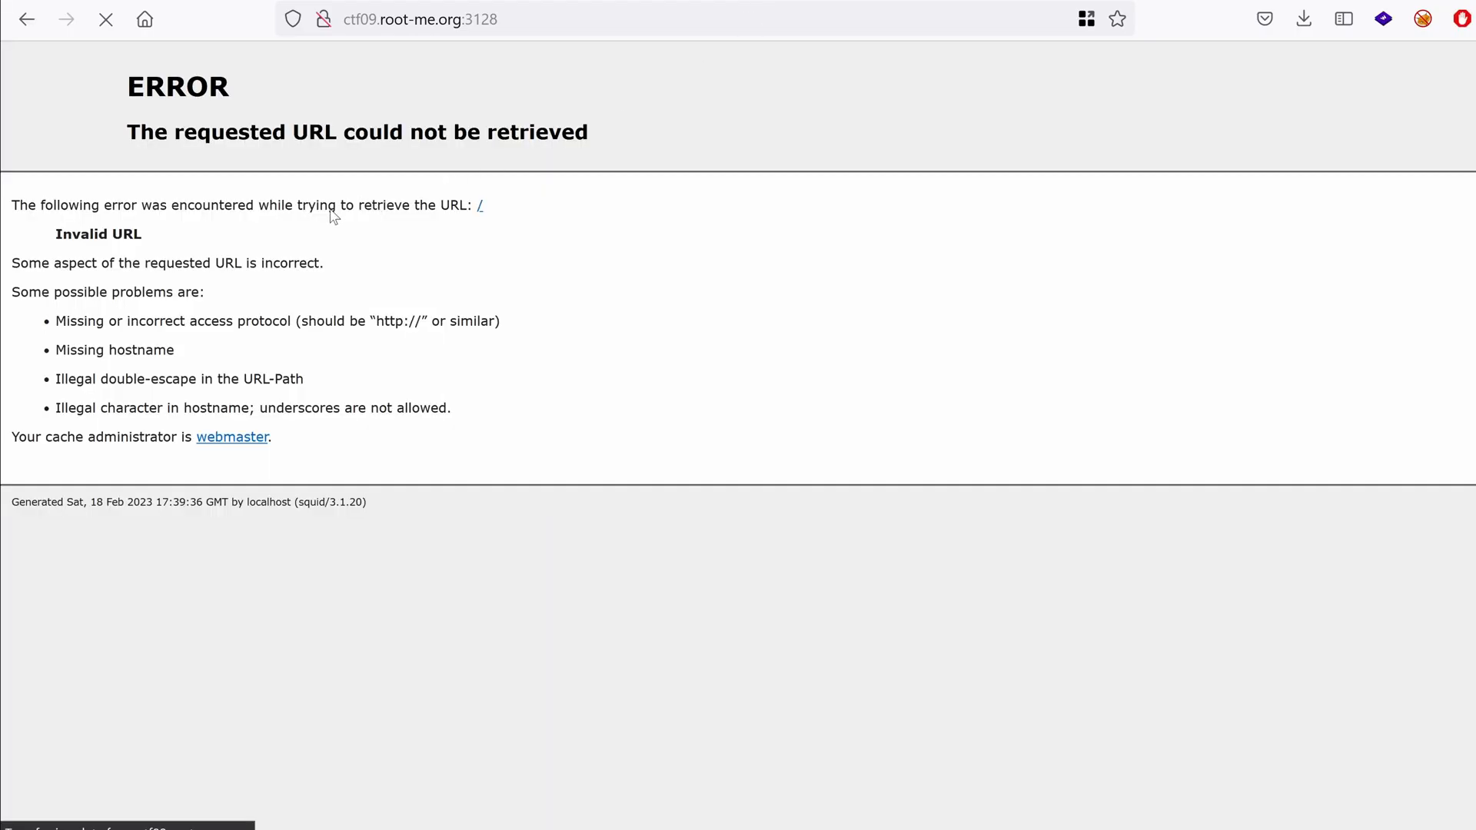
pyautogui.moveTo(194, 160)
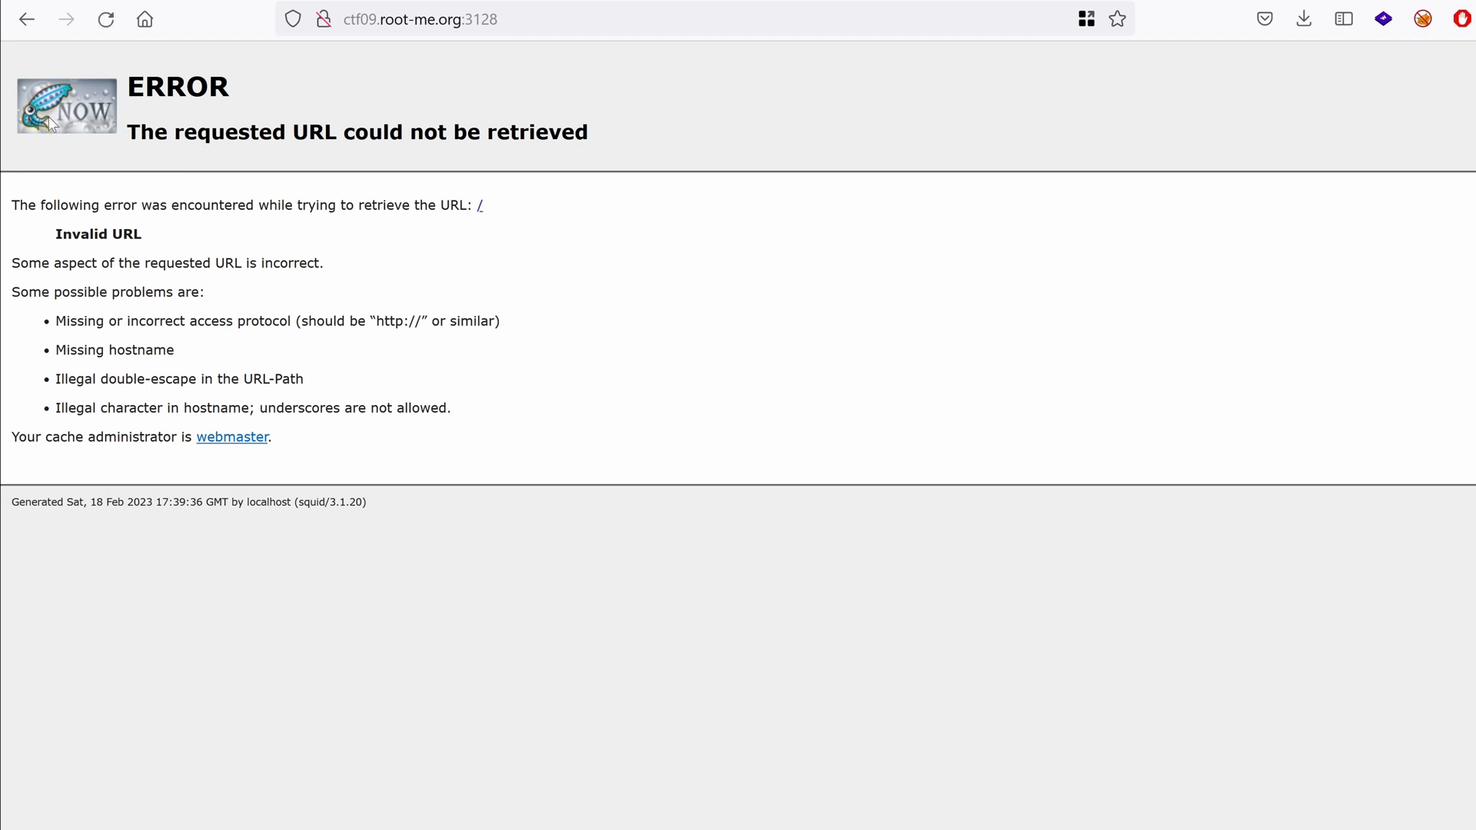
pyautogui.moveTo(111, 212)
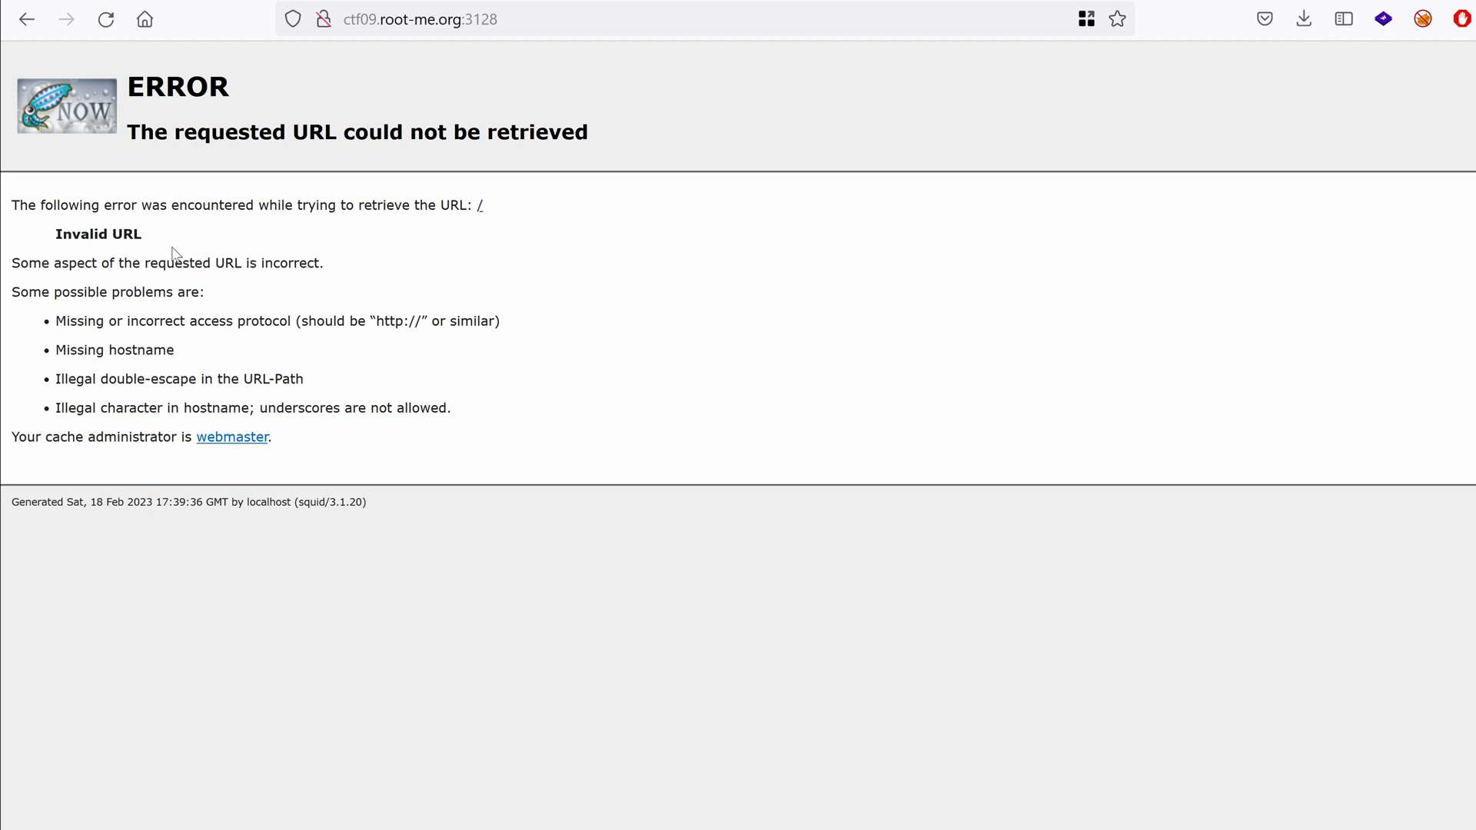
pyautogui.moveTo(203, 297)
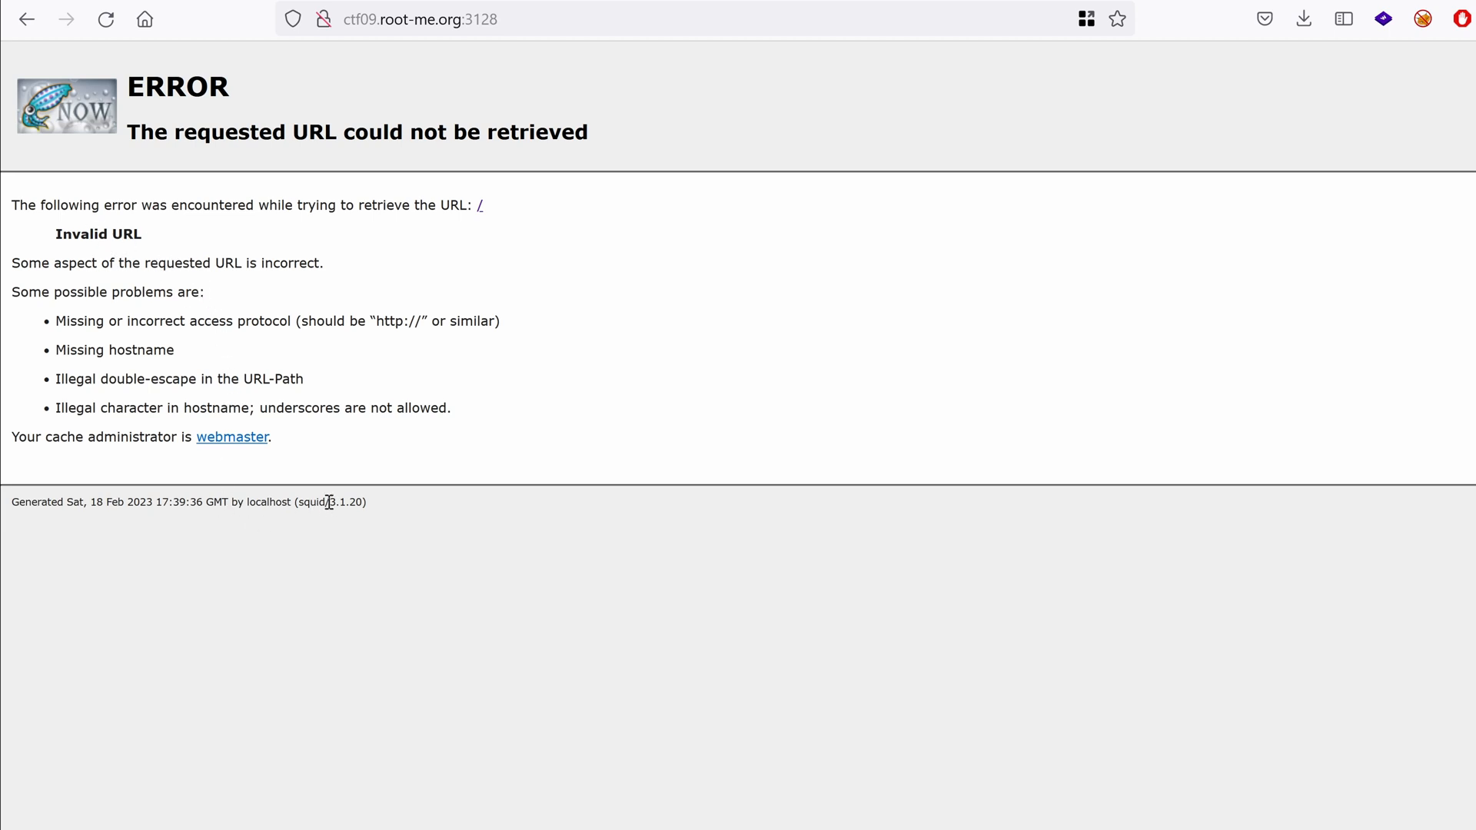
pyautogui.doubleClick(344, 501)
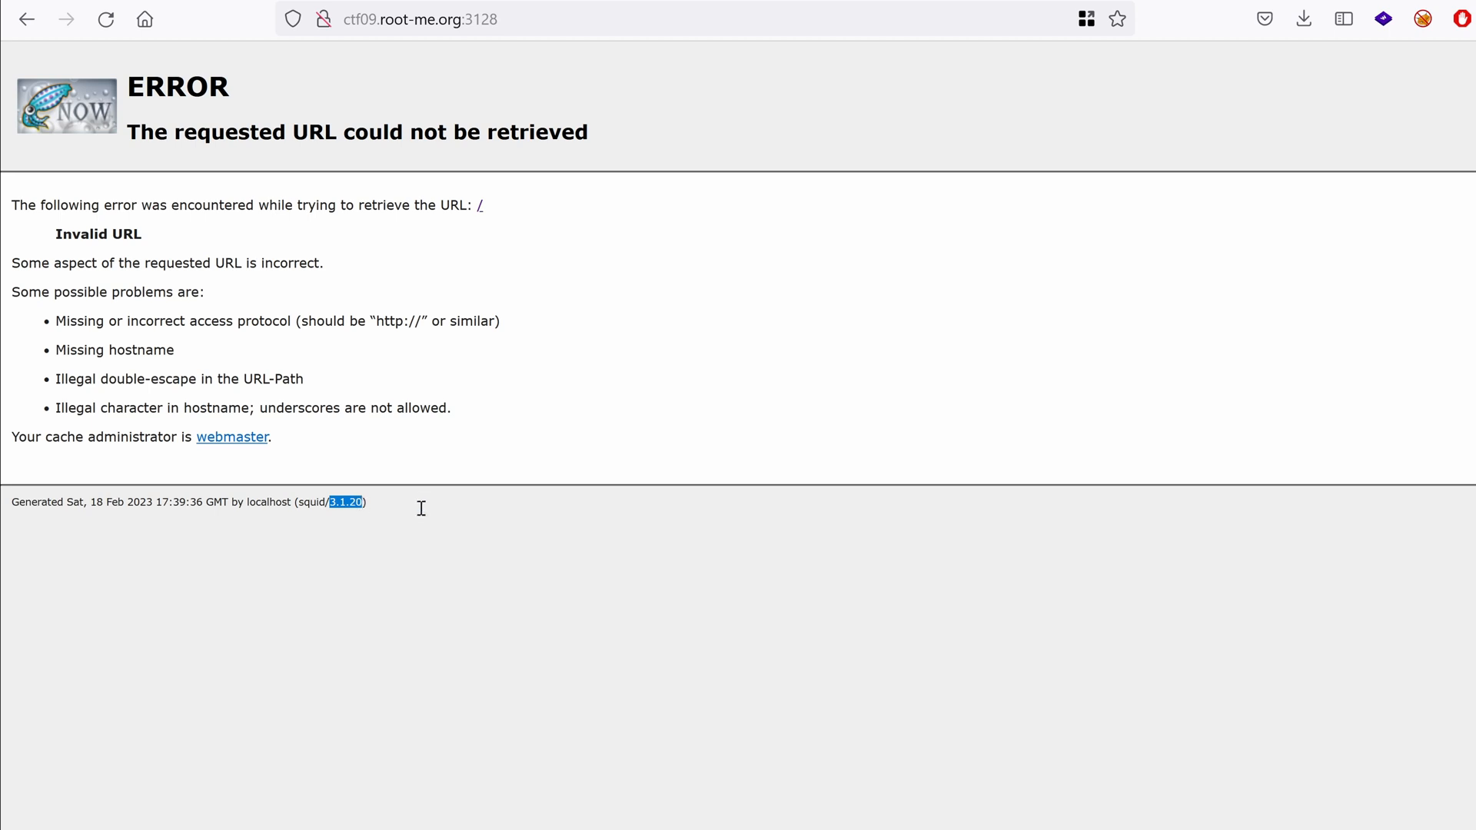
pyautogui.moveTo(449, 524)
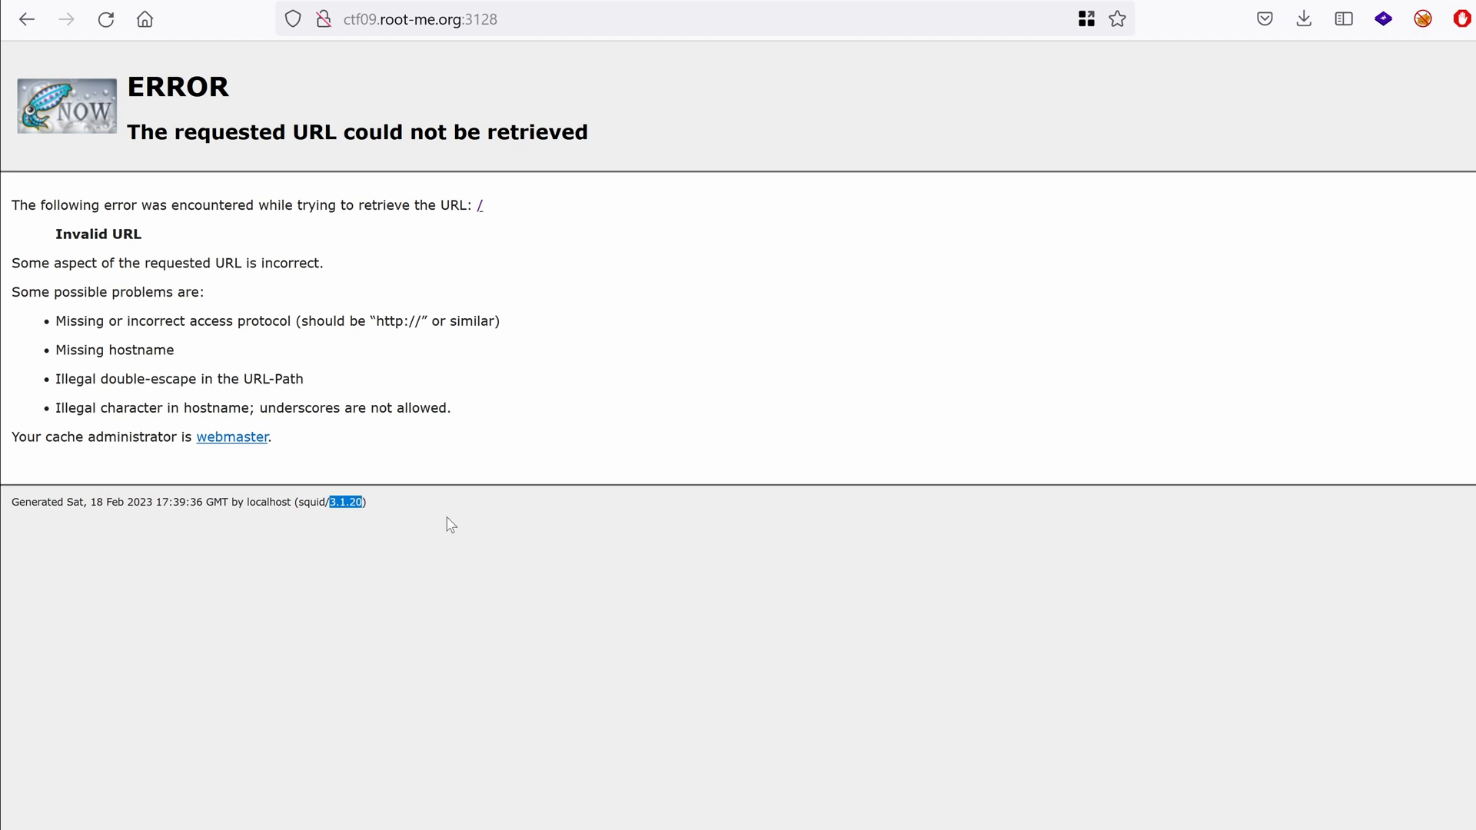
pyautogui.moveTo(533, 298)
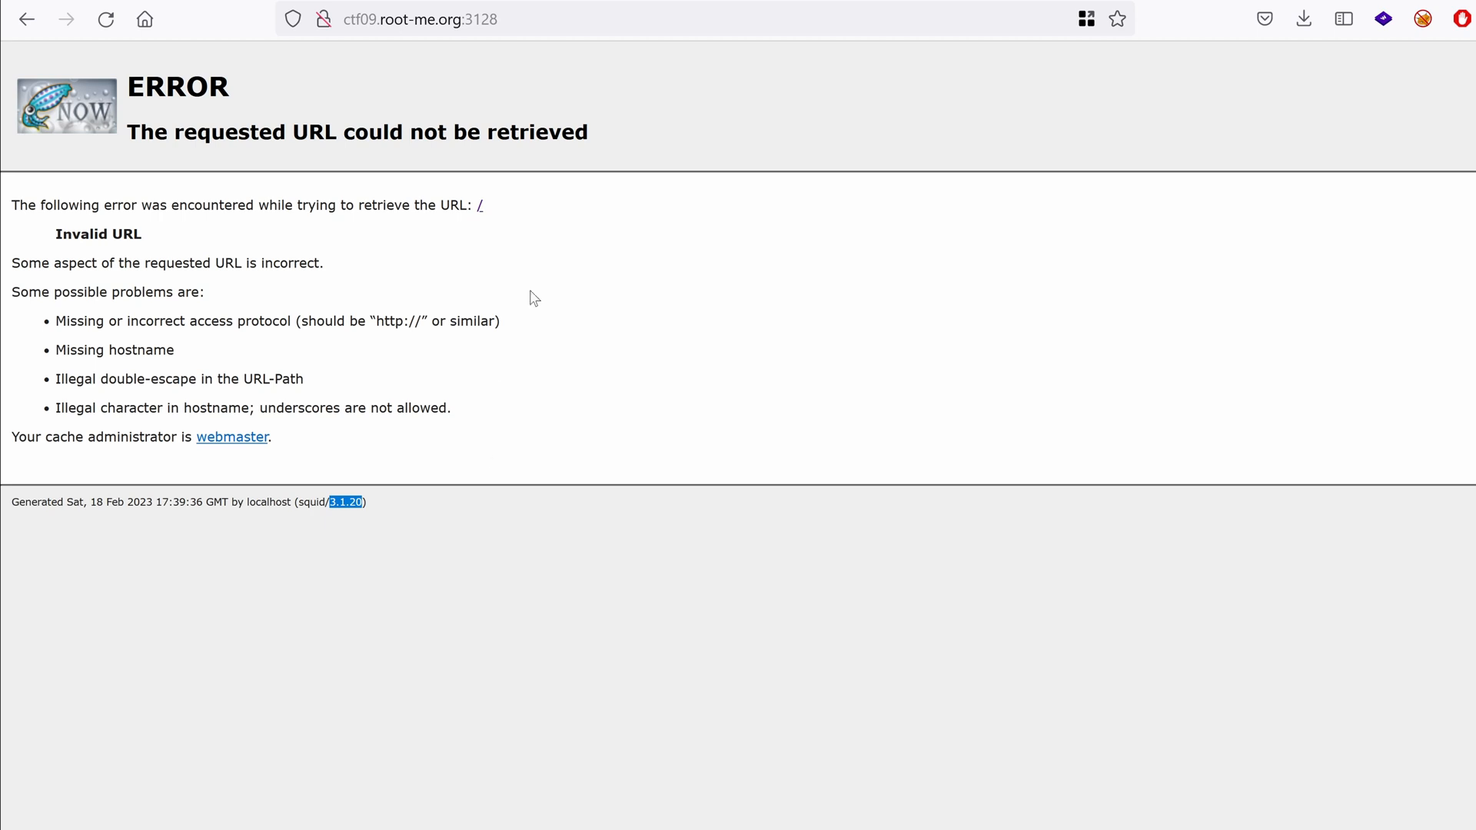
pyautogui.moveTo(572, 199)
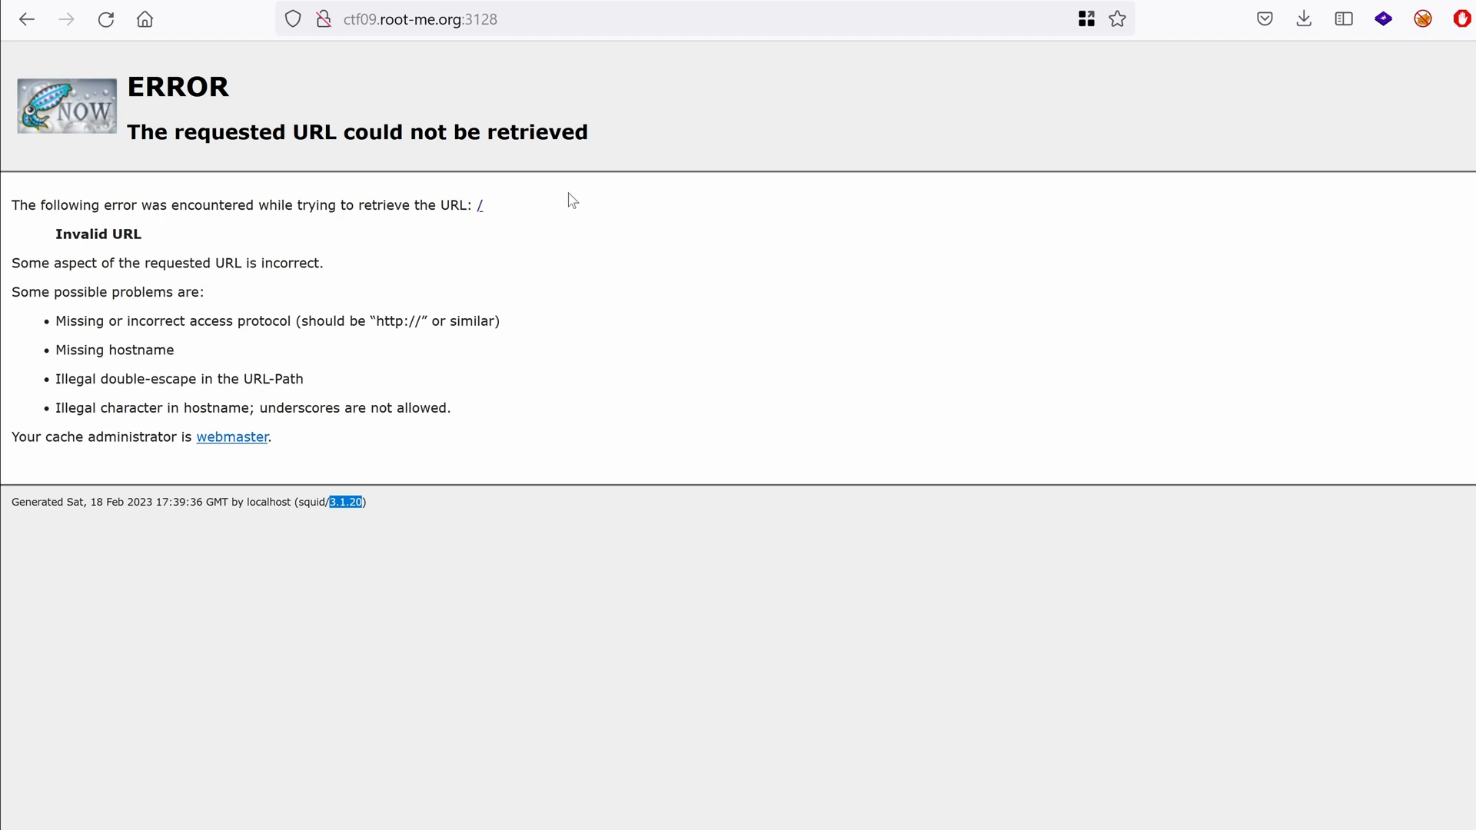
pyautogui.moveTo(504, 144)
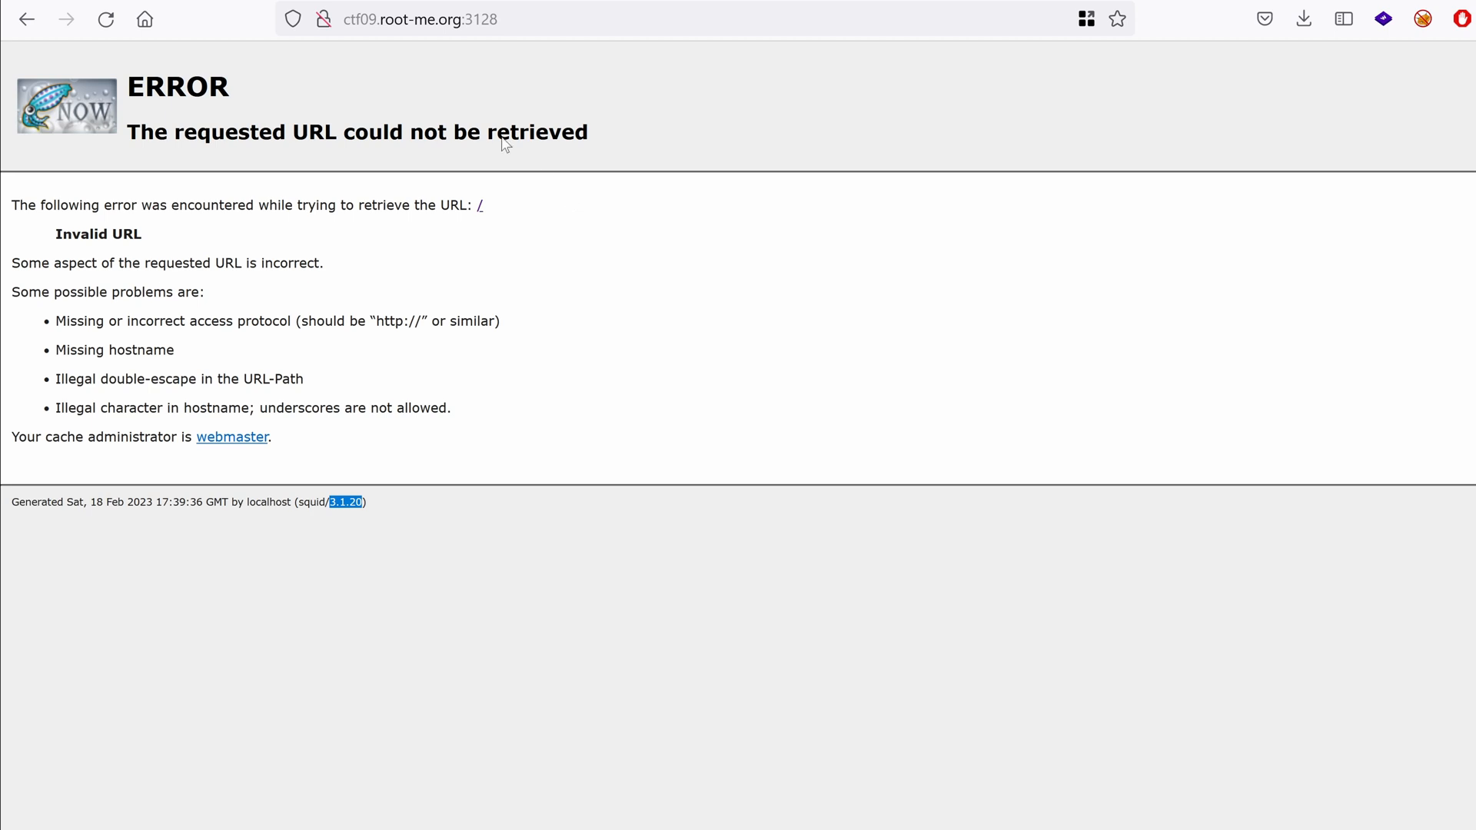
pyautogui.moveTo(585, 198)
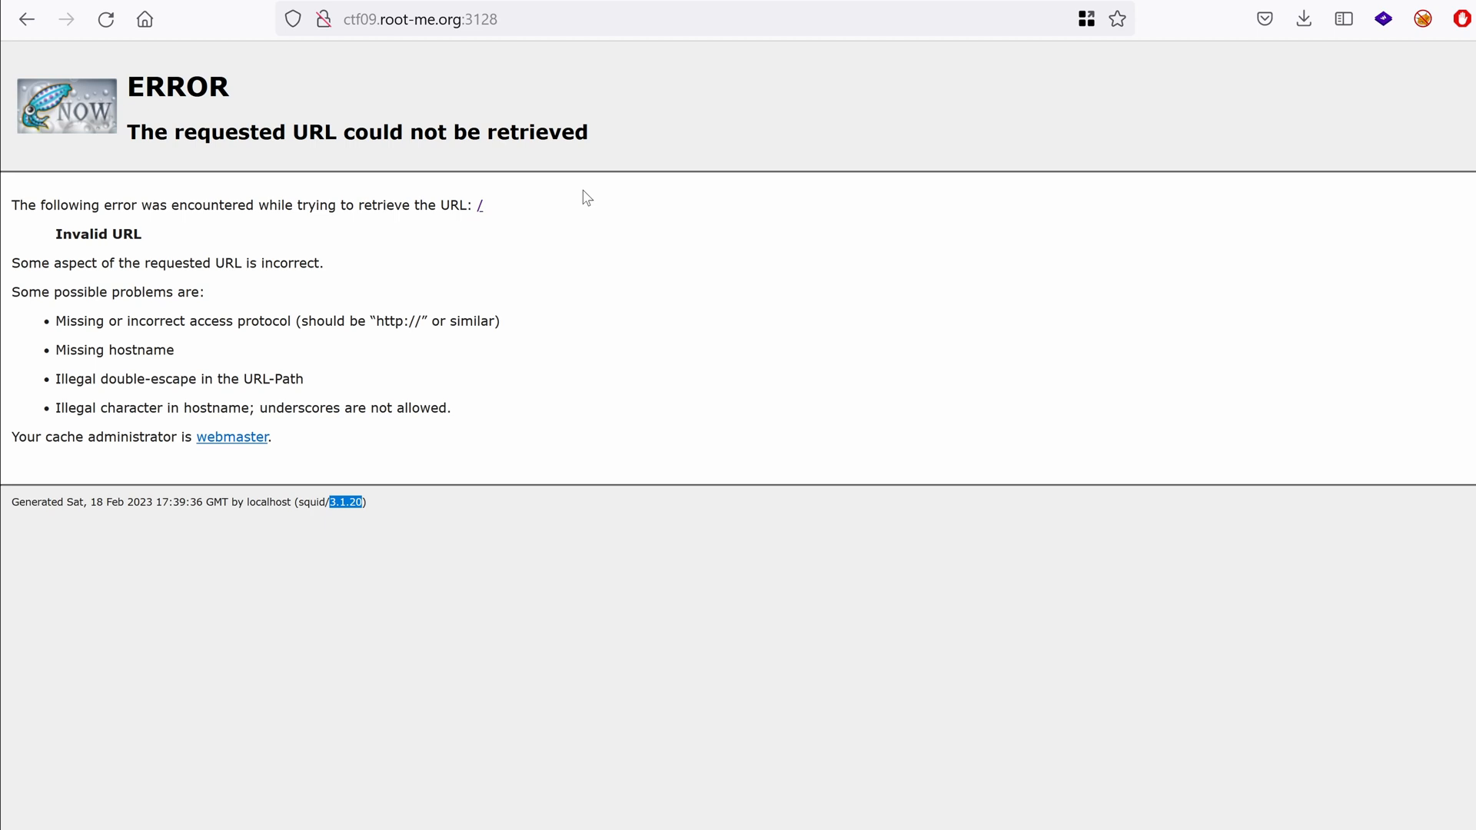
pyautogui.moveTo(715, 337)
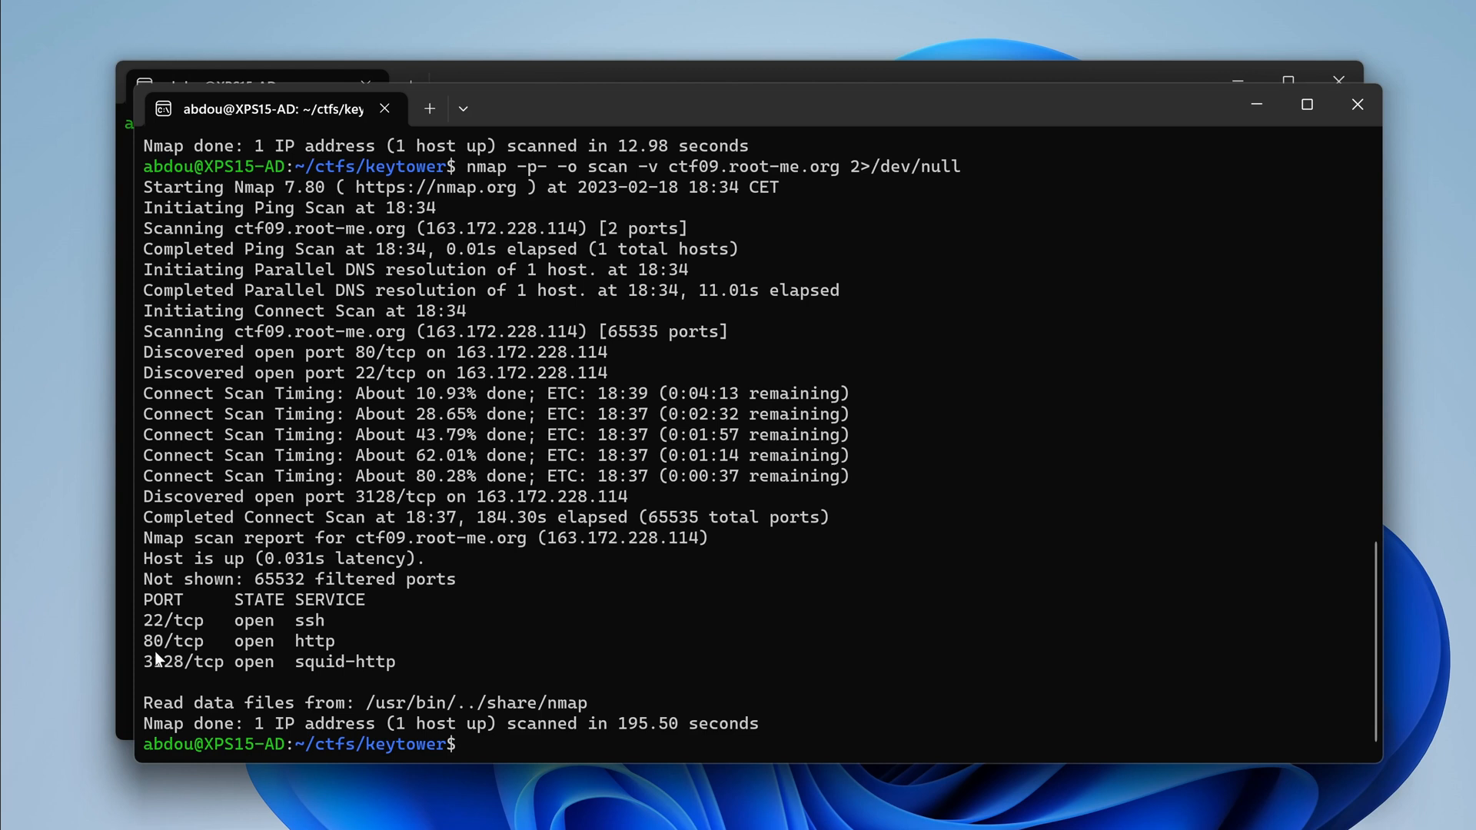
pyautogui.moveTo(329, 677)
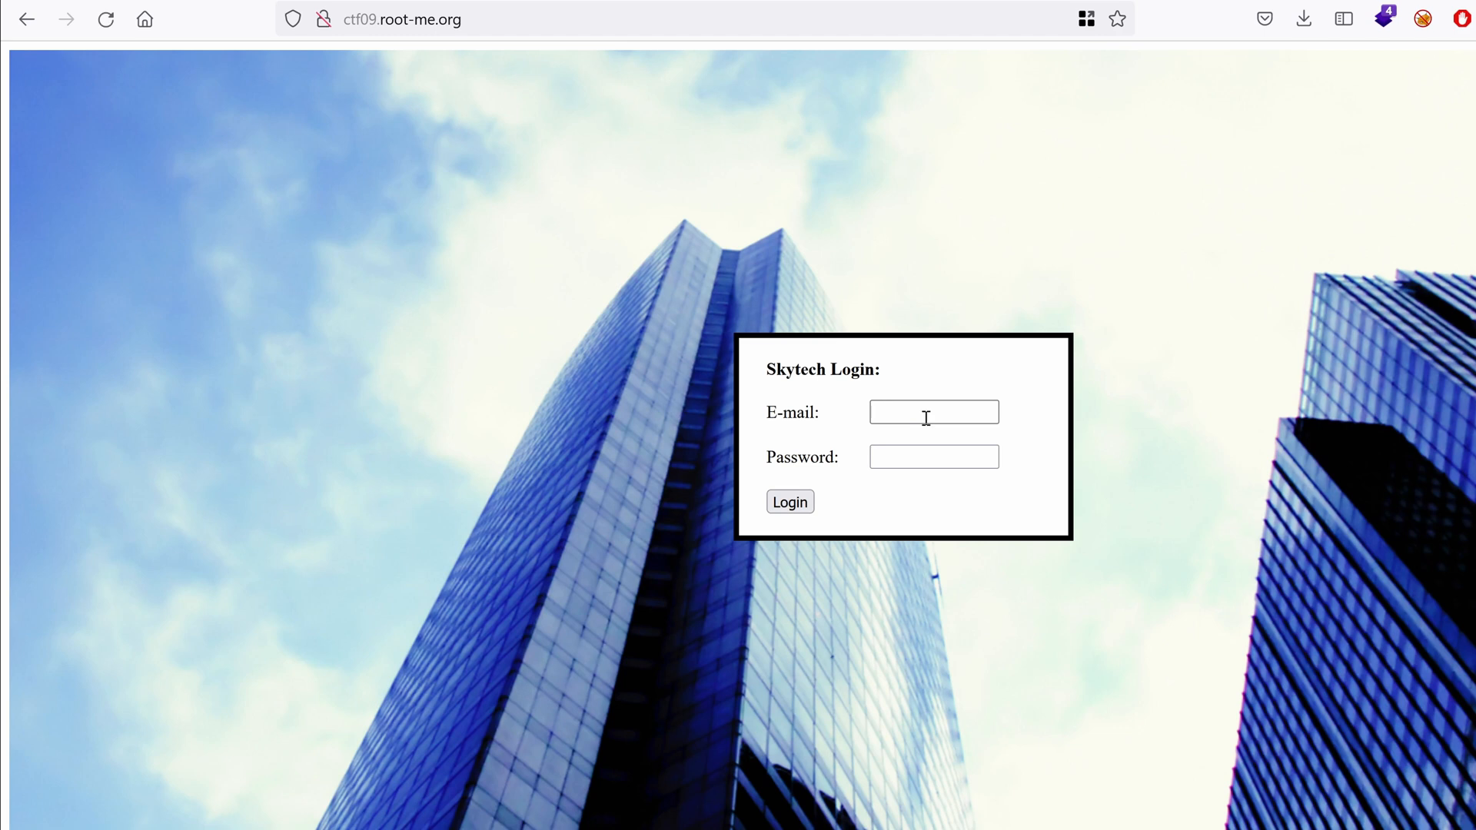
# Step: Enter the SQL injection payload ' or 1=1;-- as the Skytech login e-mail
pyautogui.click(933, 412)
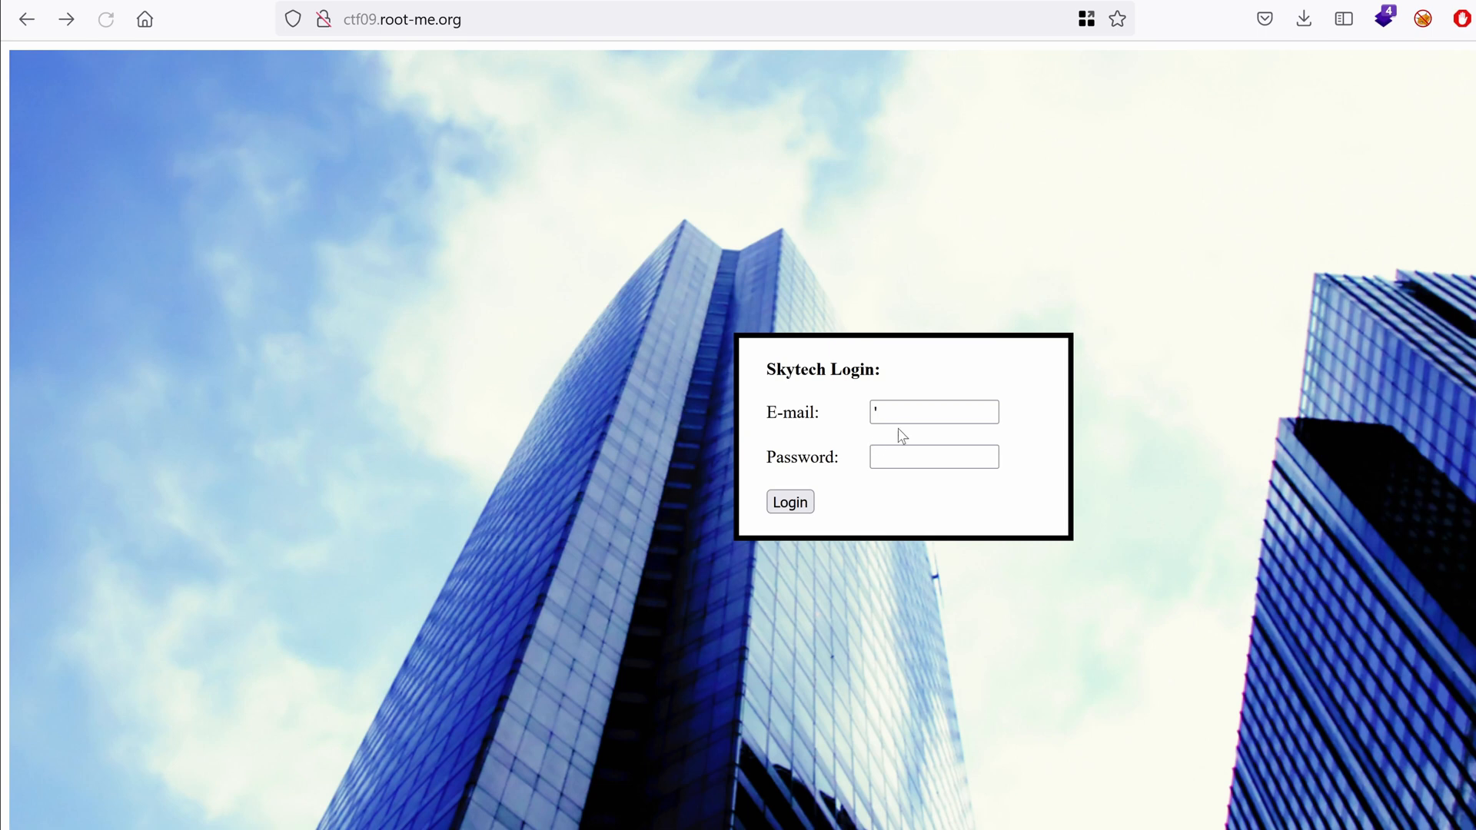
pyautogui.click(933, 412)
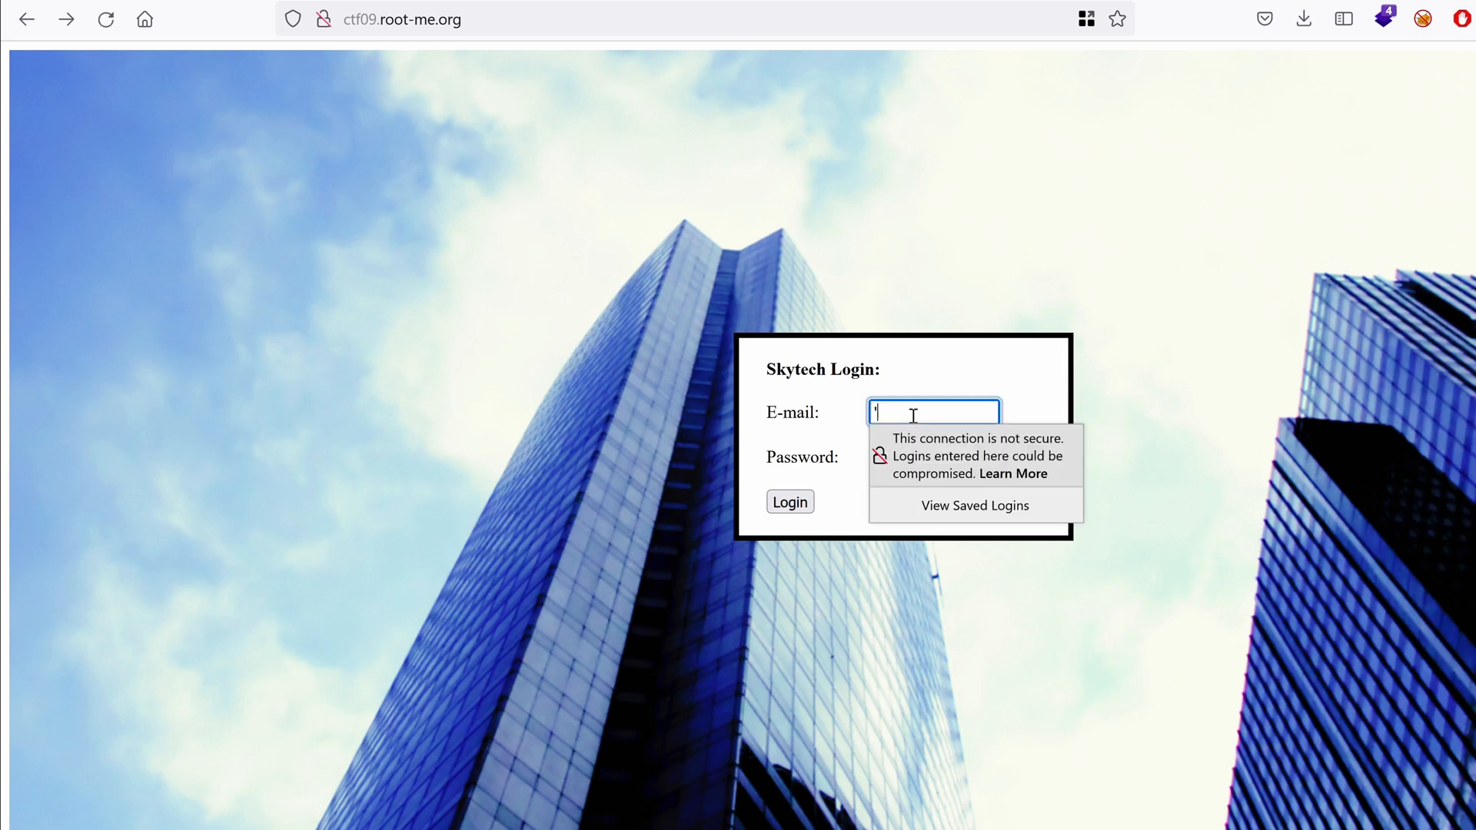
pyautogui.write("' or 1")
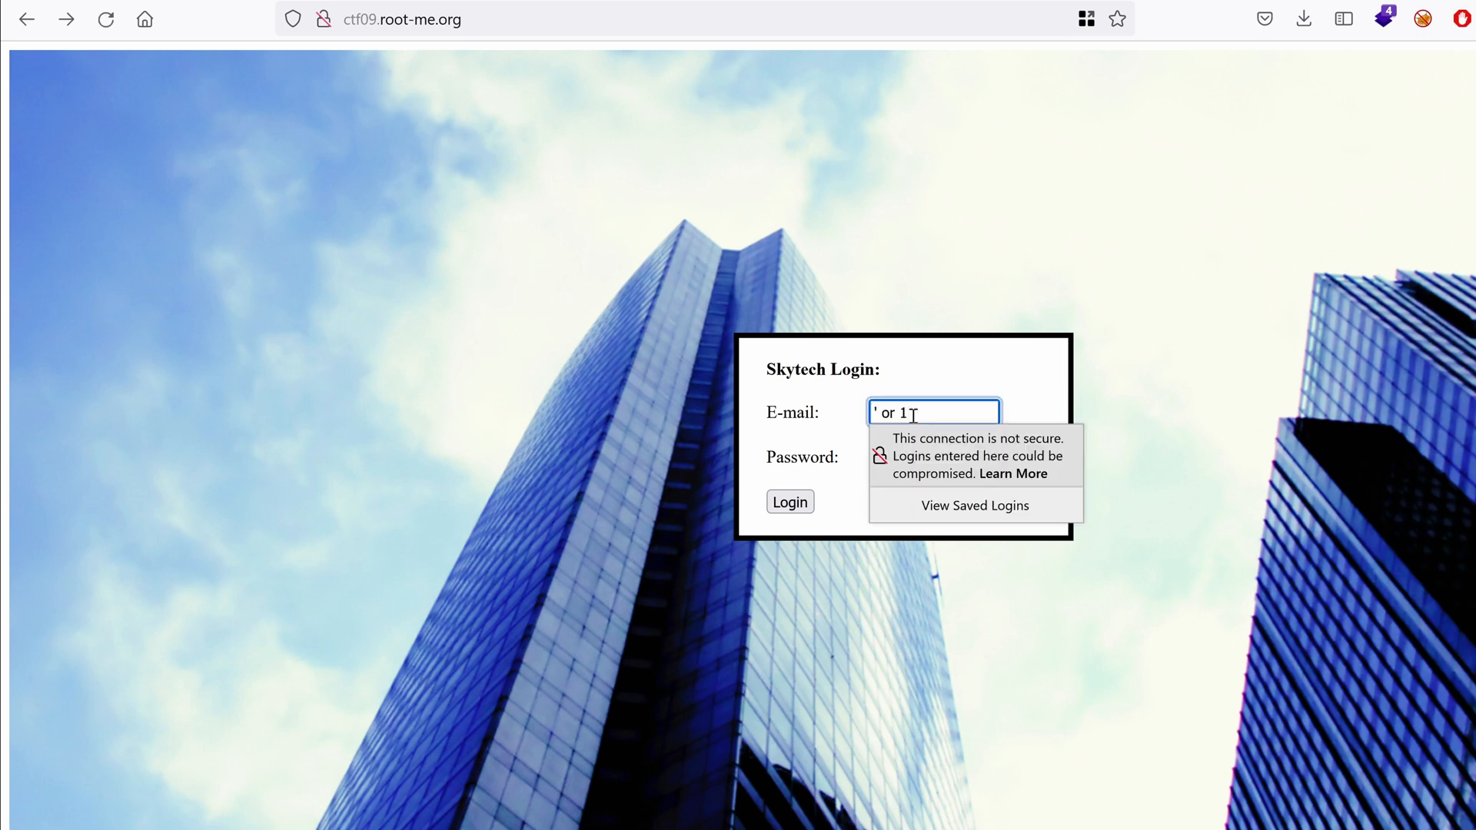
pyautogui.write('=1;--')
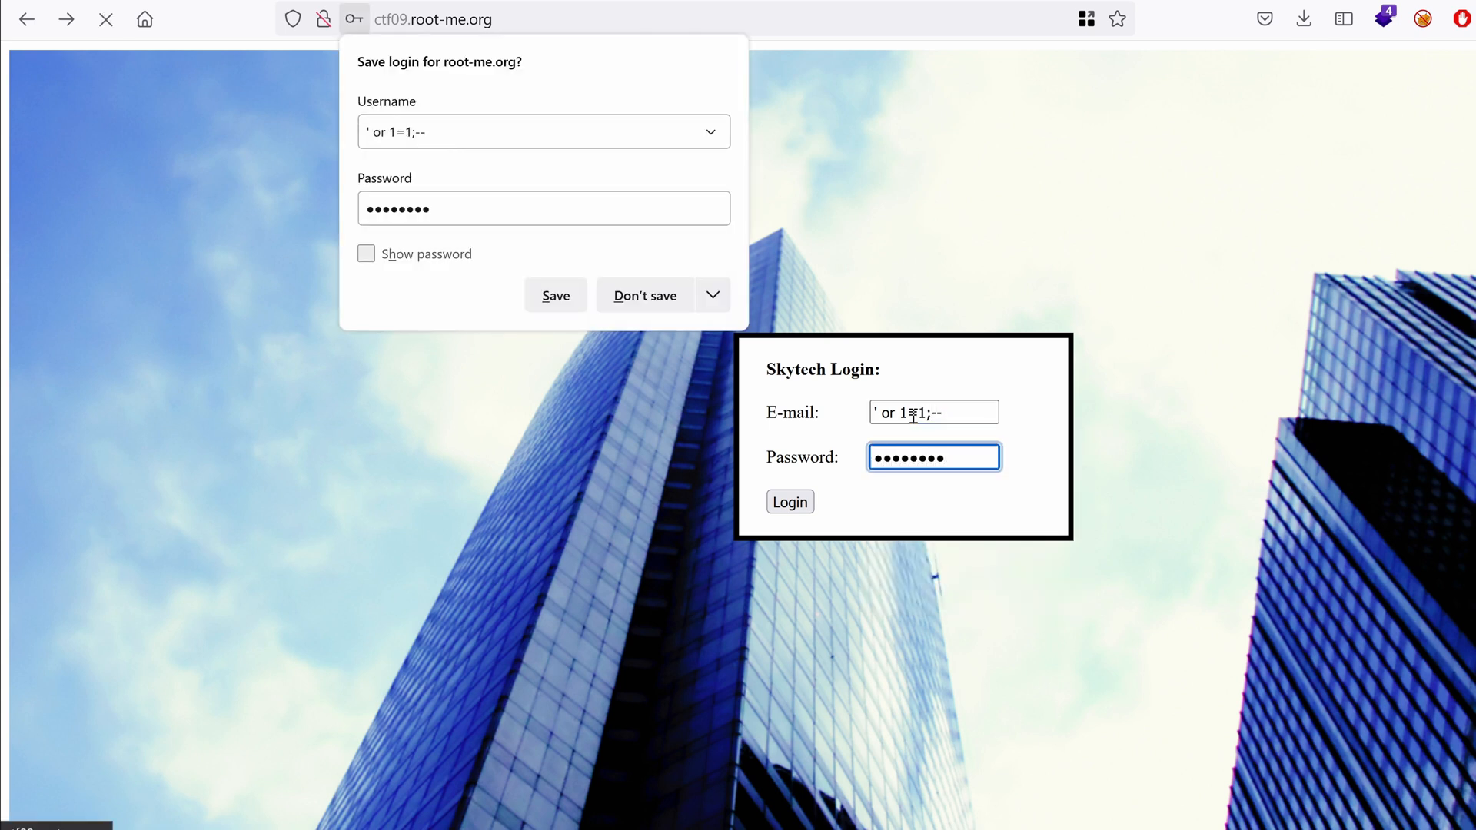
# Step: Decline saving the injected credentials, leaving the MySQL syntax error on login.php visible
pyautogui.click(789, 501)
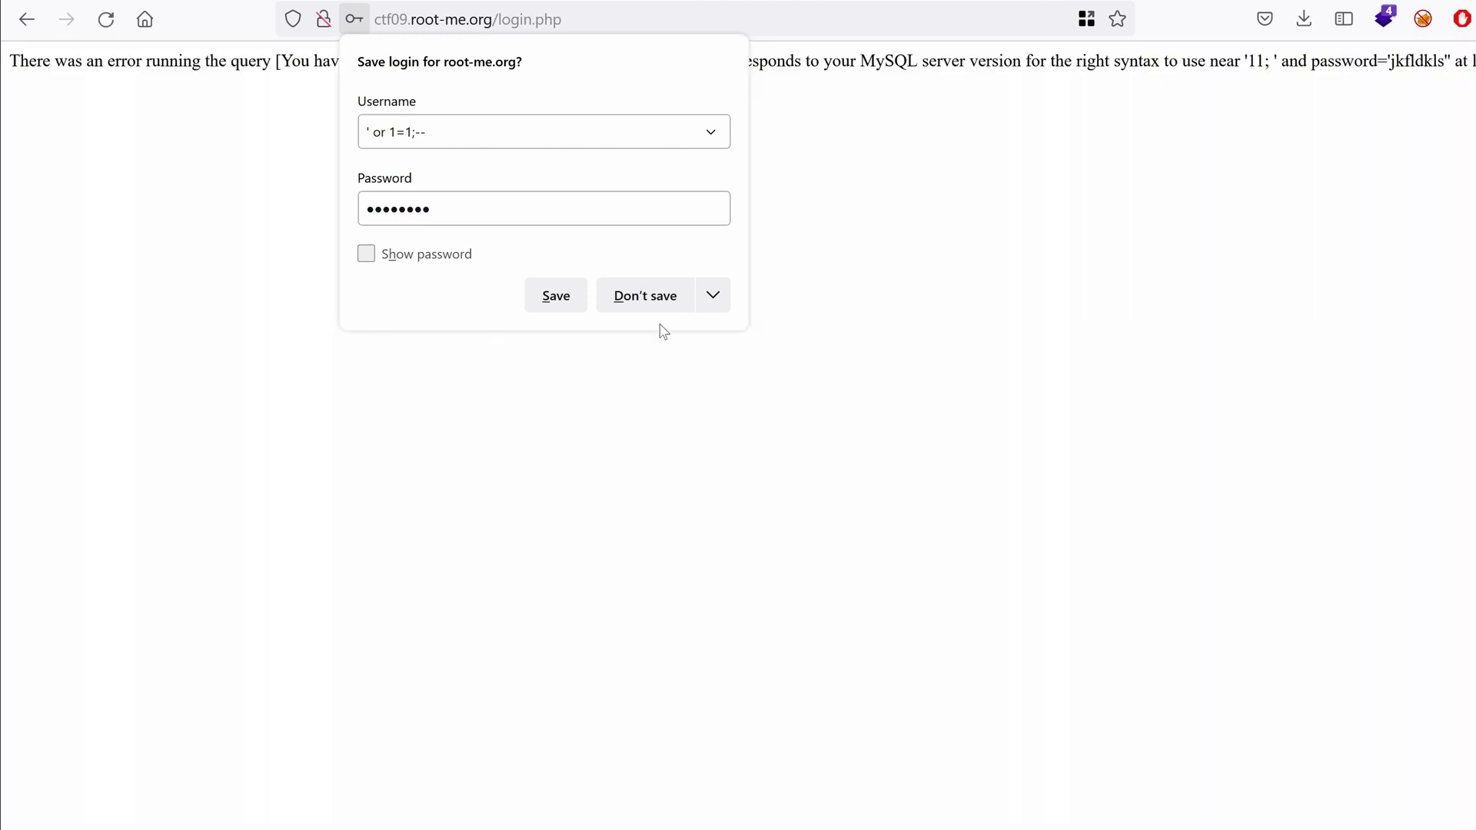
pyautogui.click(644, 295)
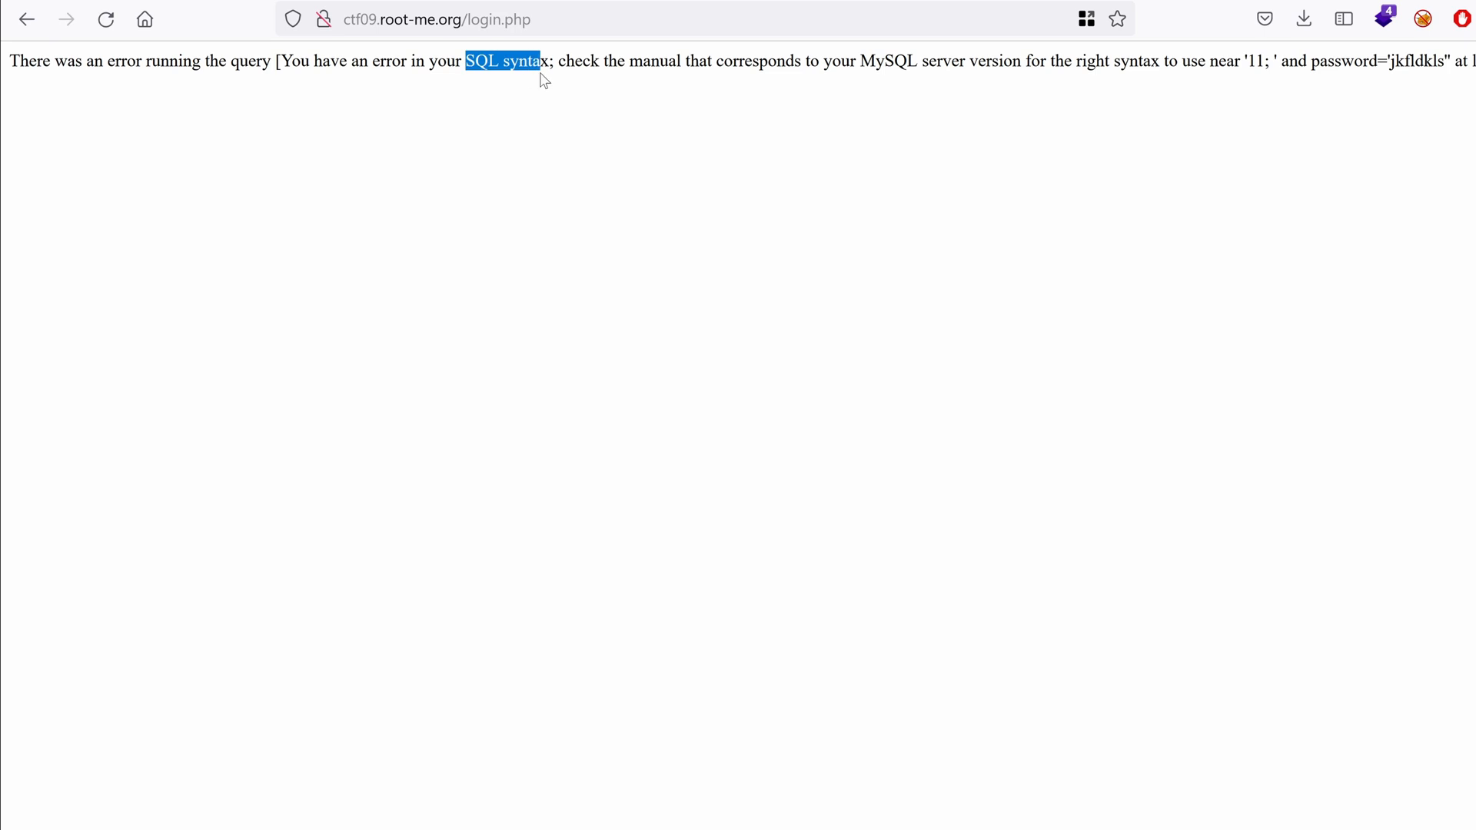
pyautogui.moveTo(1234, 77)
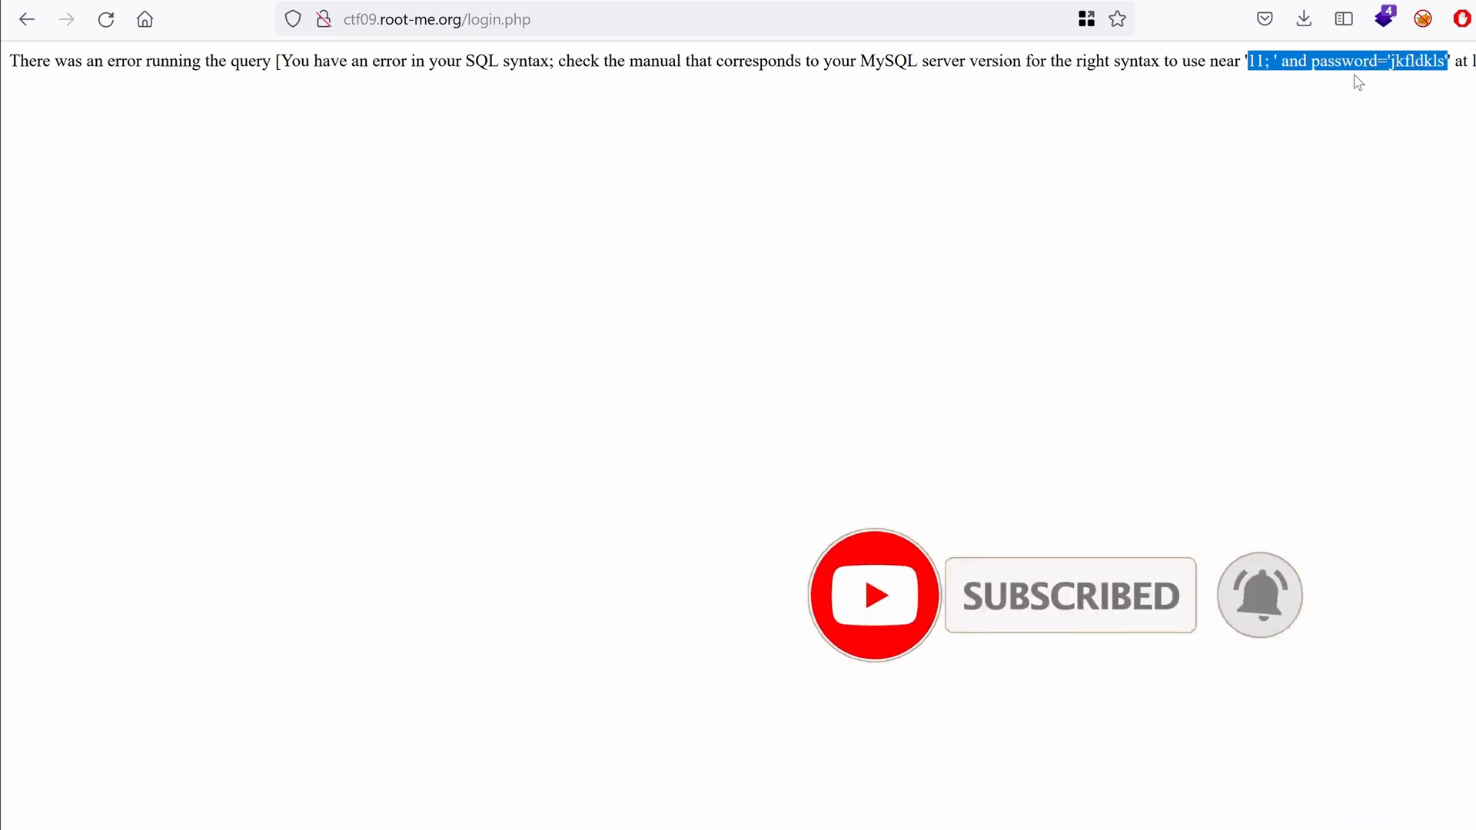
pyautogui.moveTo(1129, 107)
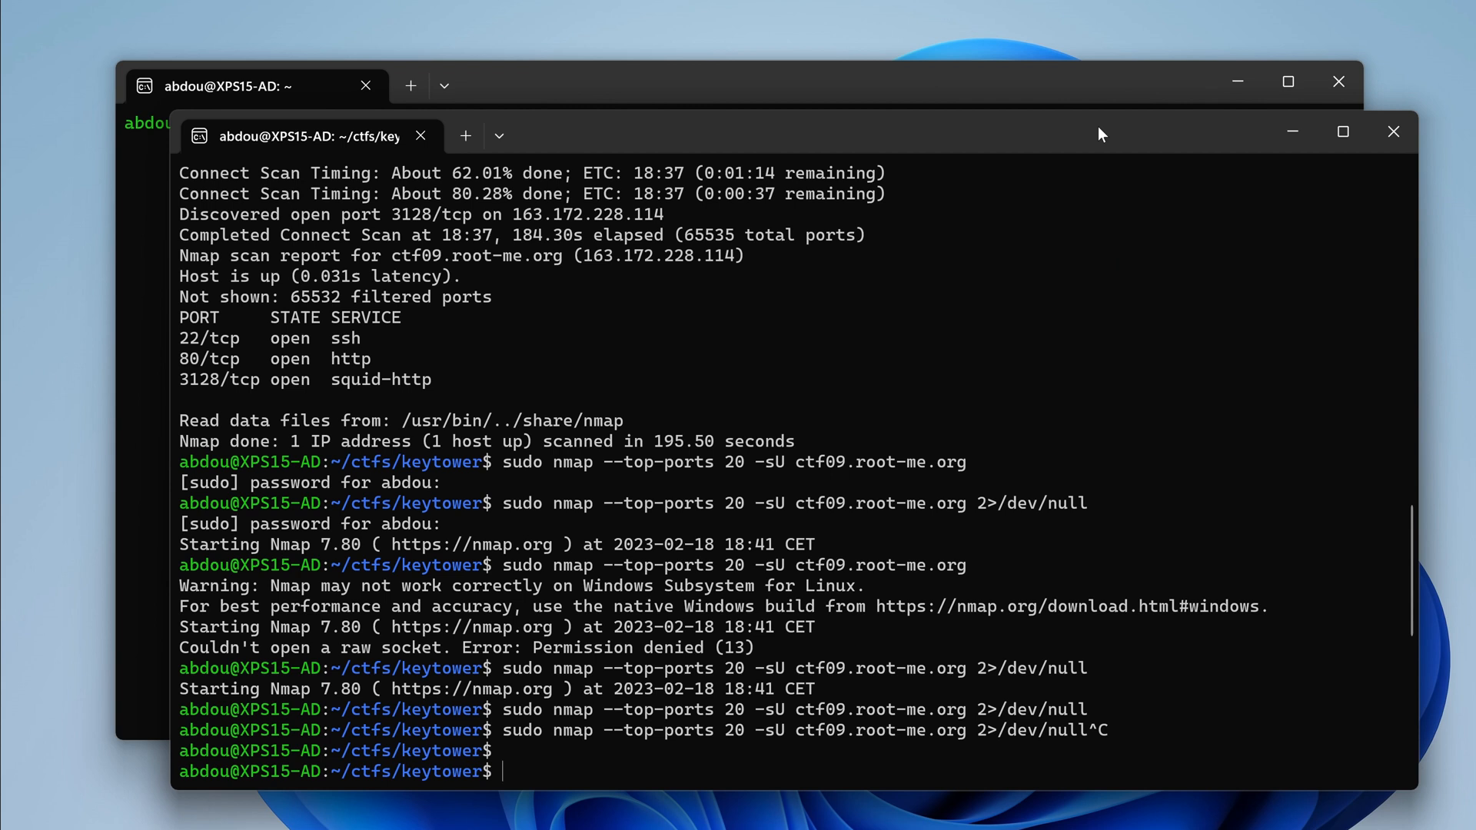
pyautogui.moveTo(995, 261)
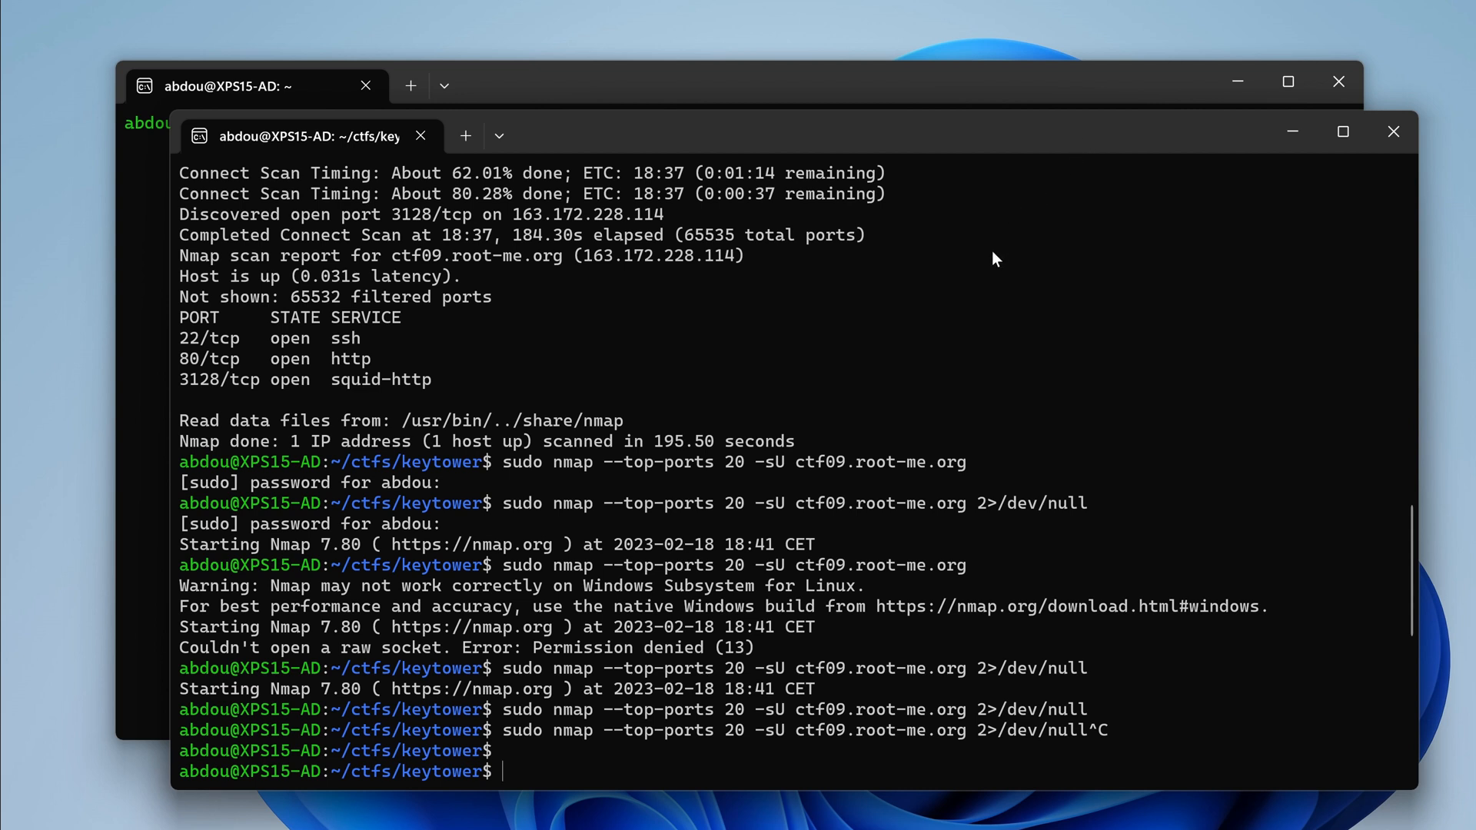